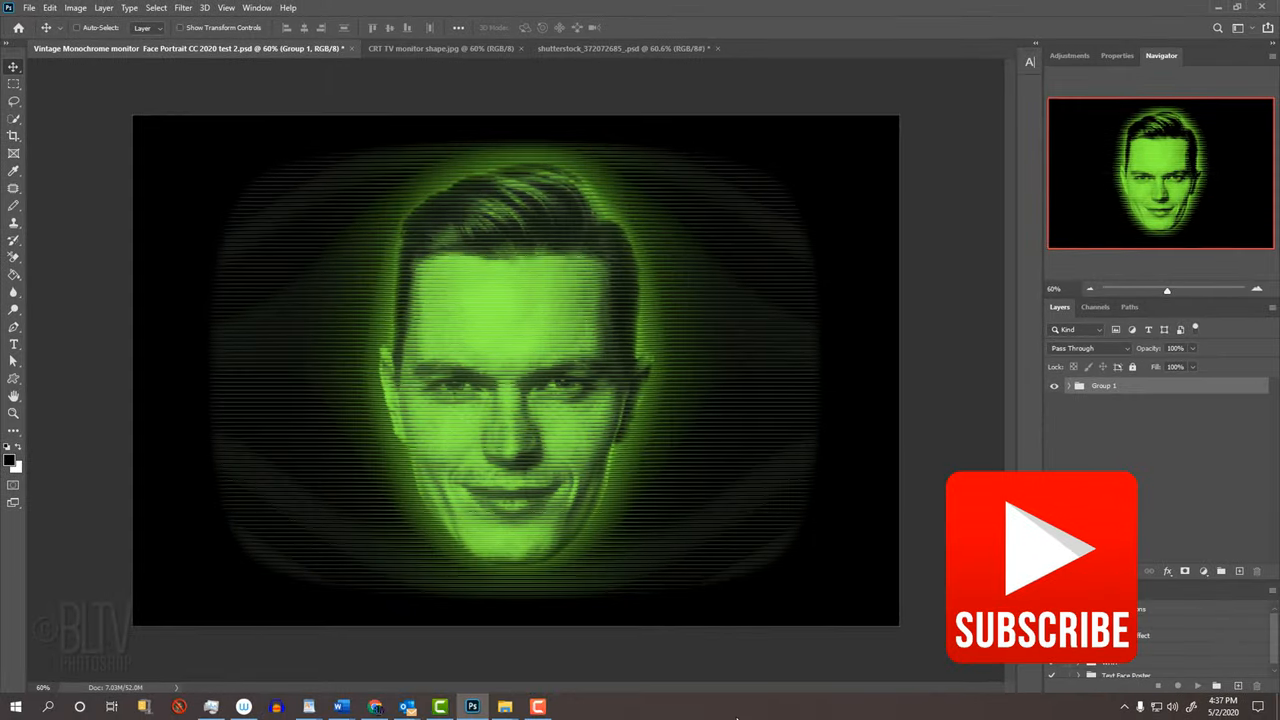
Unlock the monitor shape Background layer into Layer 0 and hide it
click(1096, 588)
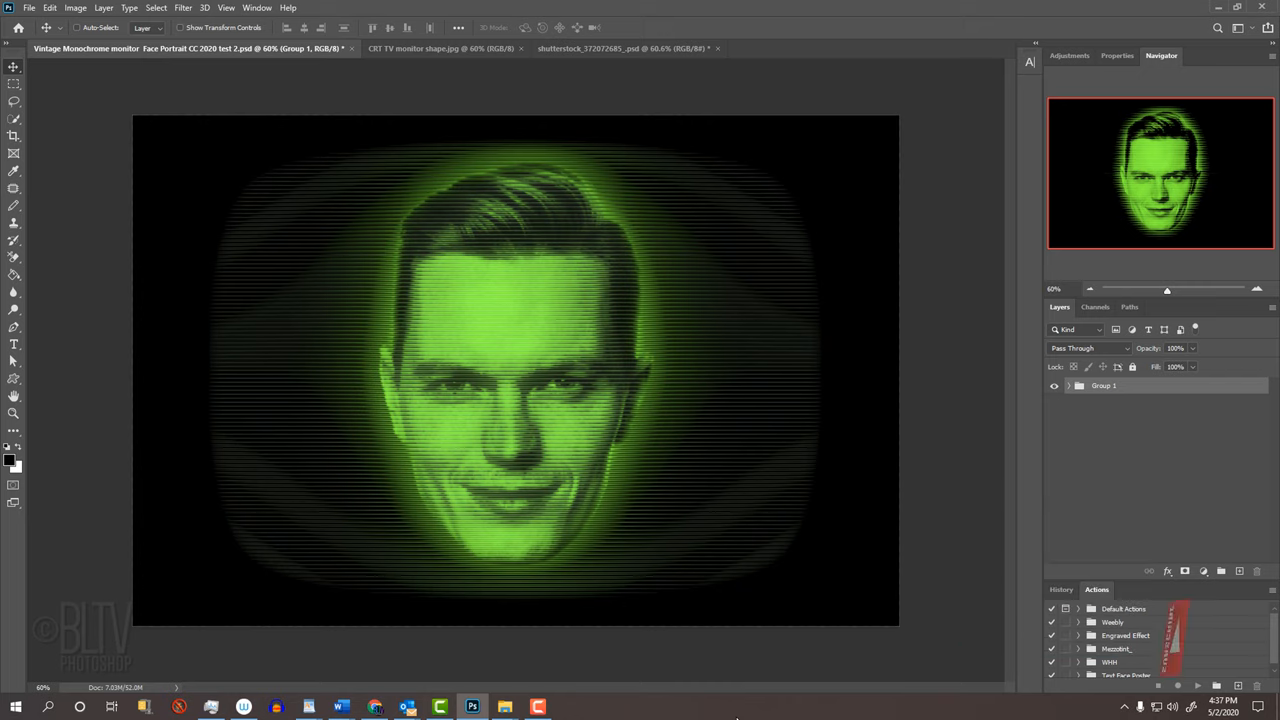
click(440, 48)
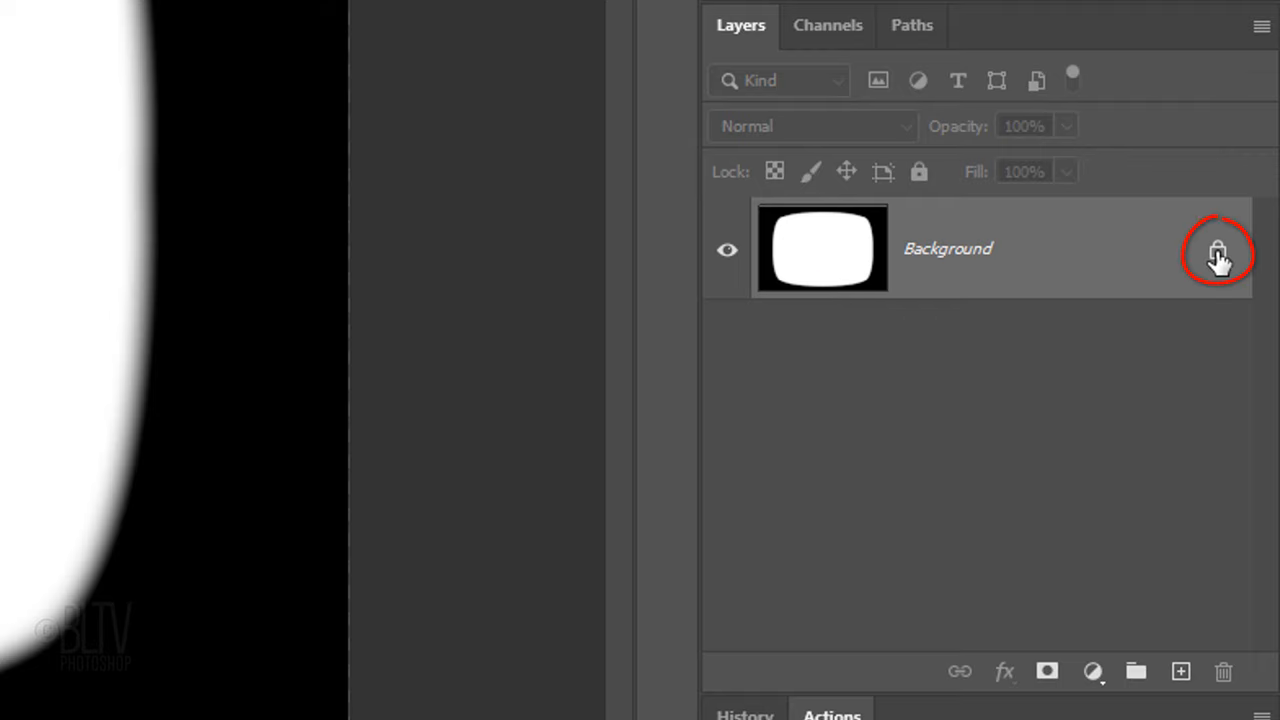
click(1218, 248)
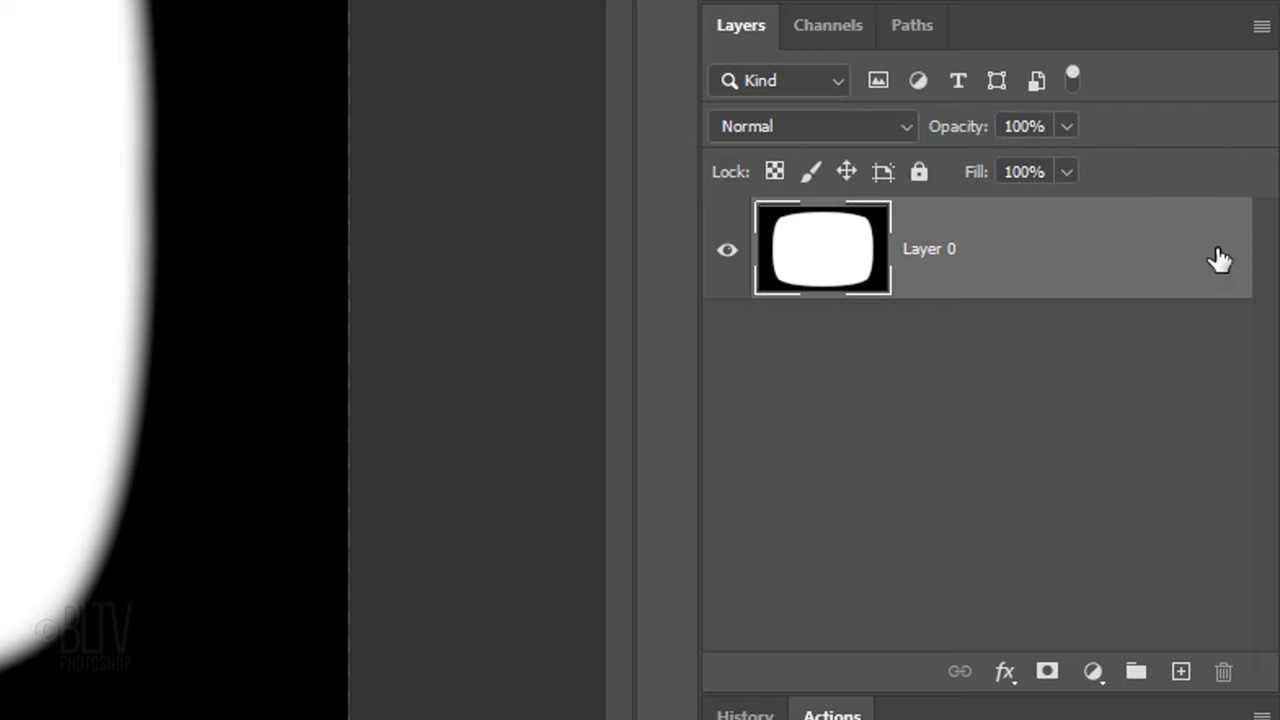
click(728, 248)
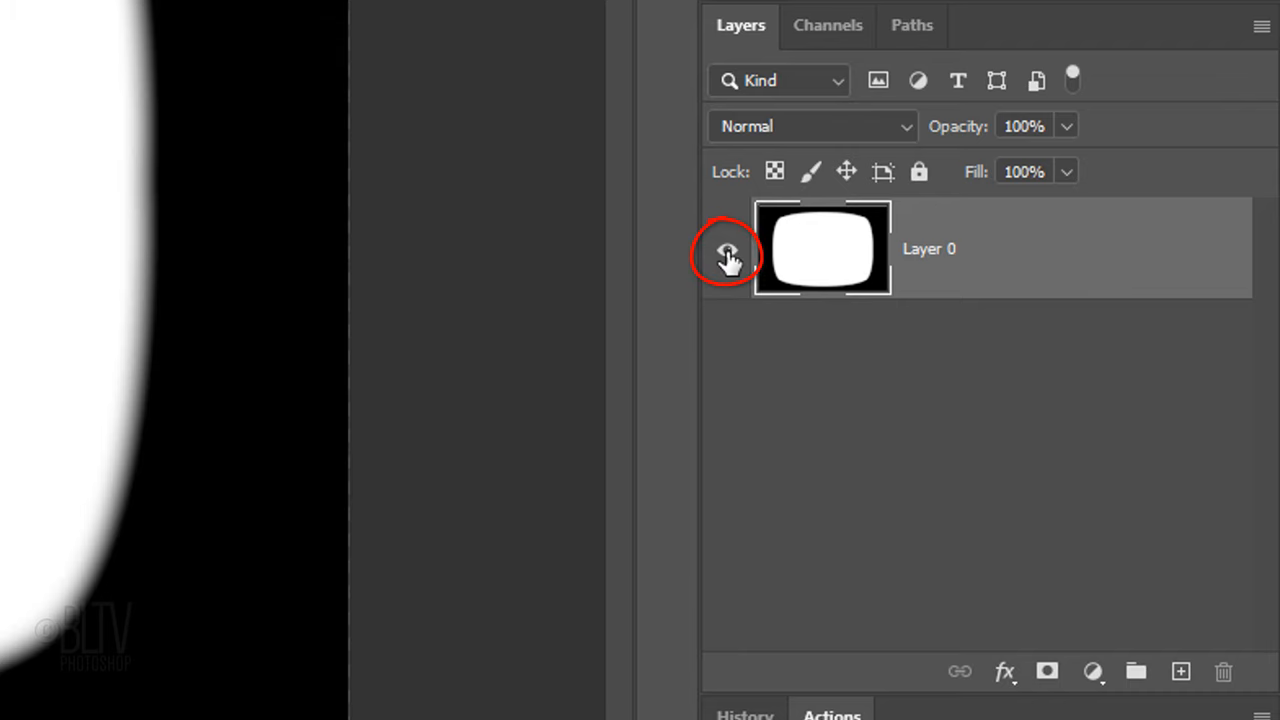
click(724, 248)
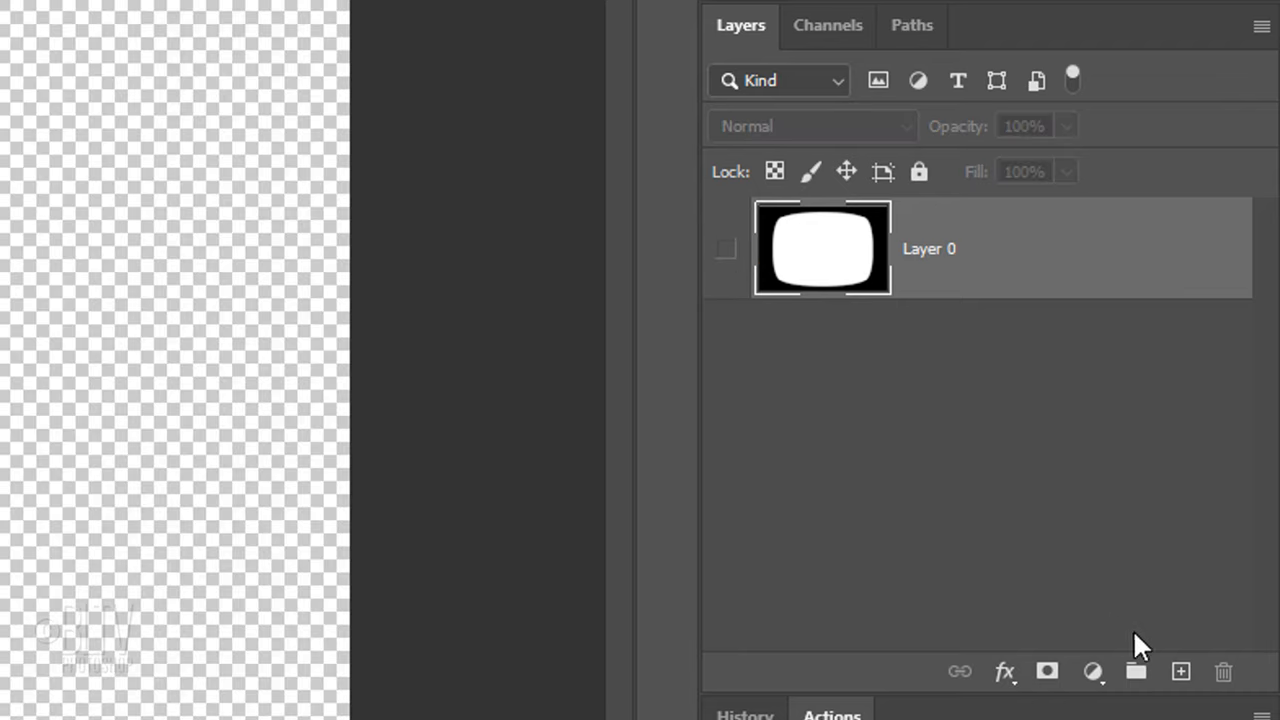
Add a new Layer 1 beneath the shape and fill it with black
key(ctrl)
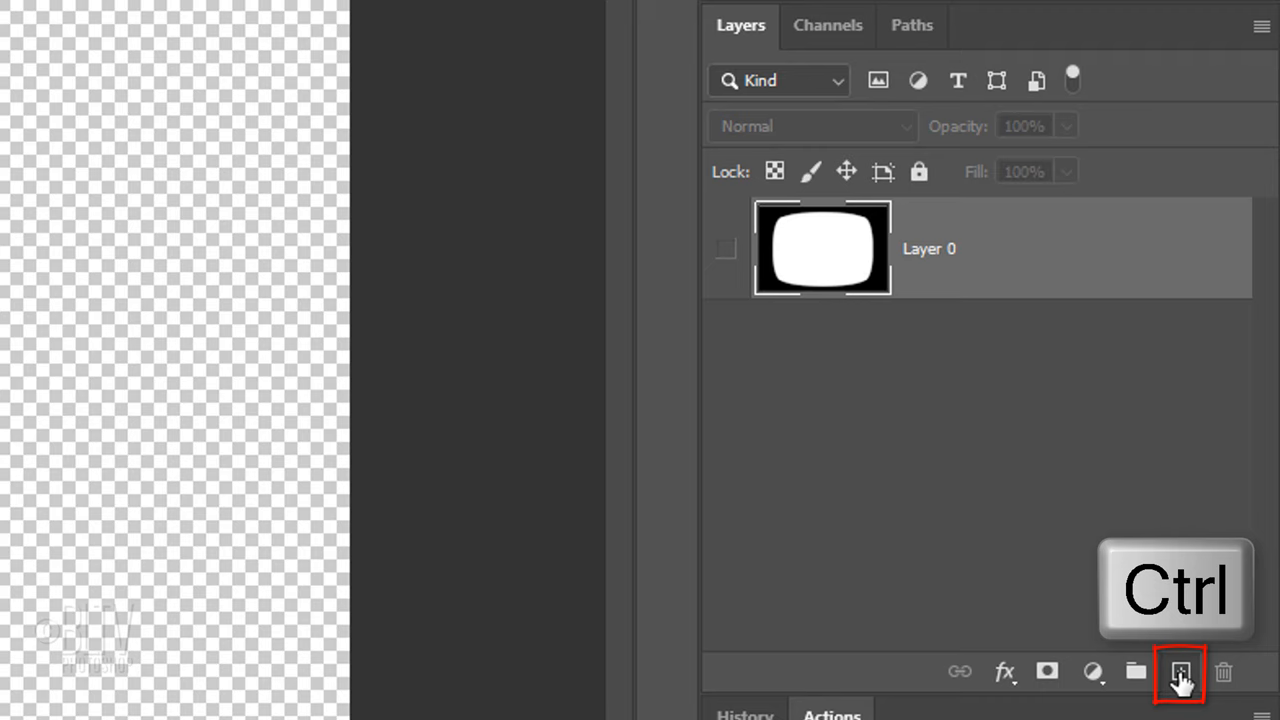
click(1180, 672)
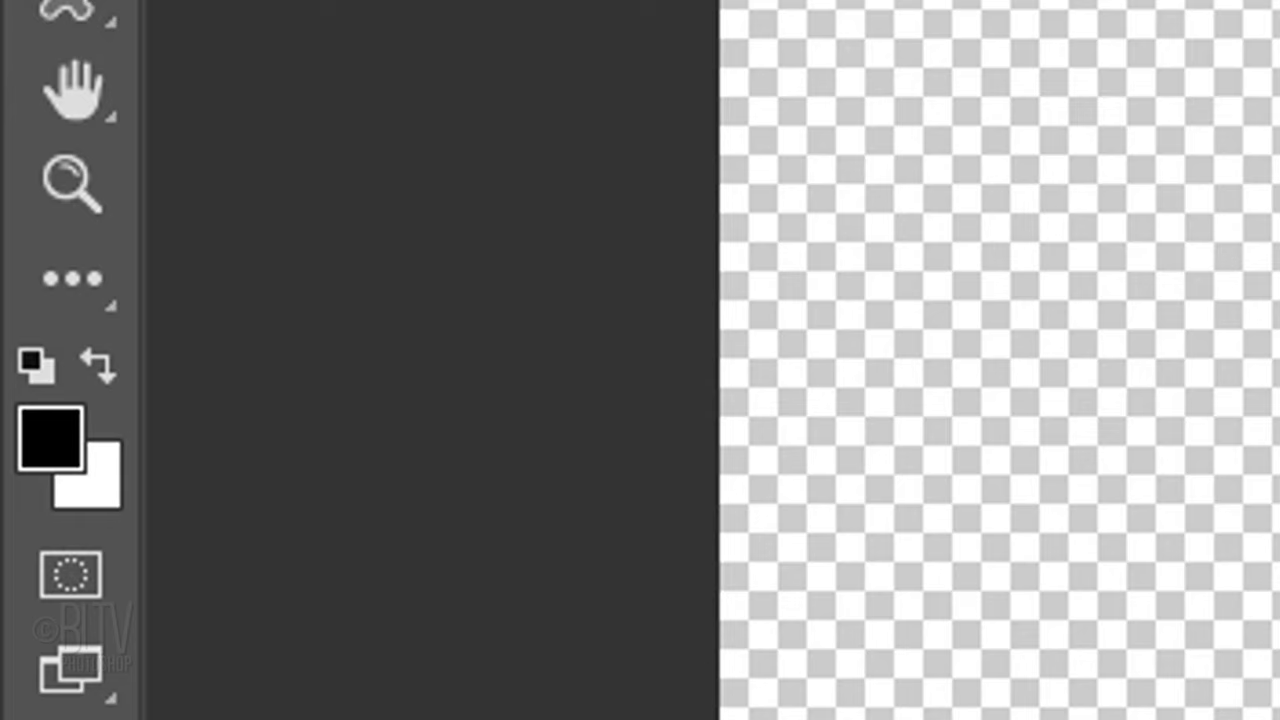
key(d)
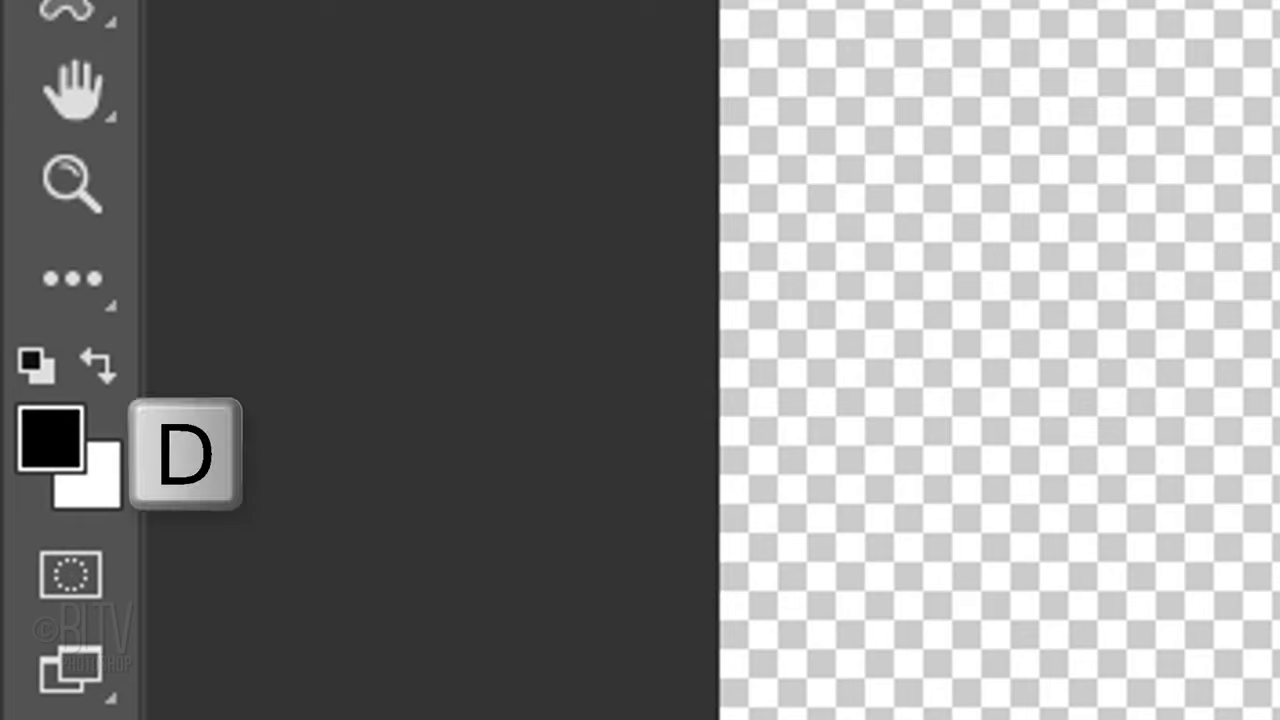
key(d)
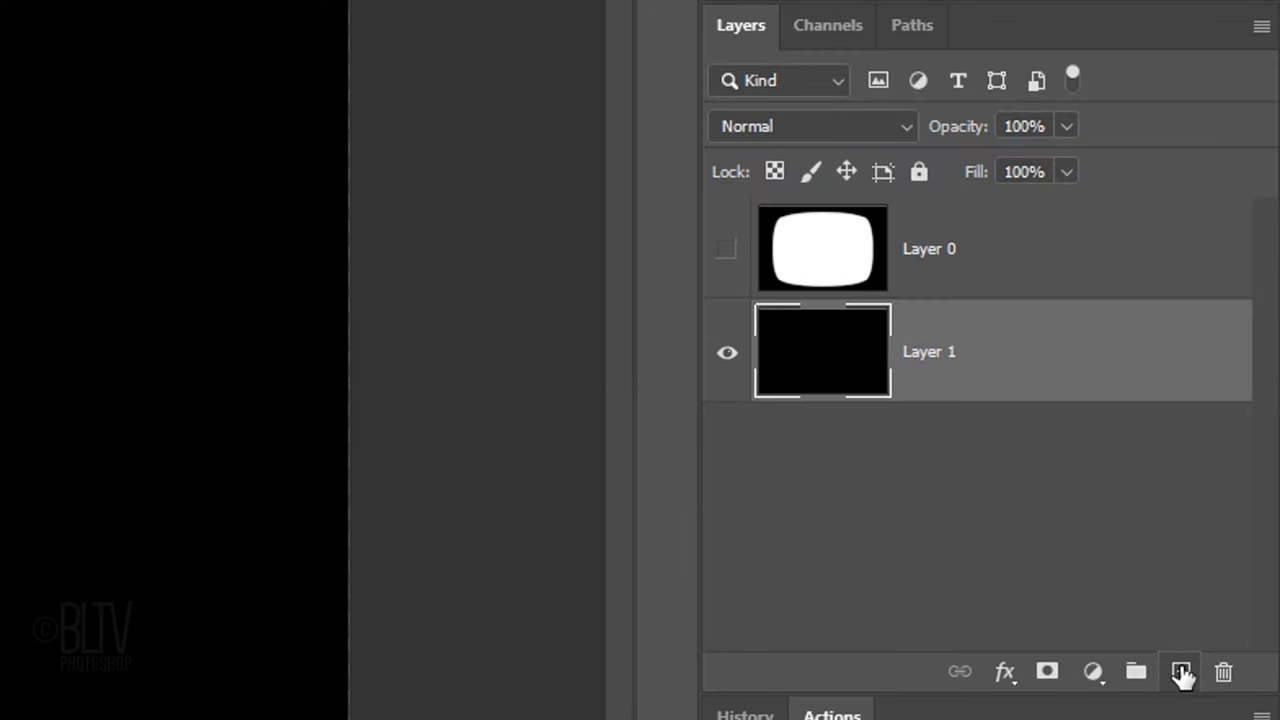
Add Layer 2 above the black layer and fill it with 50% Gray
click(1180, 672)
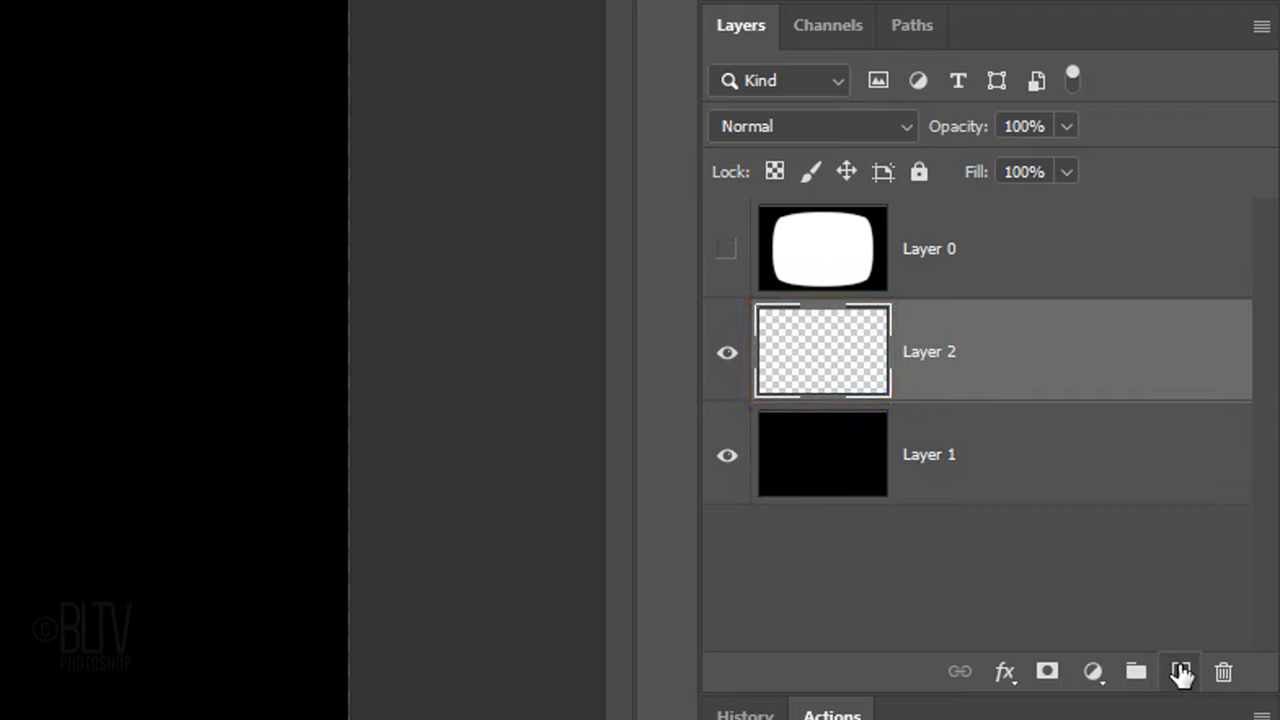
key(shift+F5)
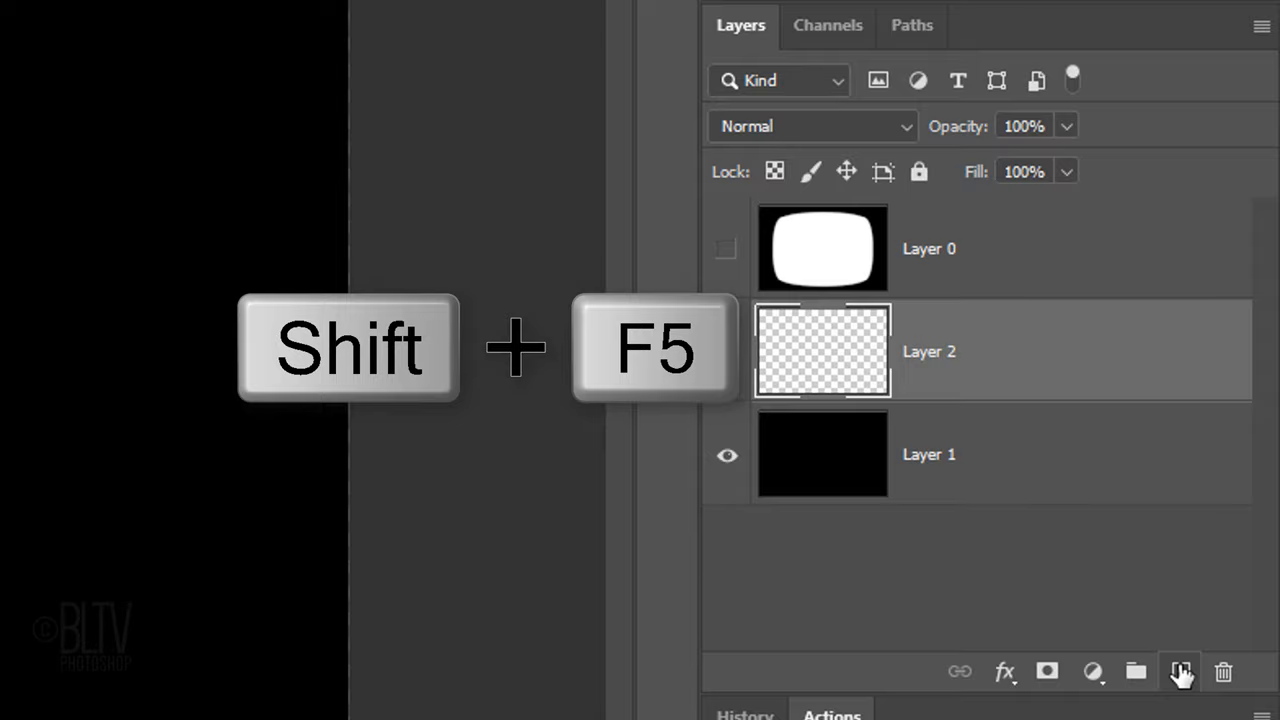
key(shift+f5)
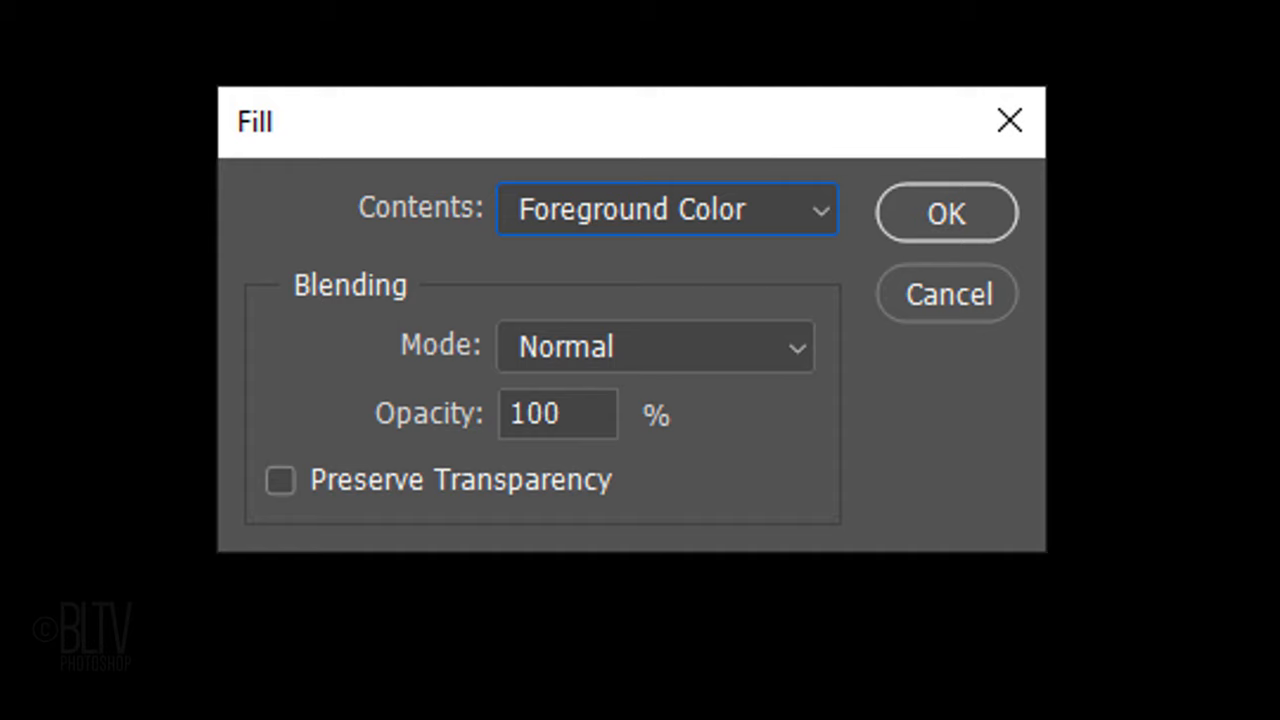
mouse_move(816, 224)
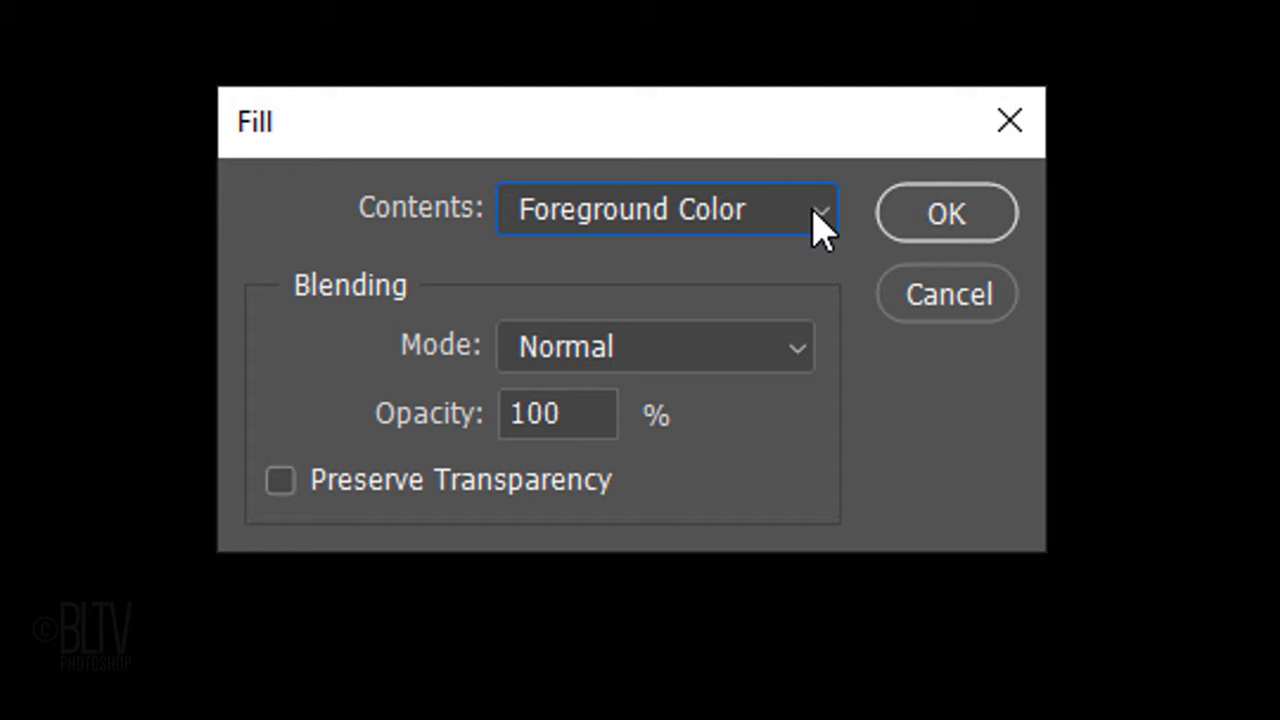
click(664, 210)
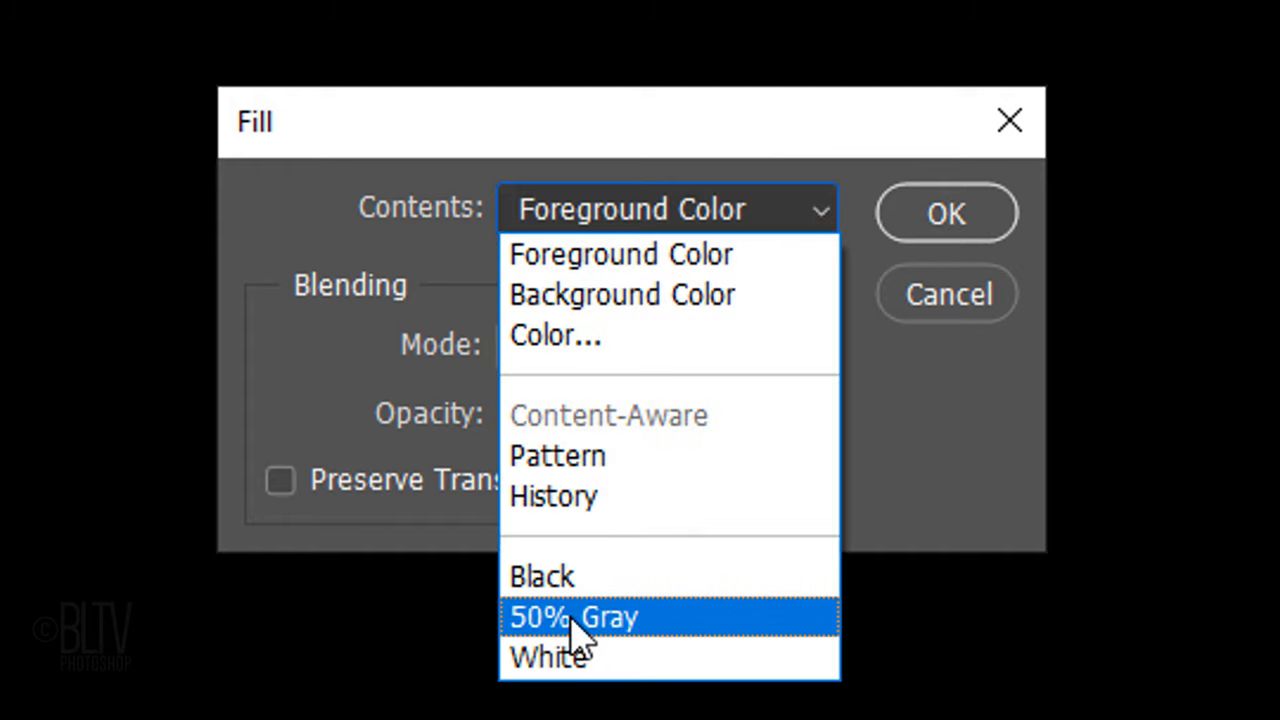
click(572, 616)
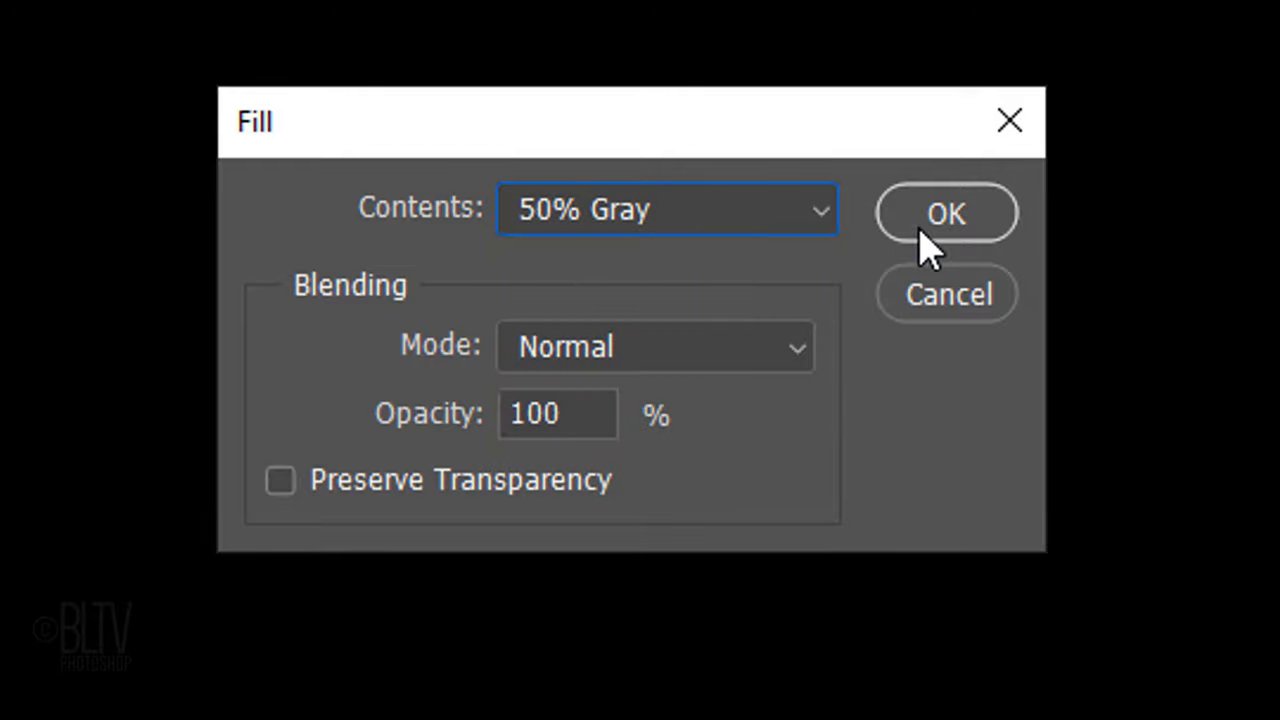
click(944, 212)
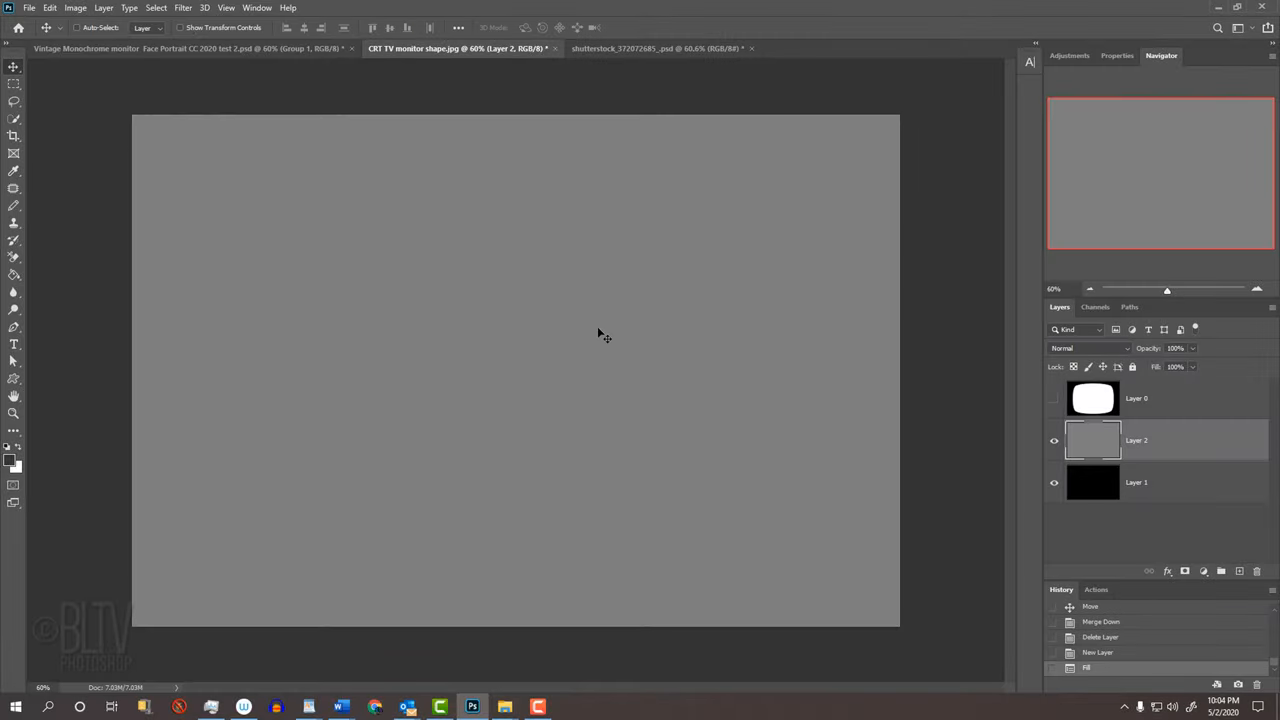
Apply a Sketch Halftone Pattern with Line type to turn the gray fill into scan lines
click(182, 8)
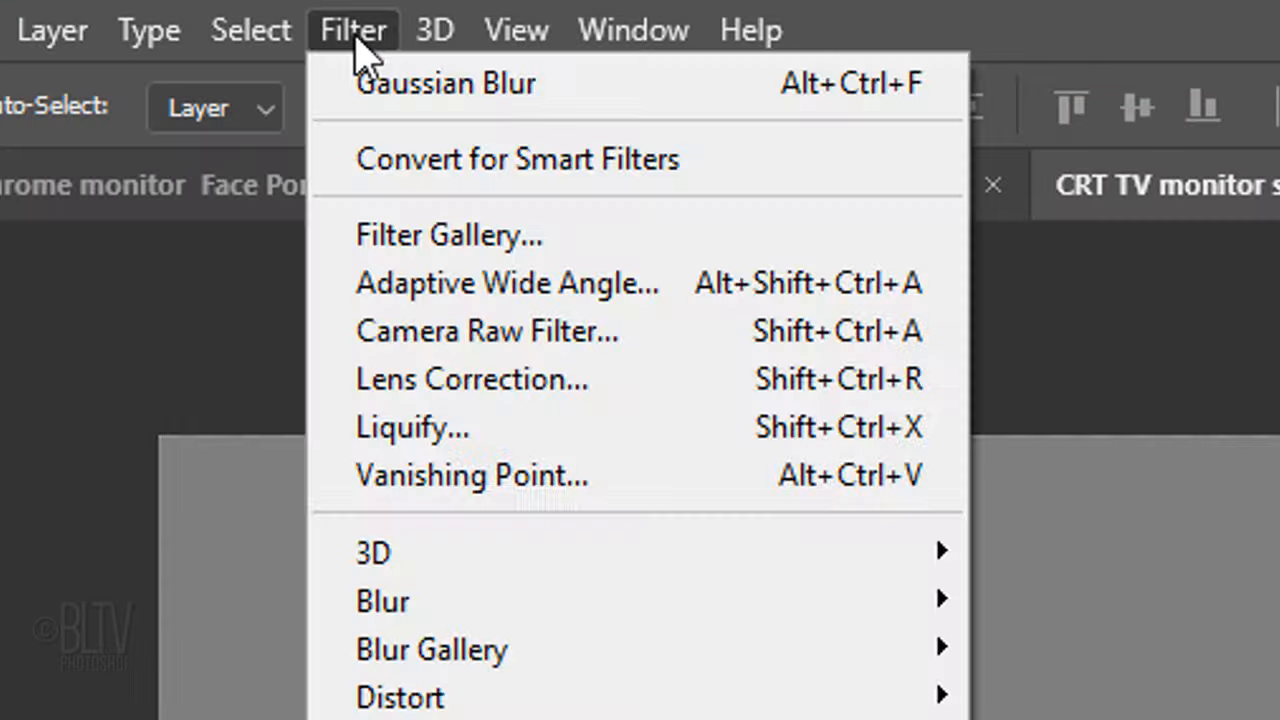
mouse_move(448, 236)
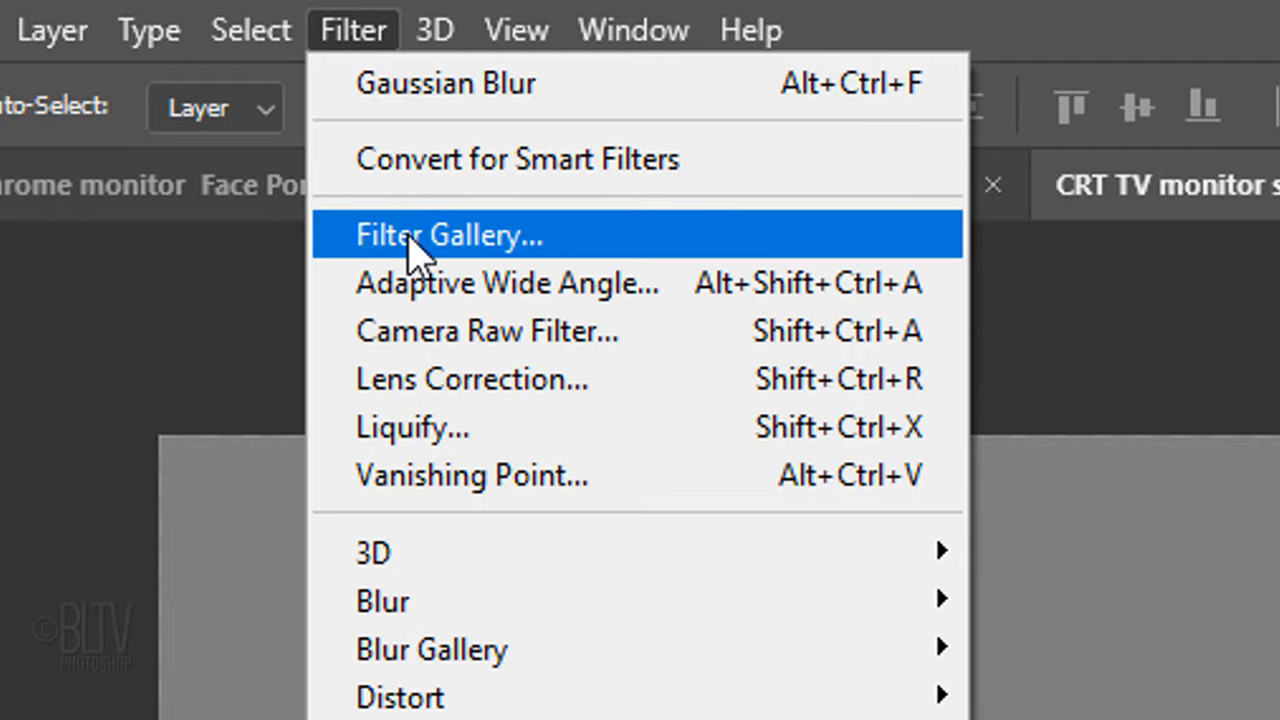
click(448, 234)
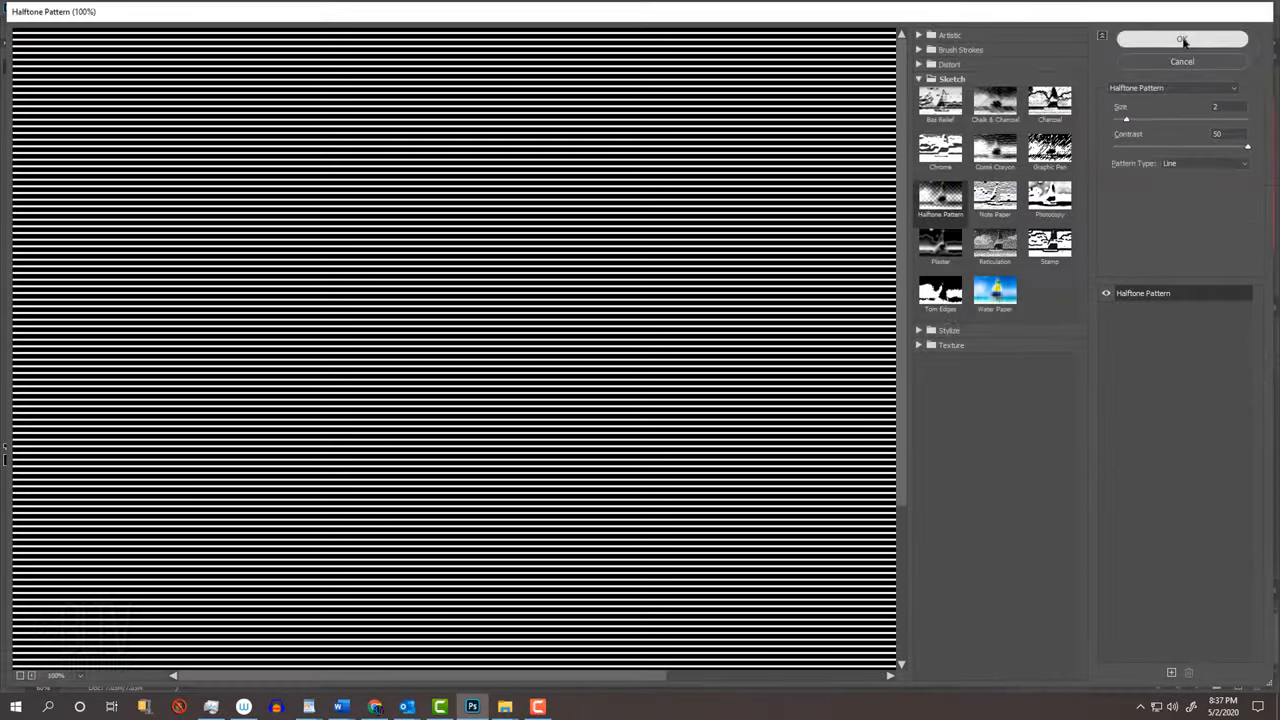
click(1182, 40)
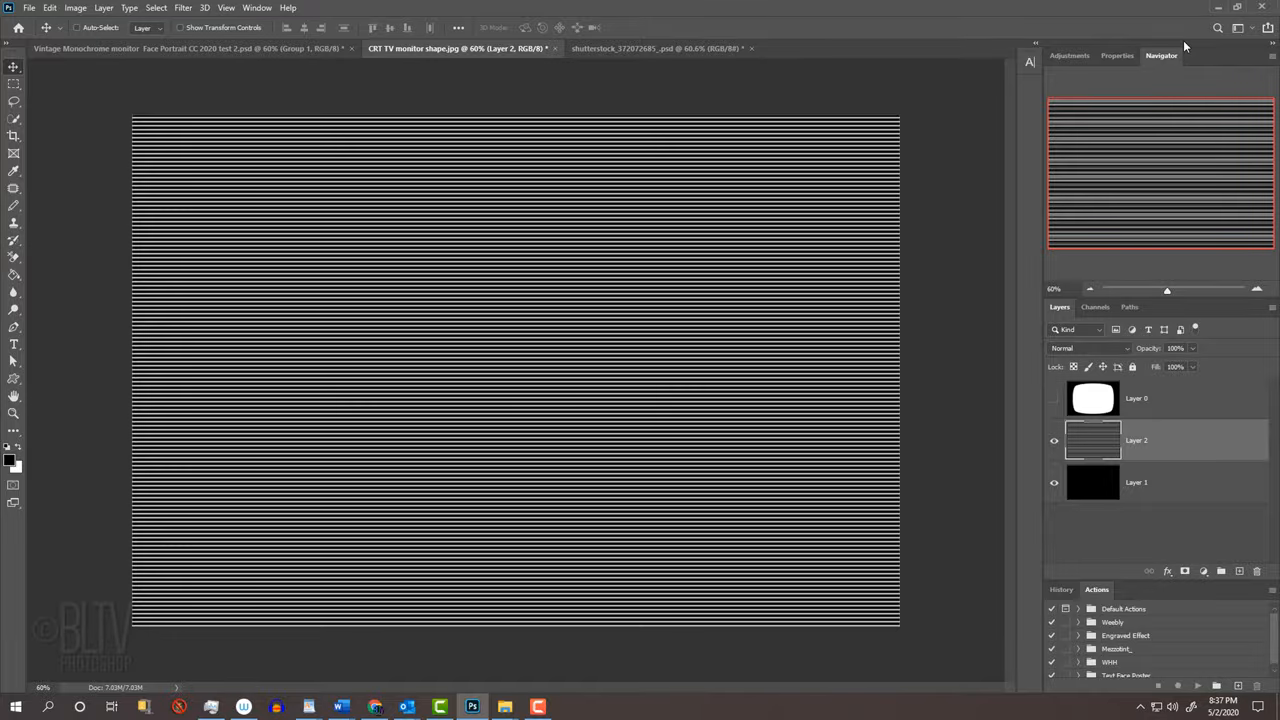
Free-transform the scan-line layer to 50% height positioned in the top half of the canvas
key(ctrl+t)
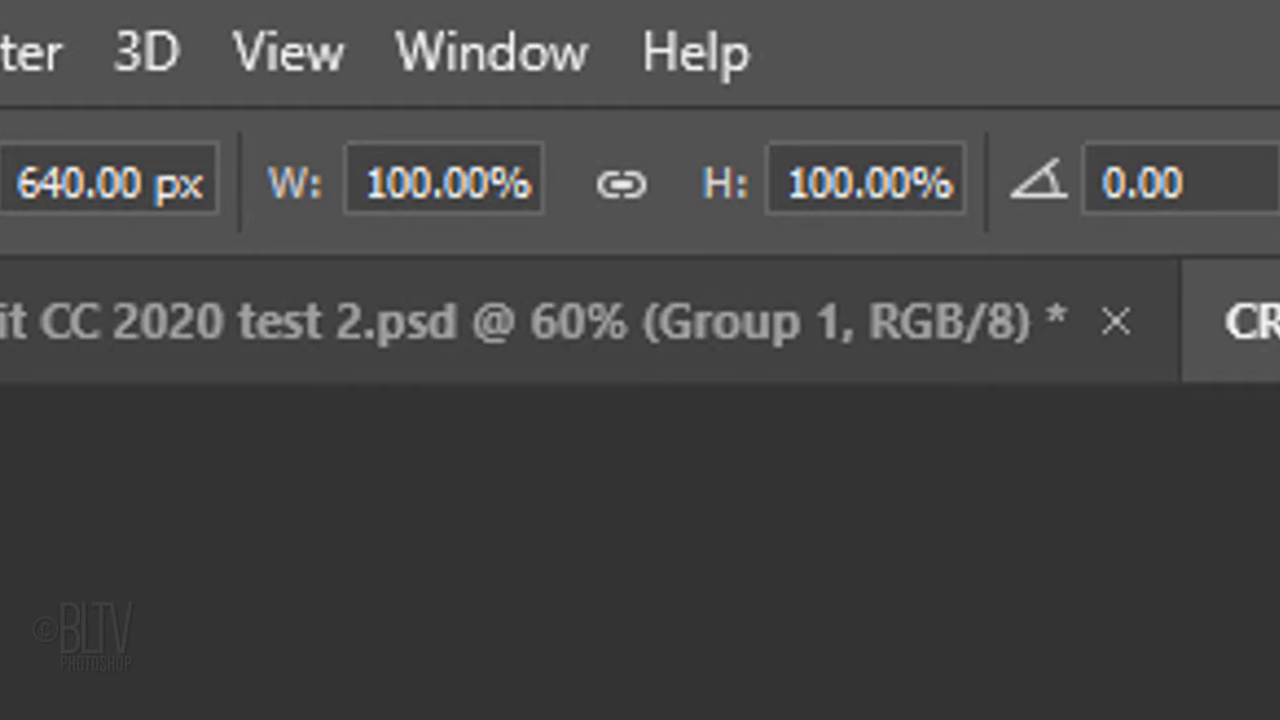
click(864, 180)
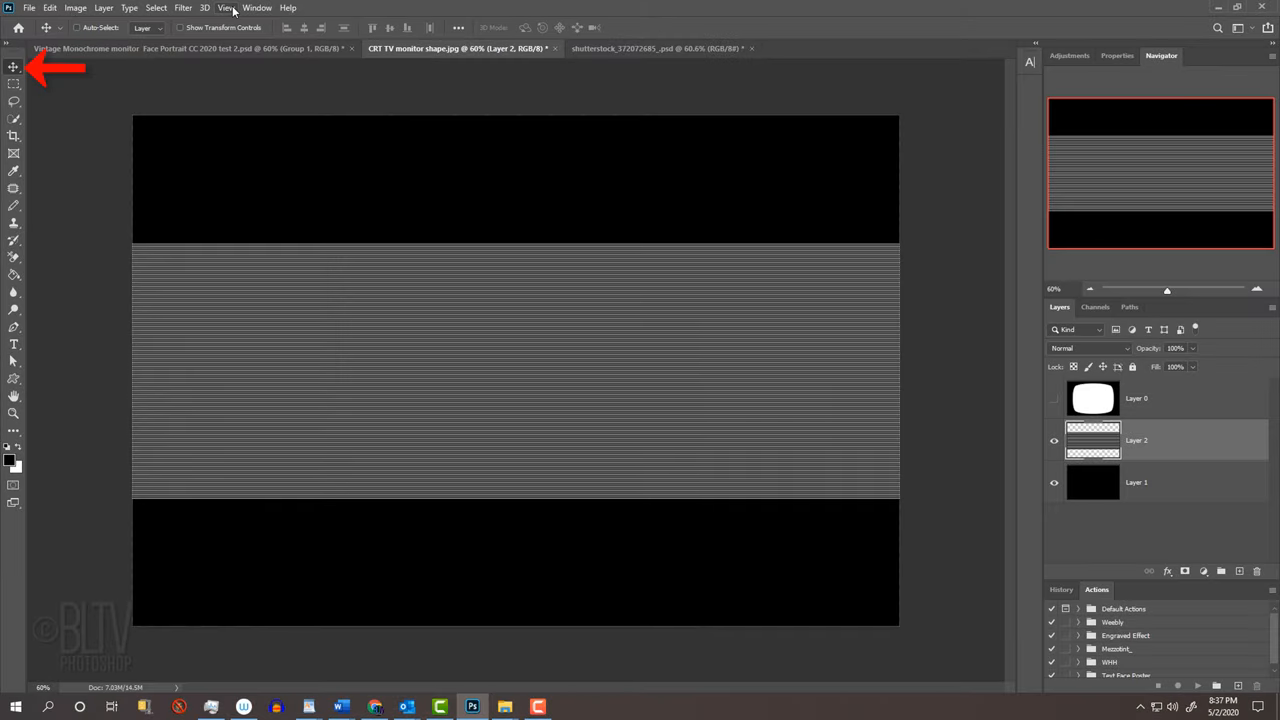
key(v)
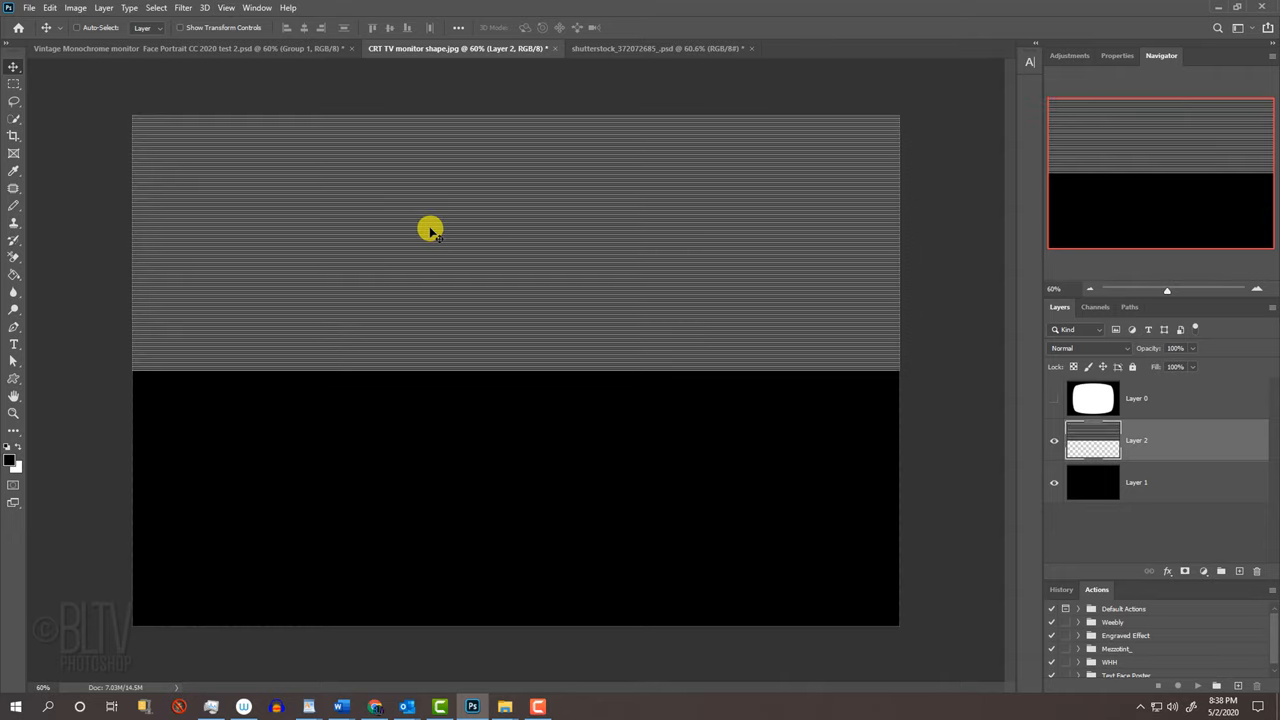
click(1052, 398)
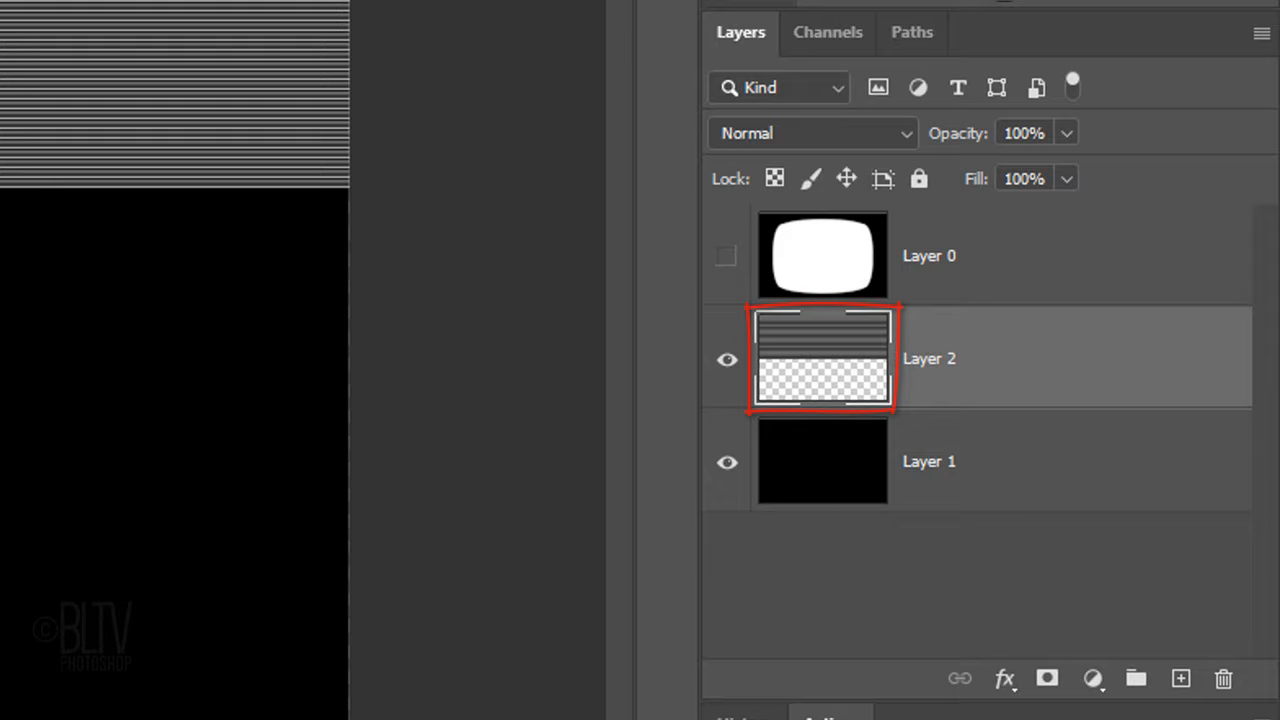
Duplicate the scan lines into the bottom half and merge the copy back into Layer 2
key(ctrl+j)
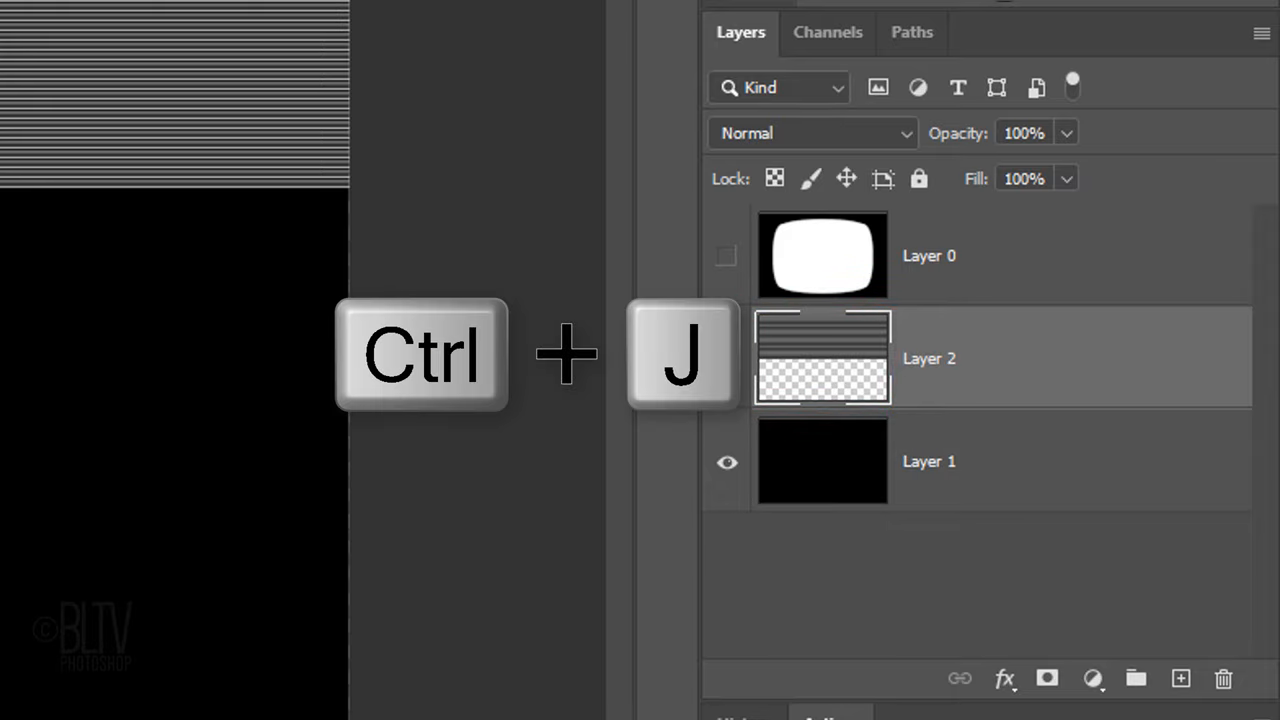
key(ctrl+j)
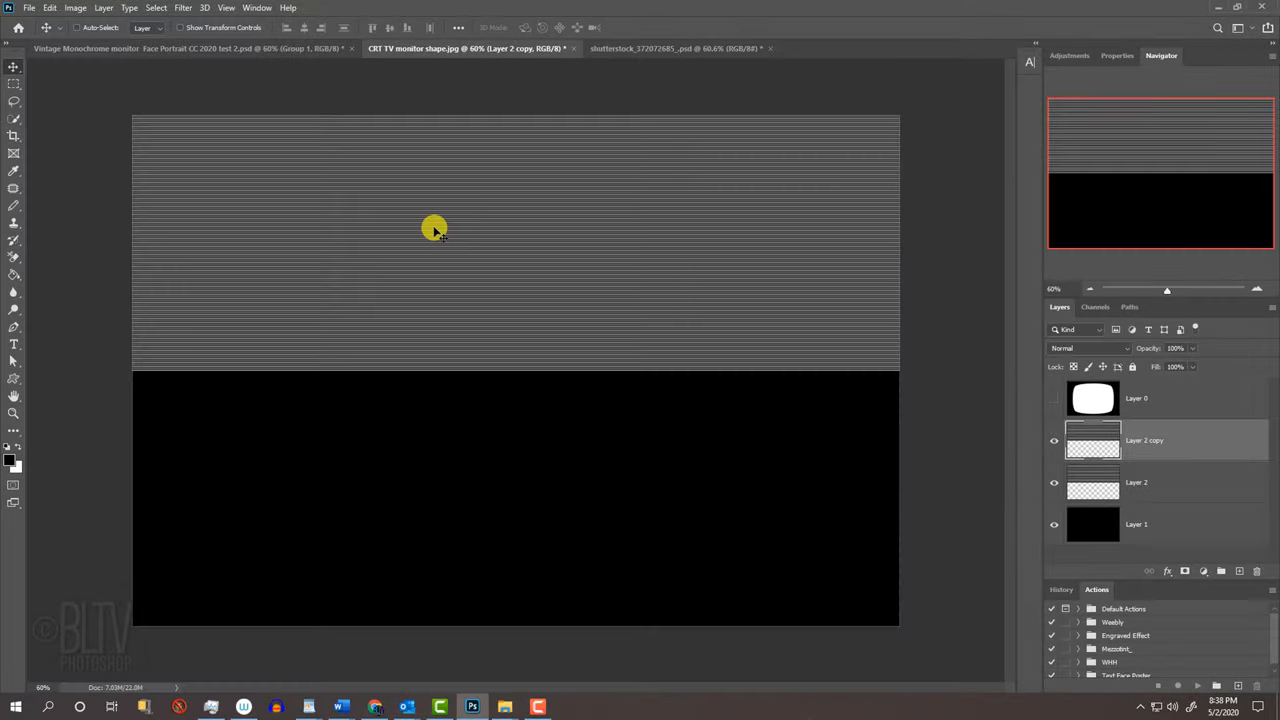
key(shift)
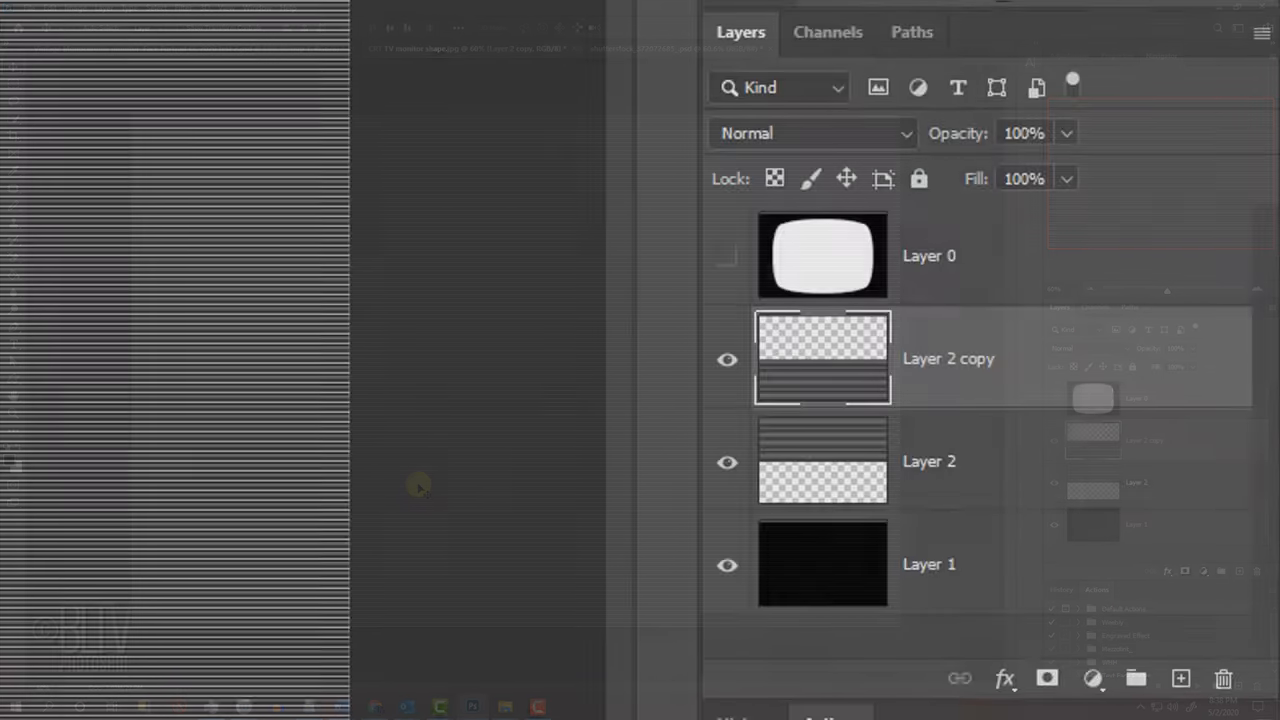
key(ctrl+e)
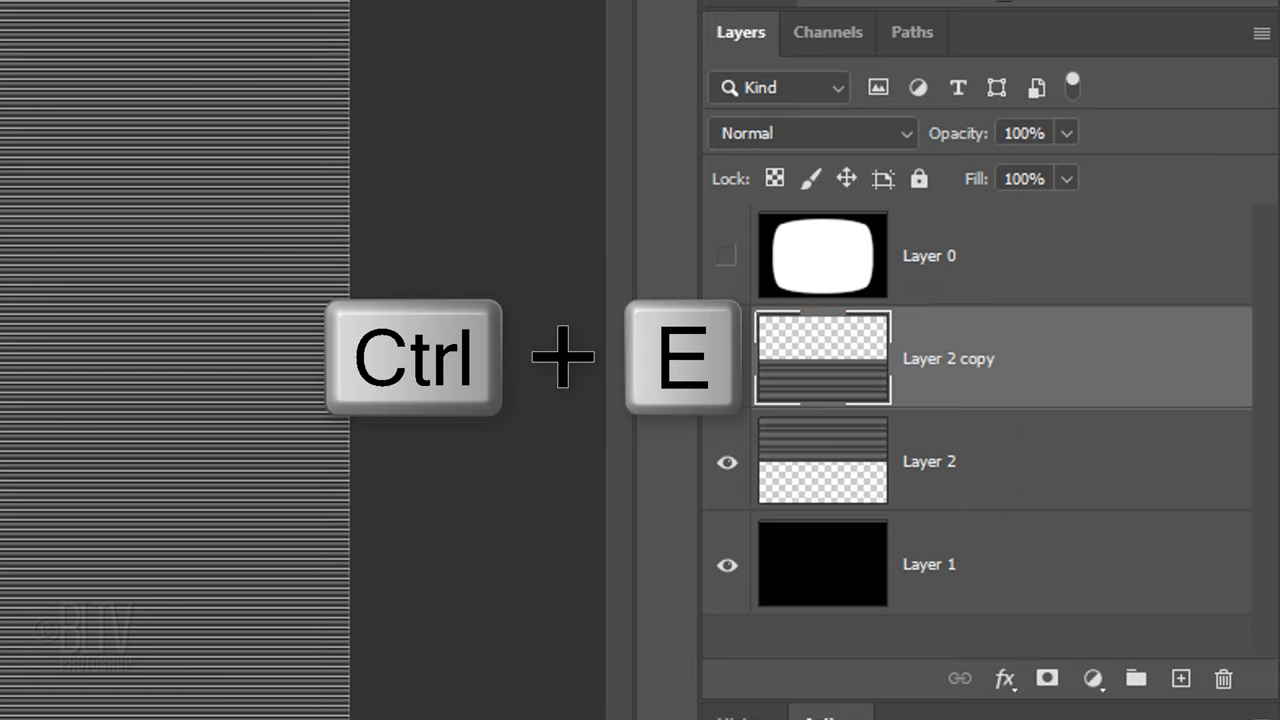
key(ctrl+e)
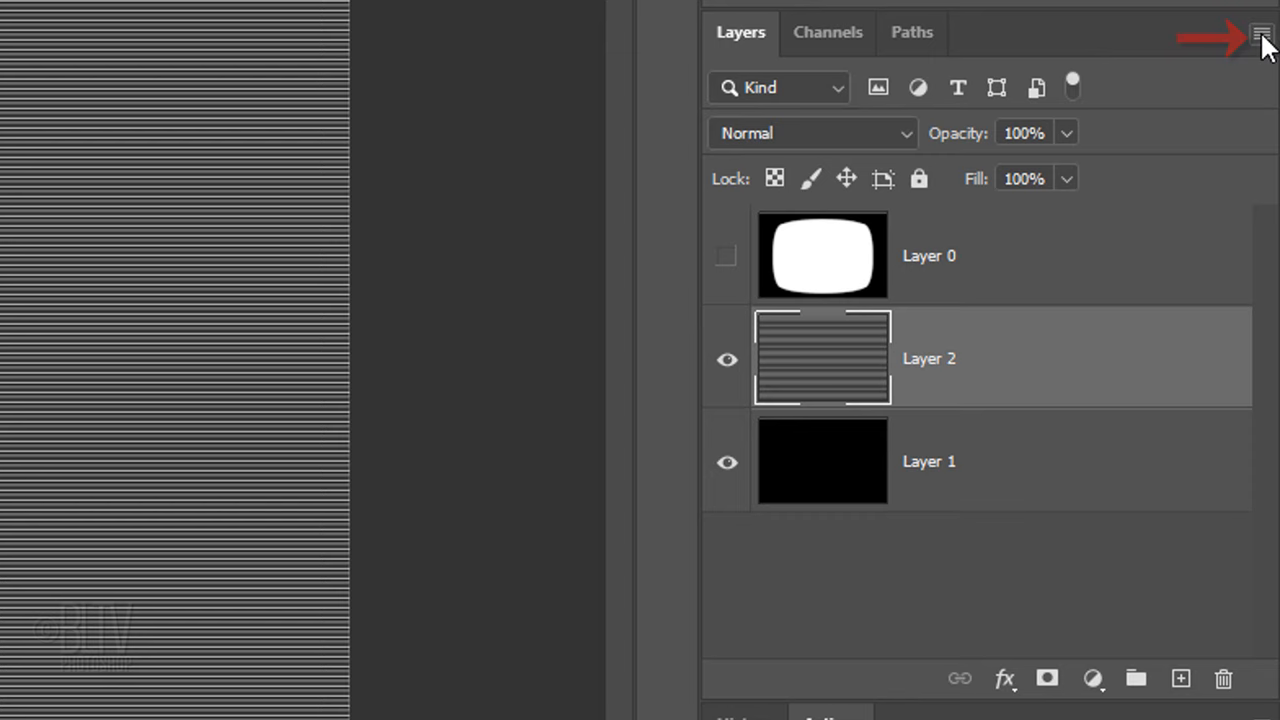
Convert Layer 2 to a smart object and bring up Lens Correction's Custom settings
click(1260, 32)
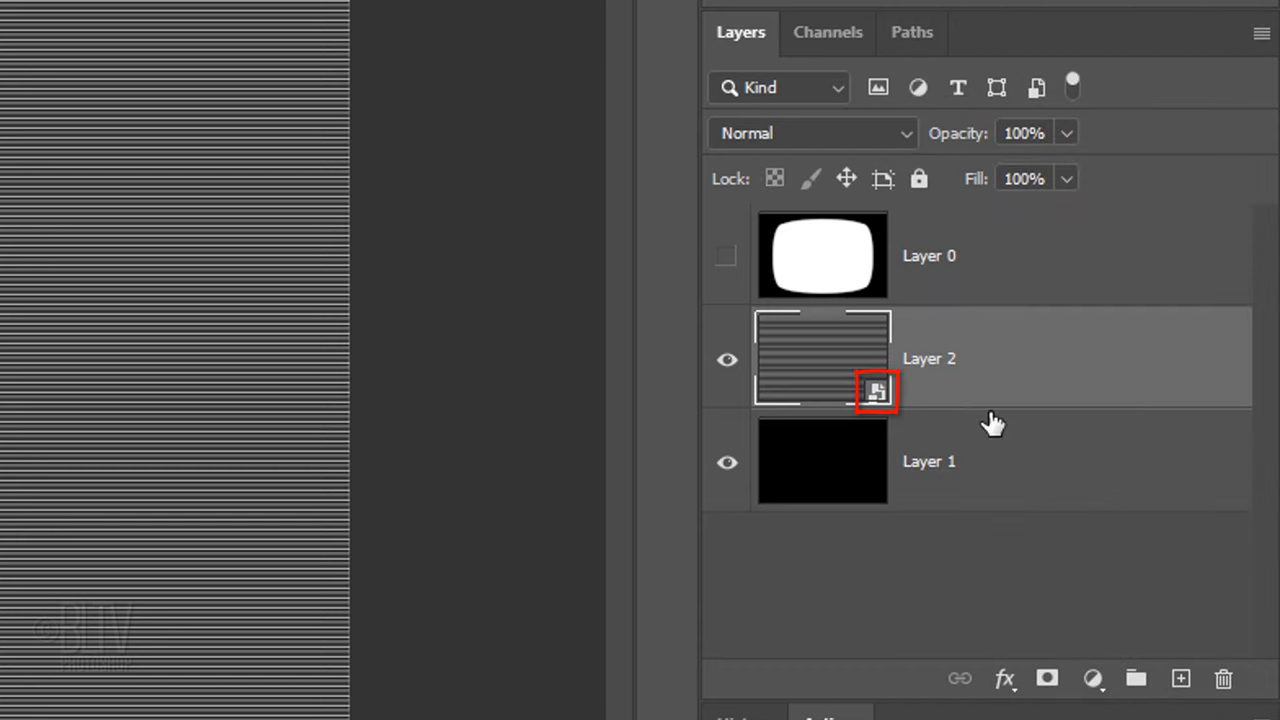
click(640, 28)
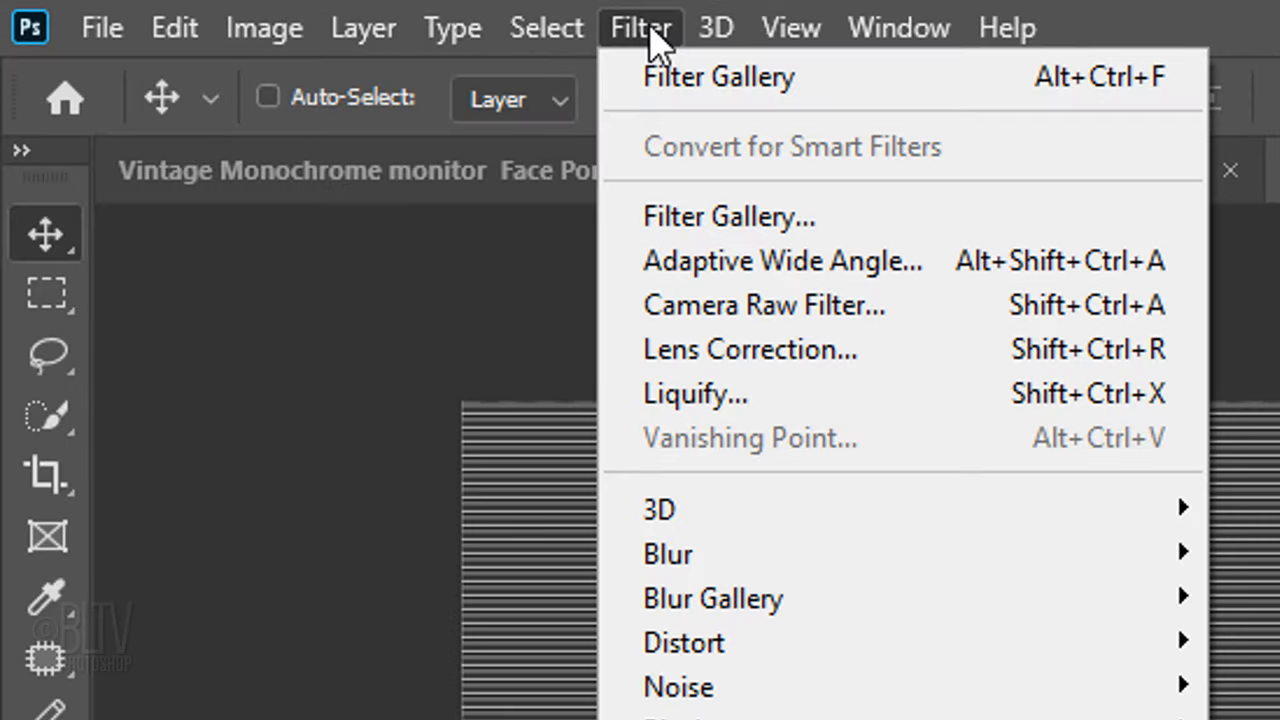
mouse_move(750, 348)
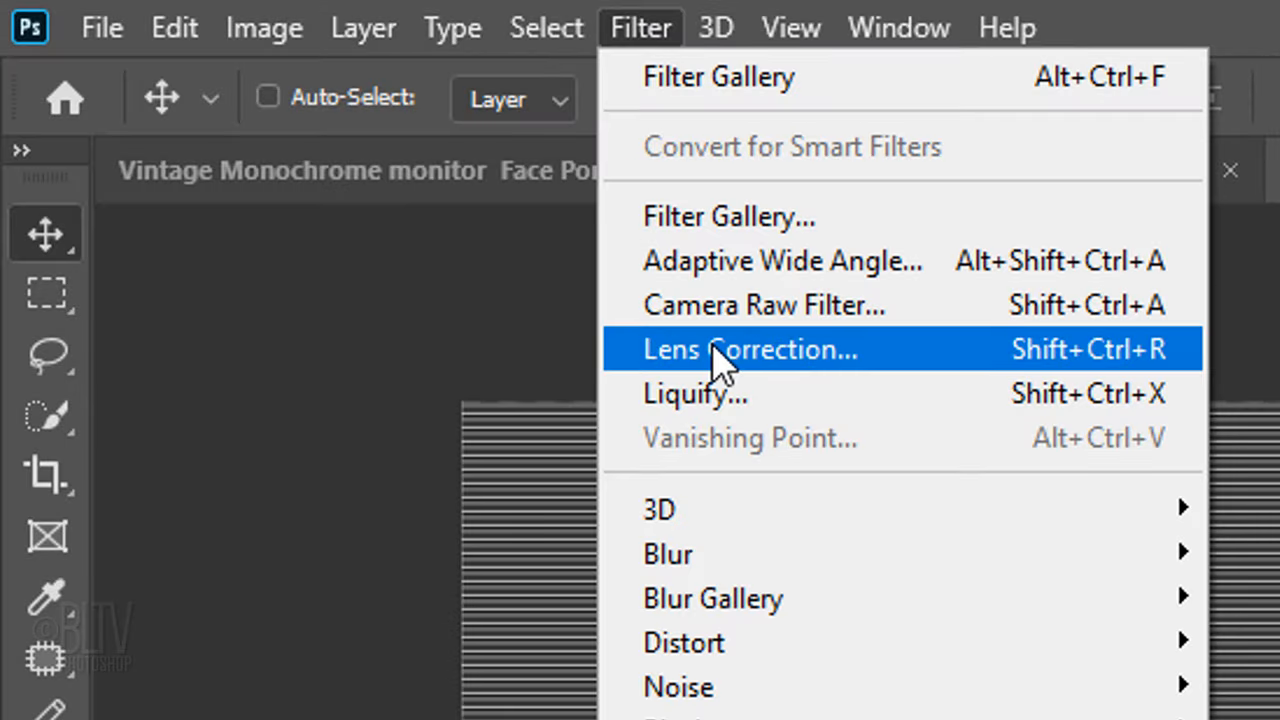
click(750, 348)
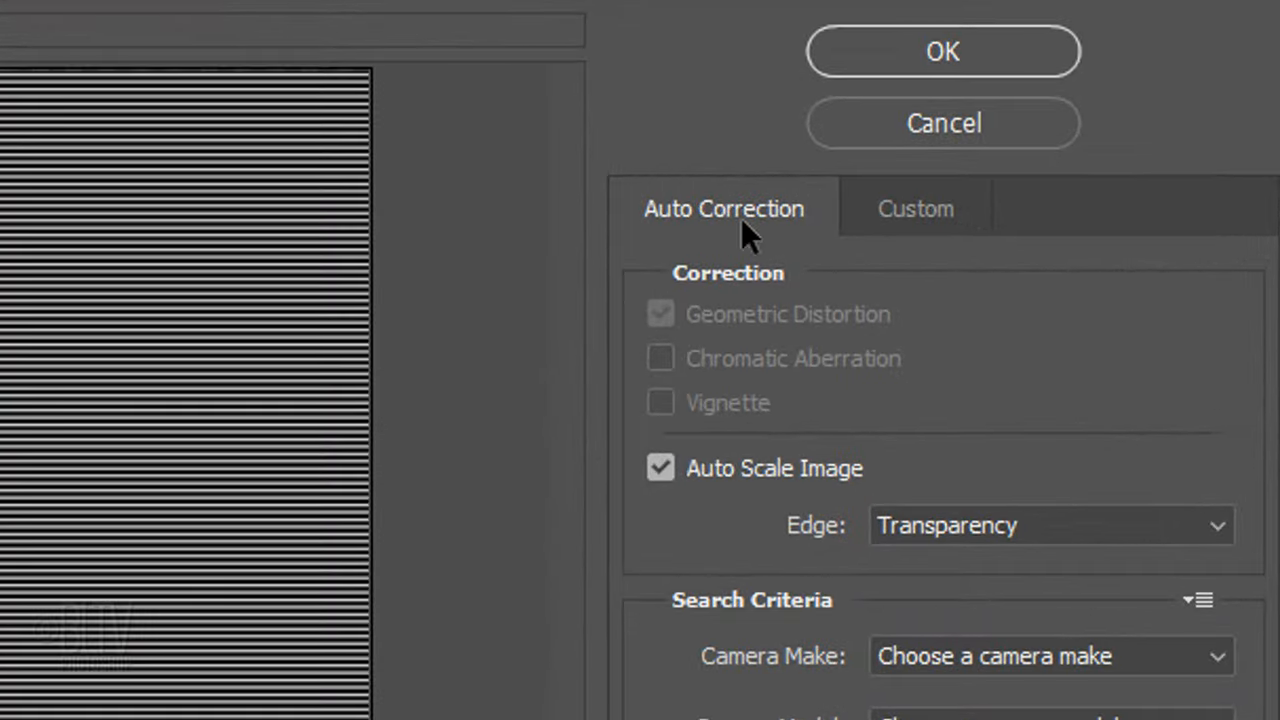
click(914, 208)
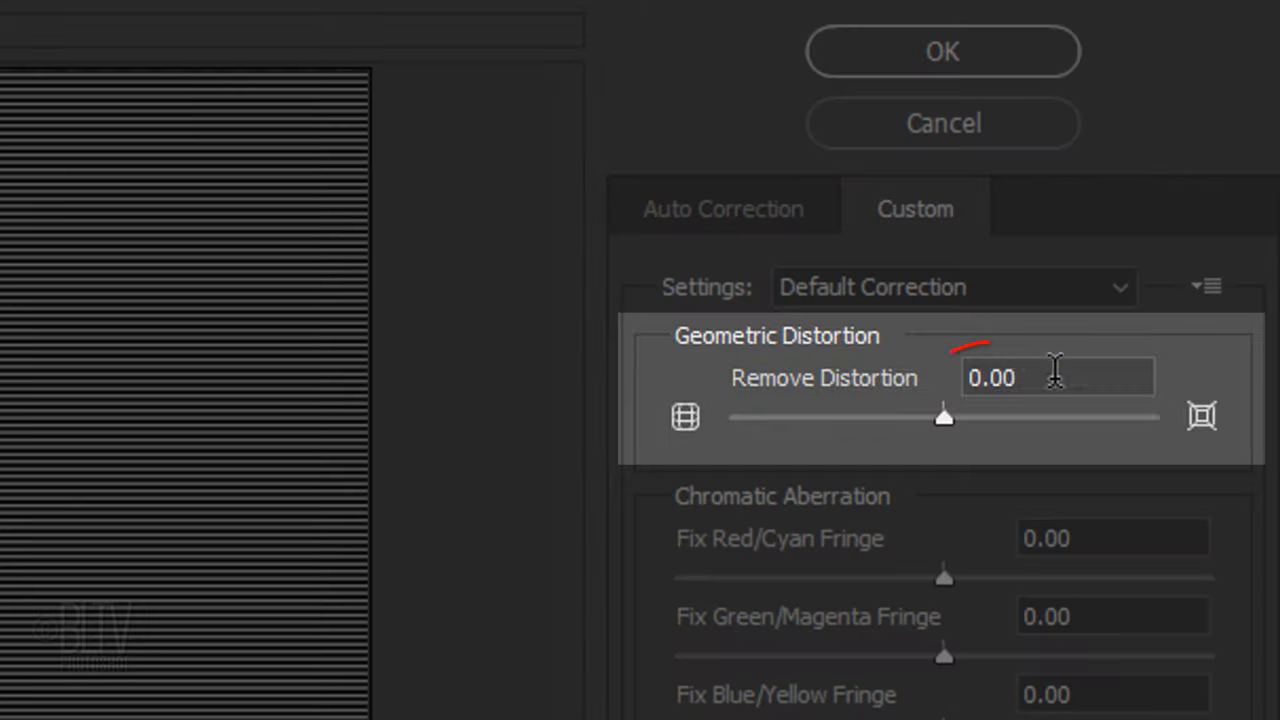
Curve the scan lines with Remove Distortion set to 1.1
click(1056, 376)
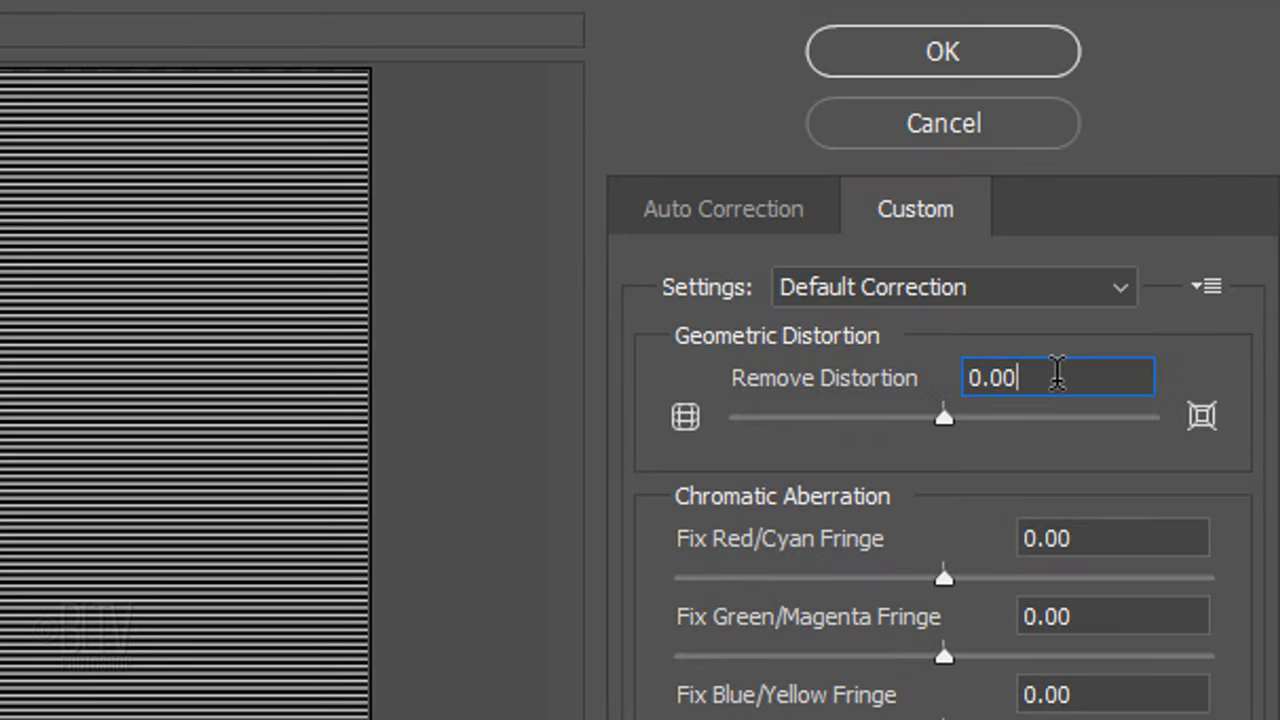
text(1.1)
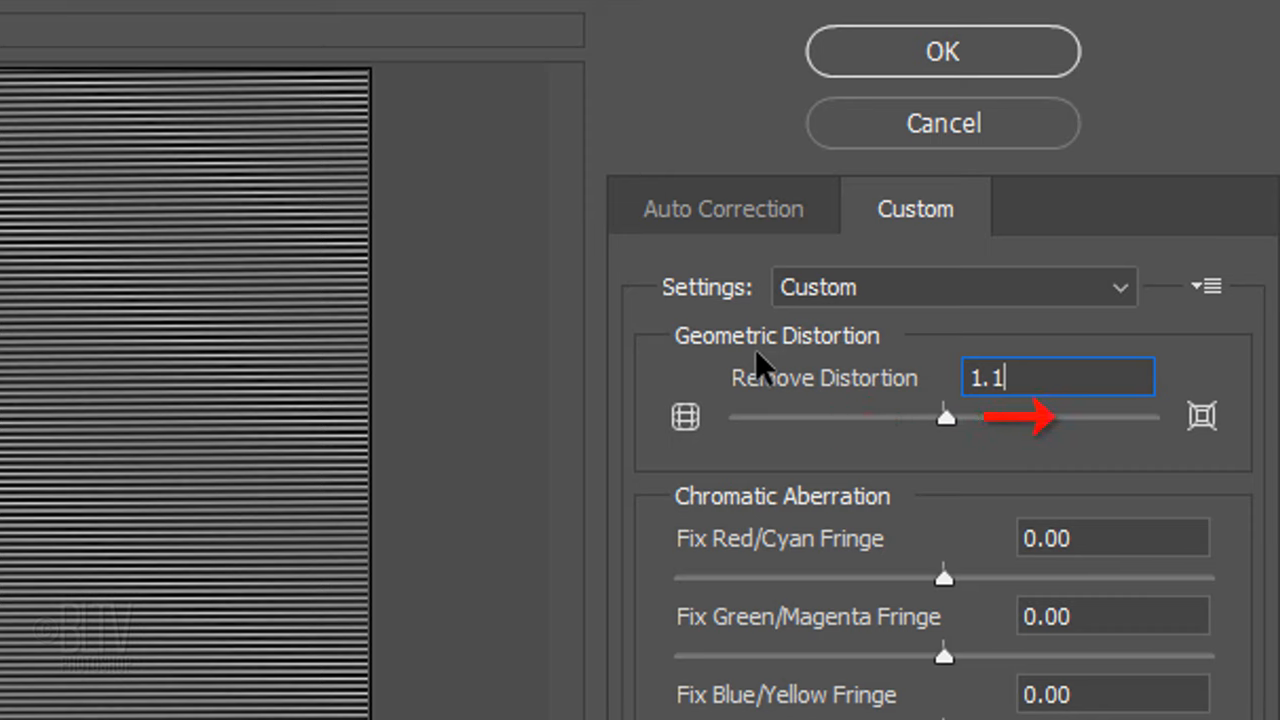
mouse_move(840, 228)
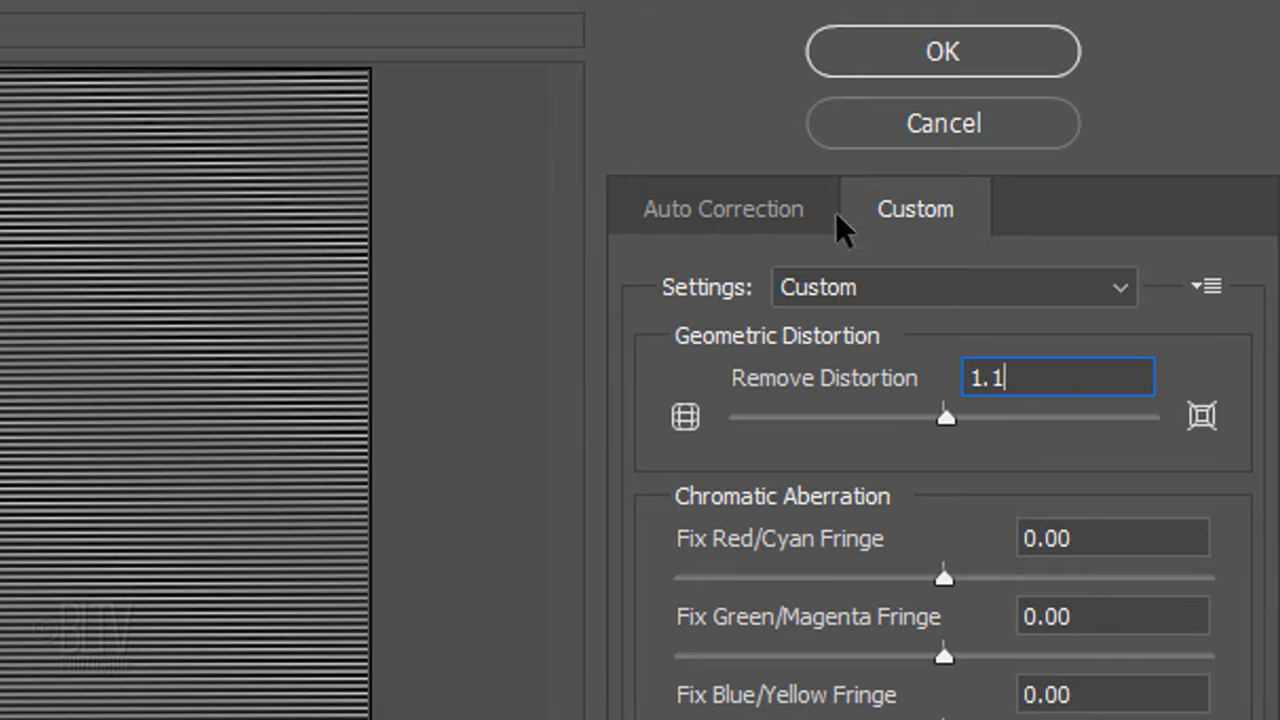
click(940, 52)
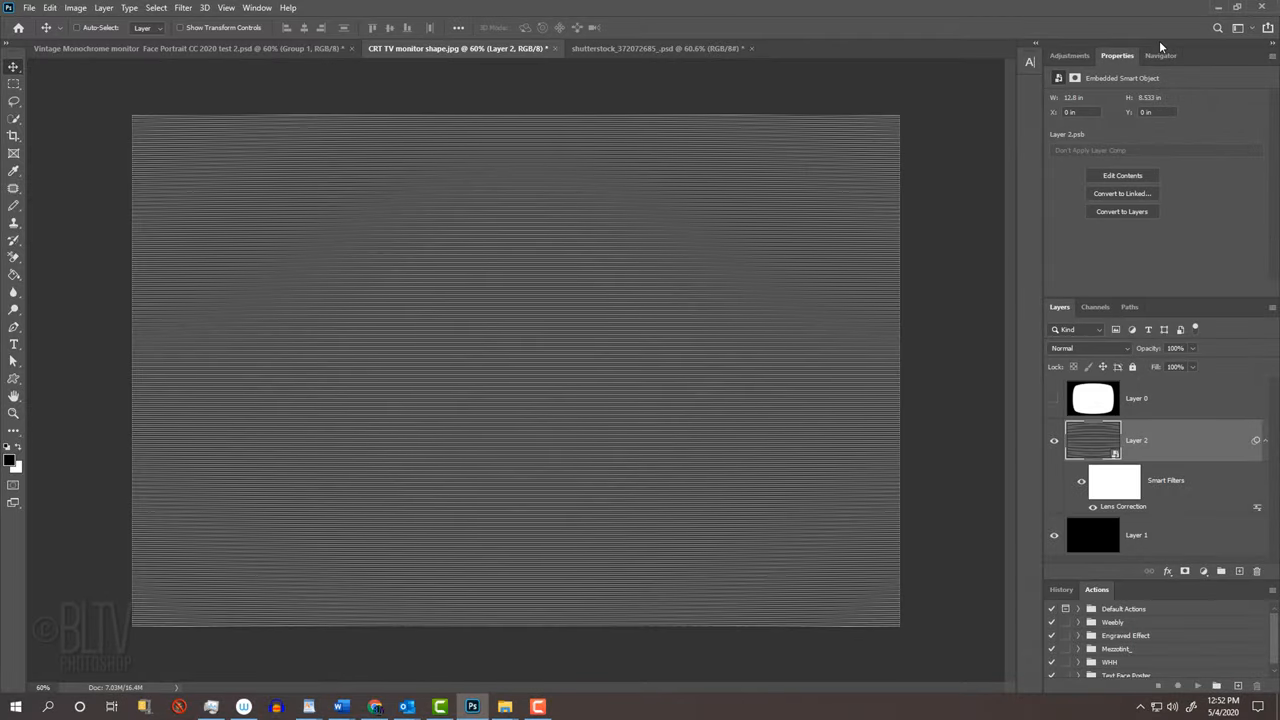
Soften the scan lines with a 0.5-pixel Gaussian Blur smart filter and collapse the filter list
click(404, 16)
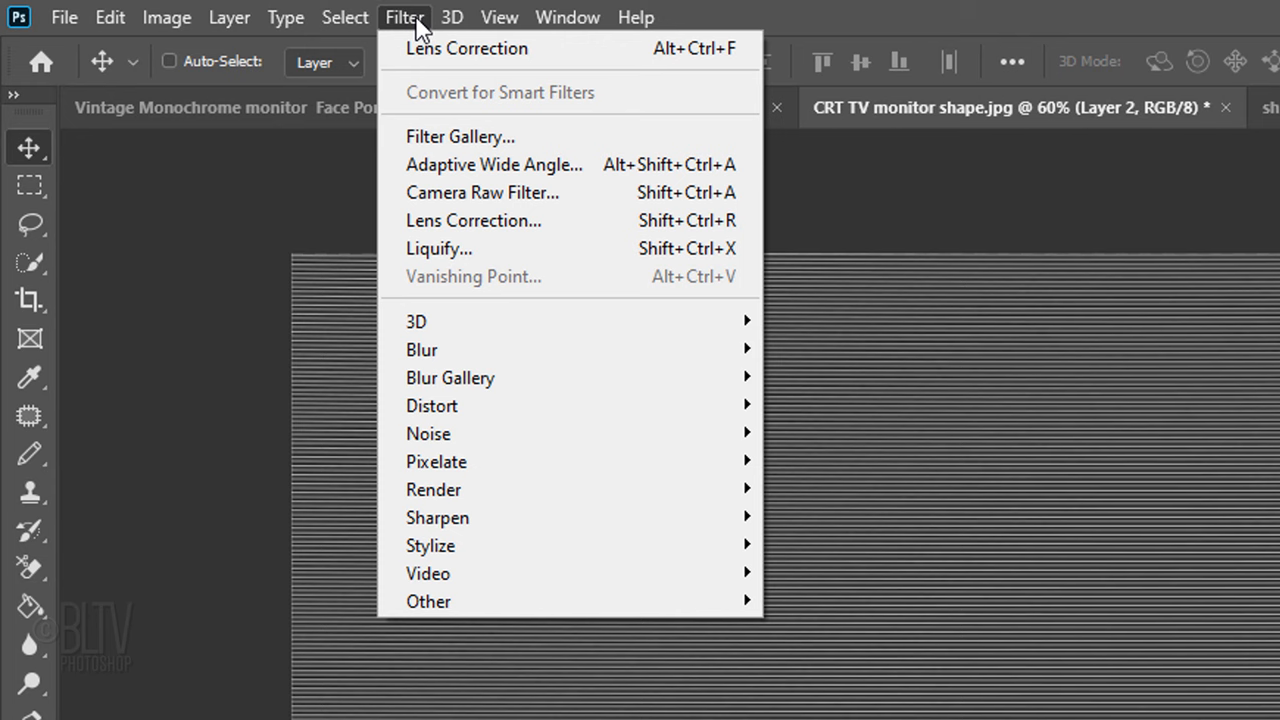
mouse_move(420, 348)
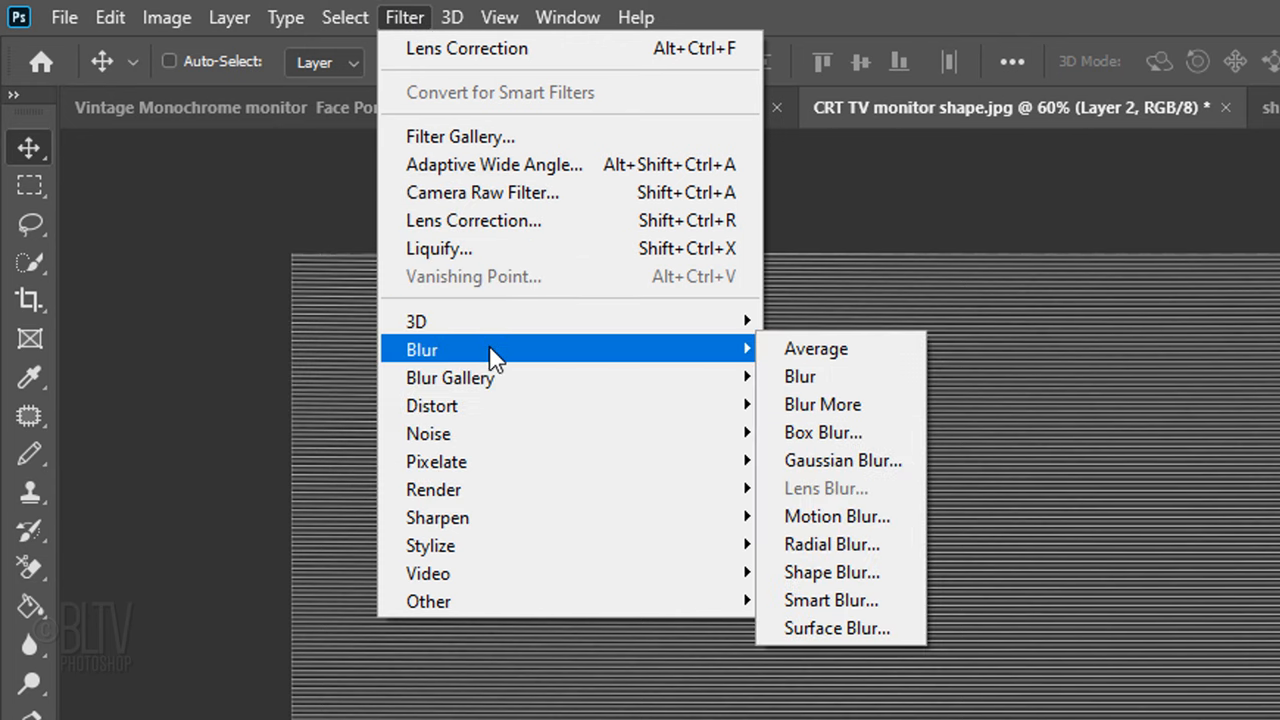
click(842, 460)
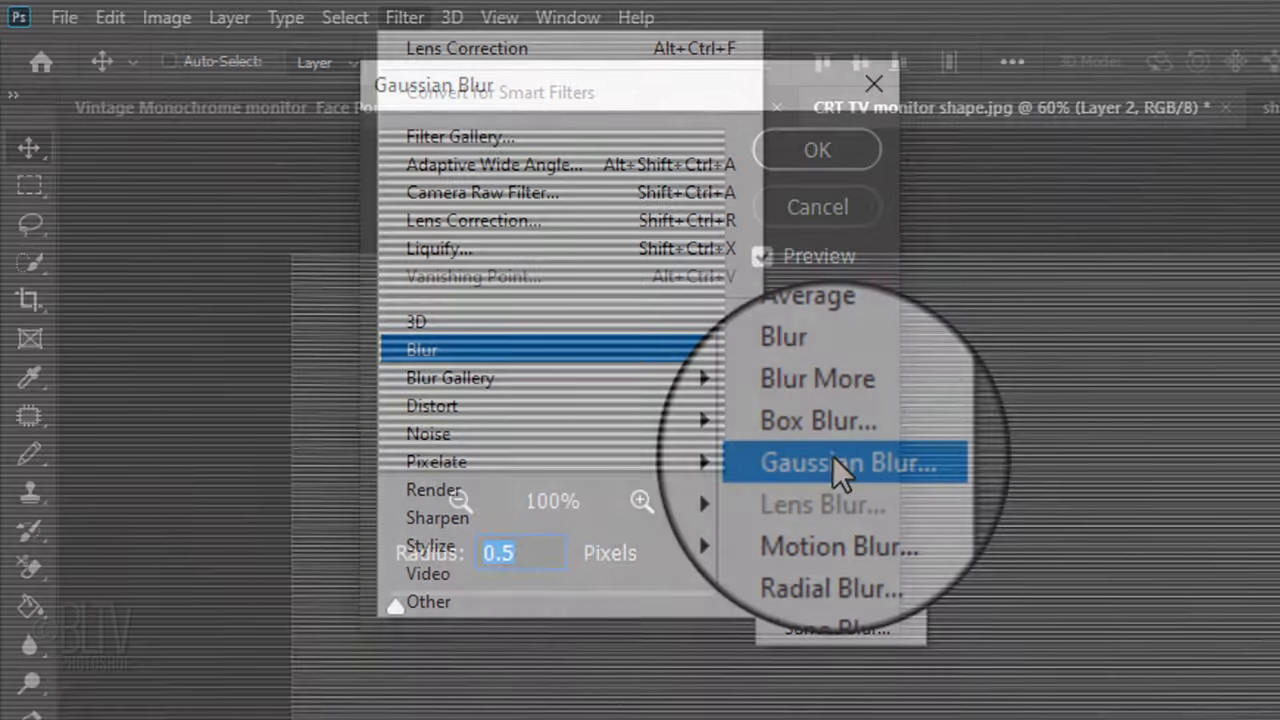
click(840, 462)
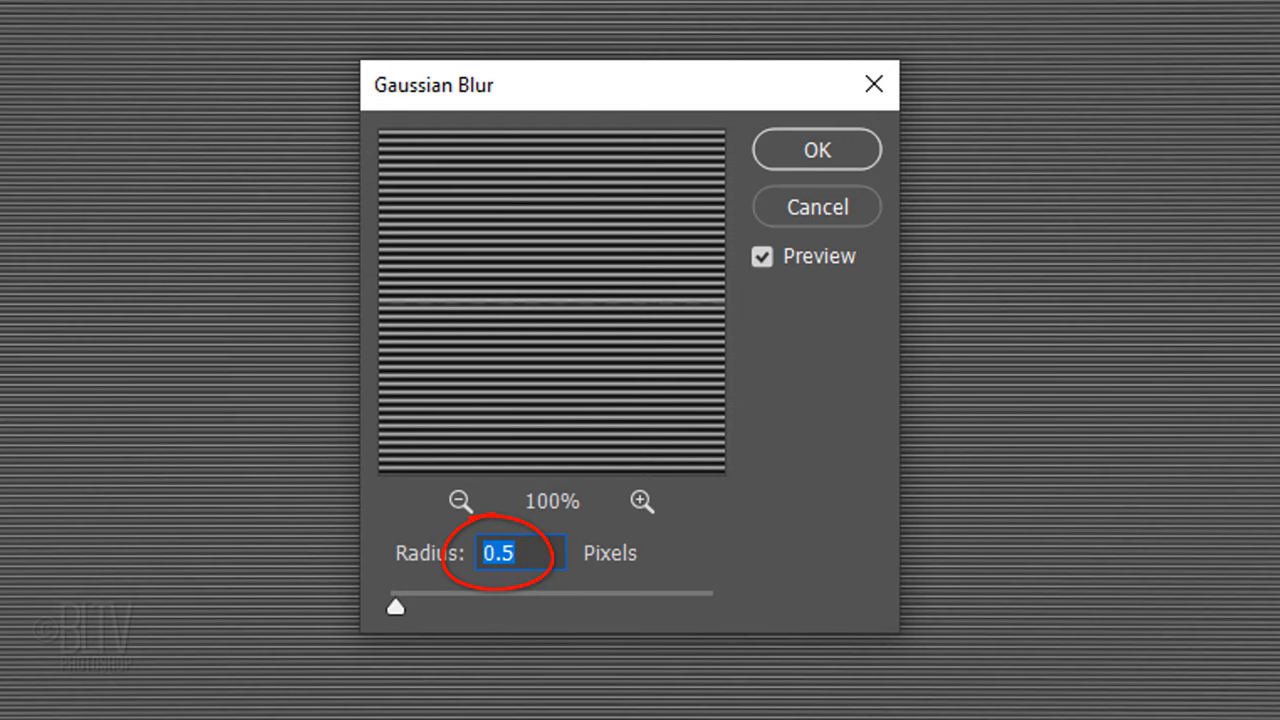
click(816, 148)
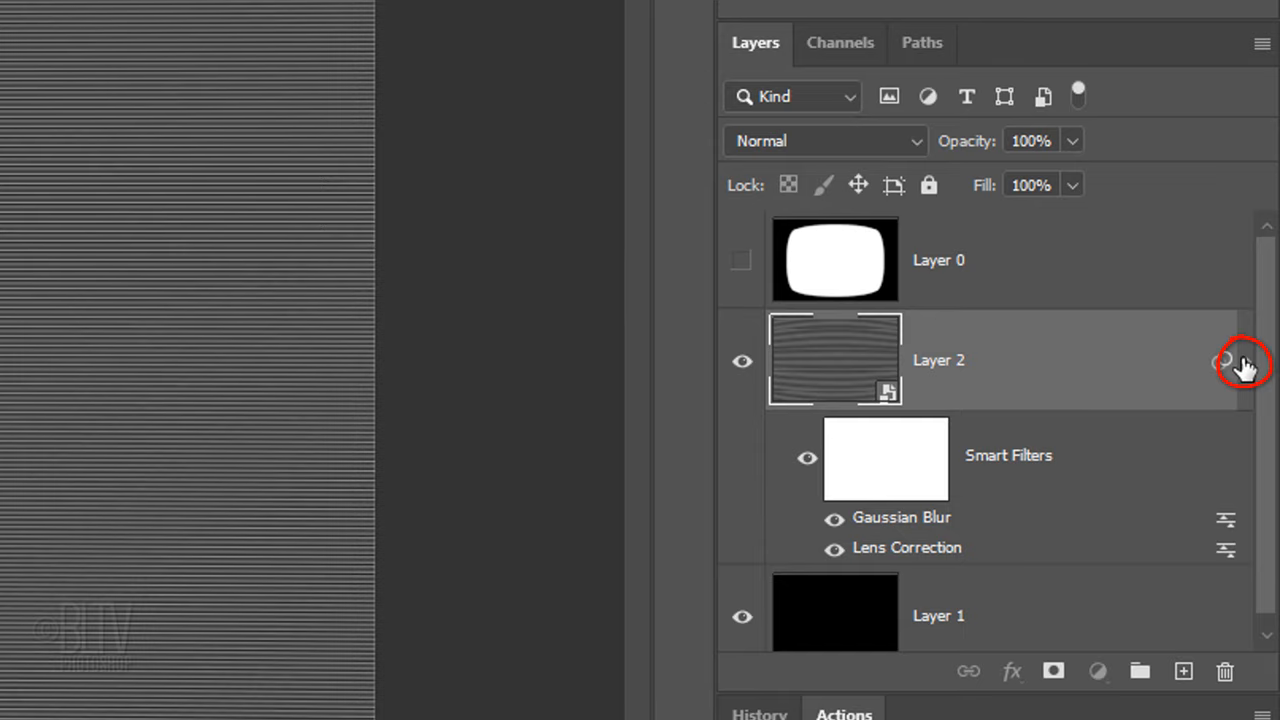
click(1220, 360)
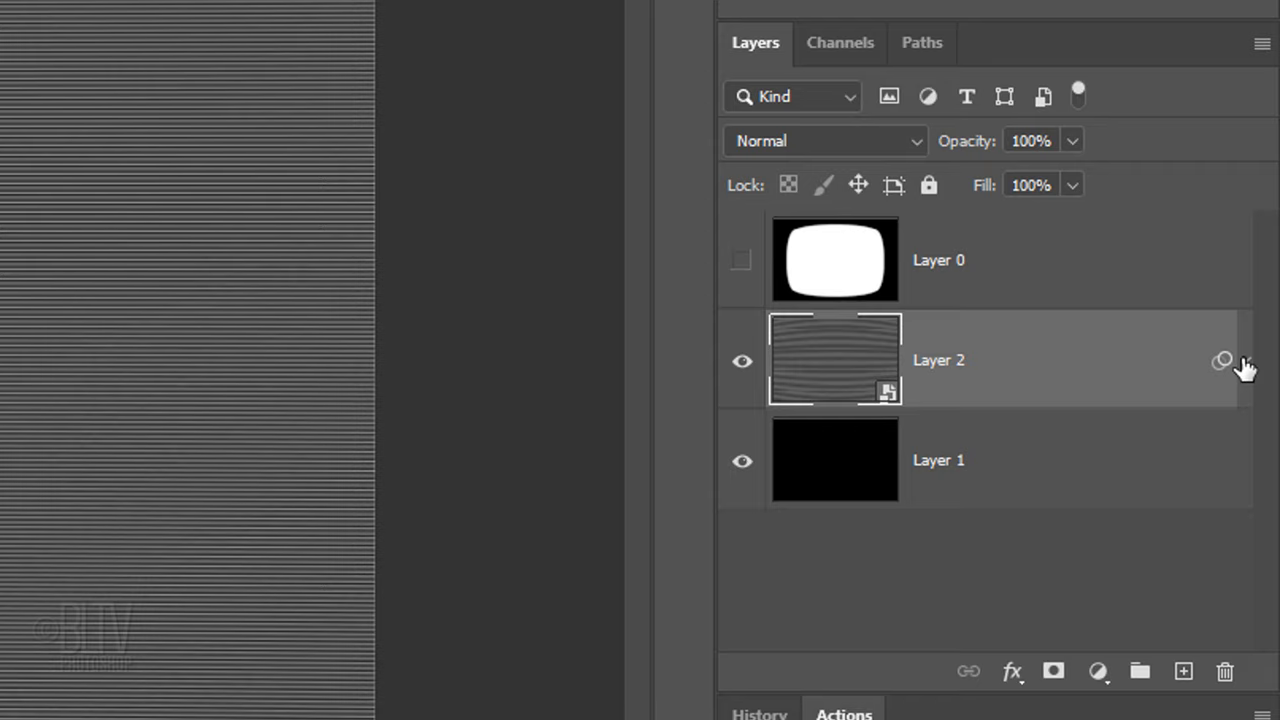
Make two hidden copies of Layer 2 and show Layer 0's monitor shape over the scan lines
key(ctrl+j)
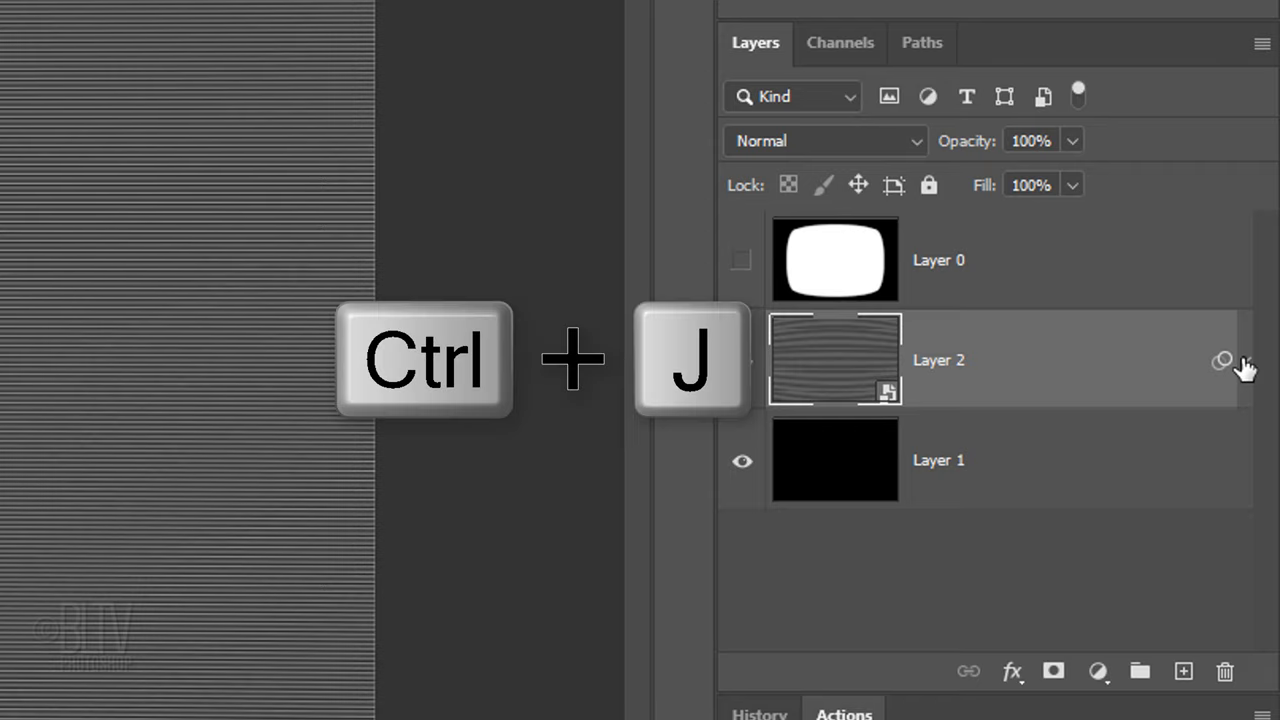
key(ctrl+j)
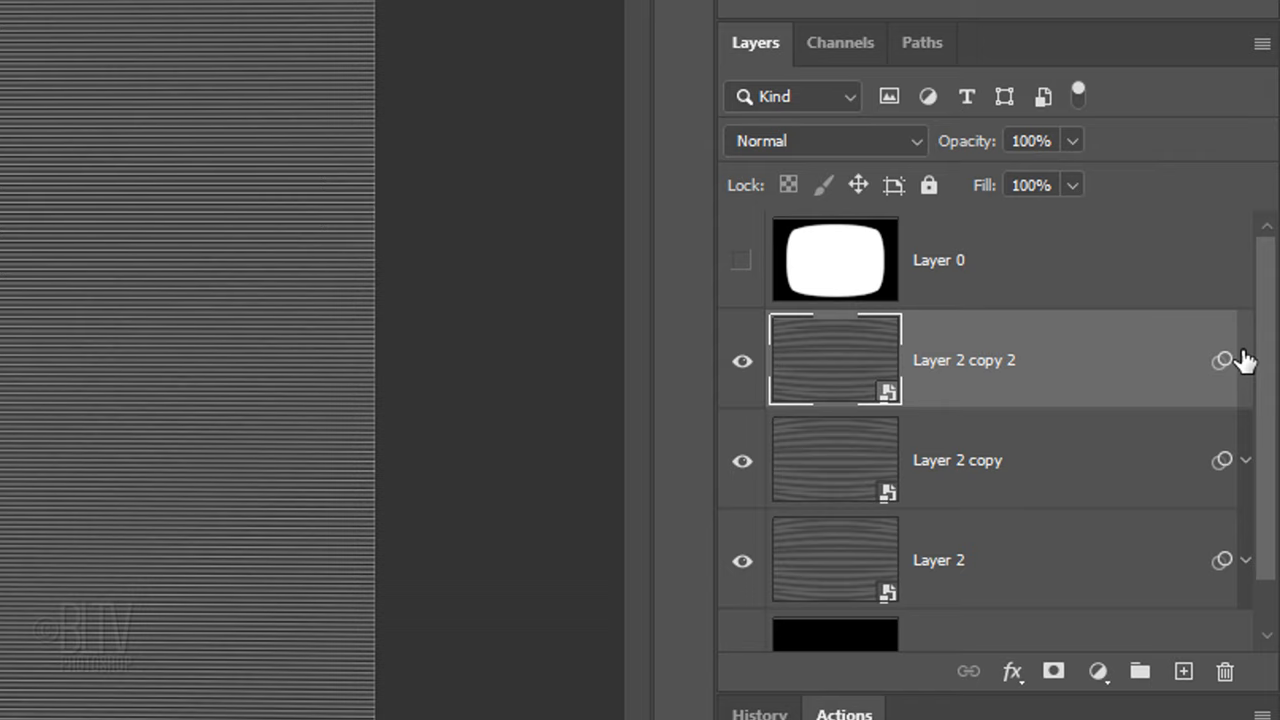
click(742, 360)
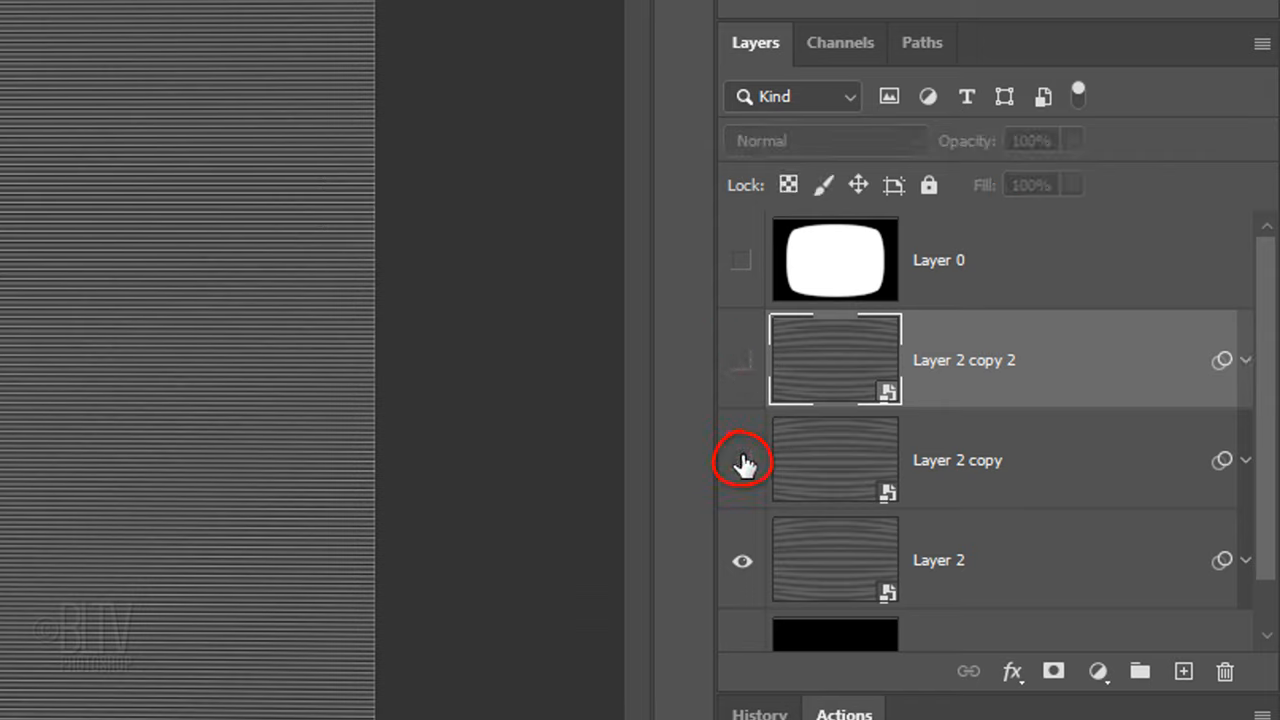
click(742, 260)
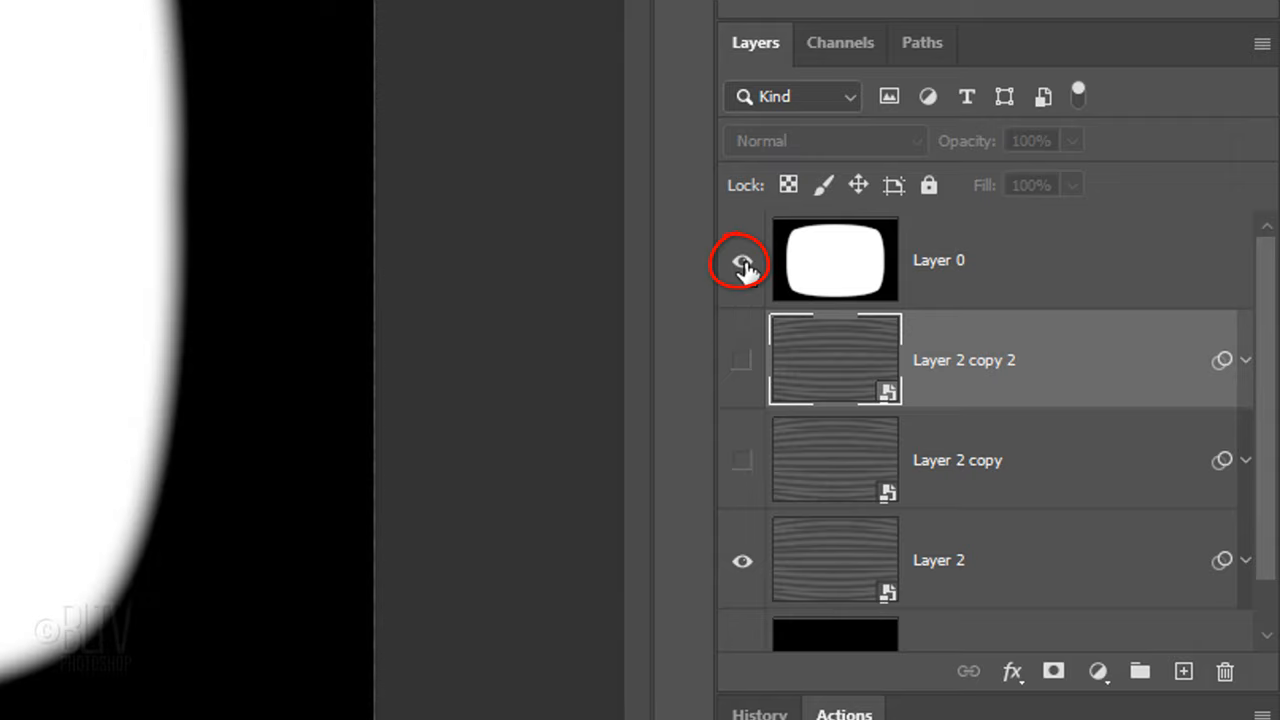
click(742, 260)
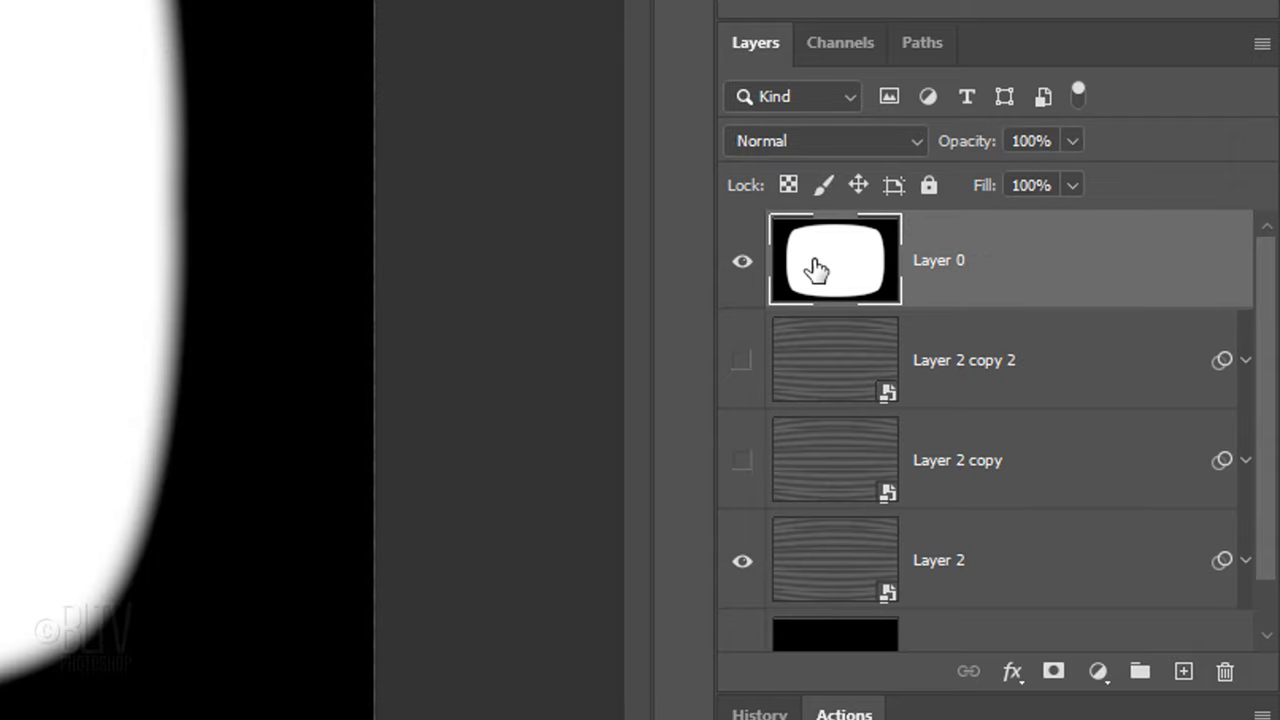
click(824, 140)
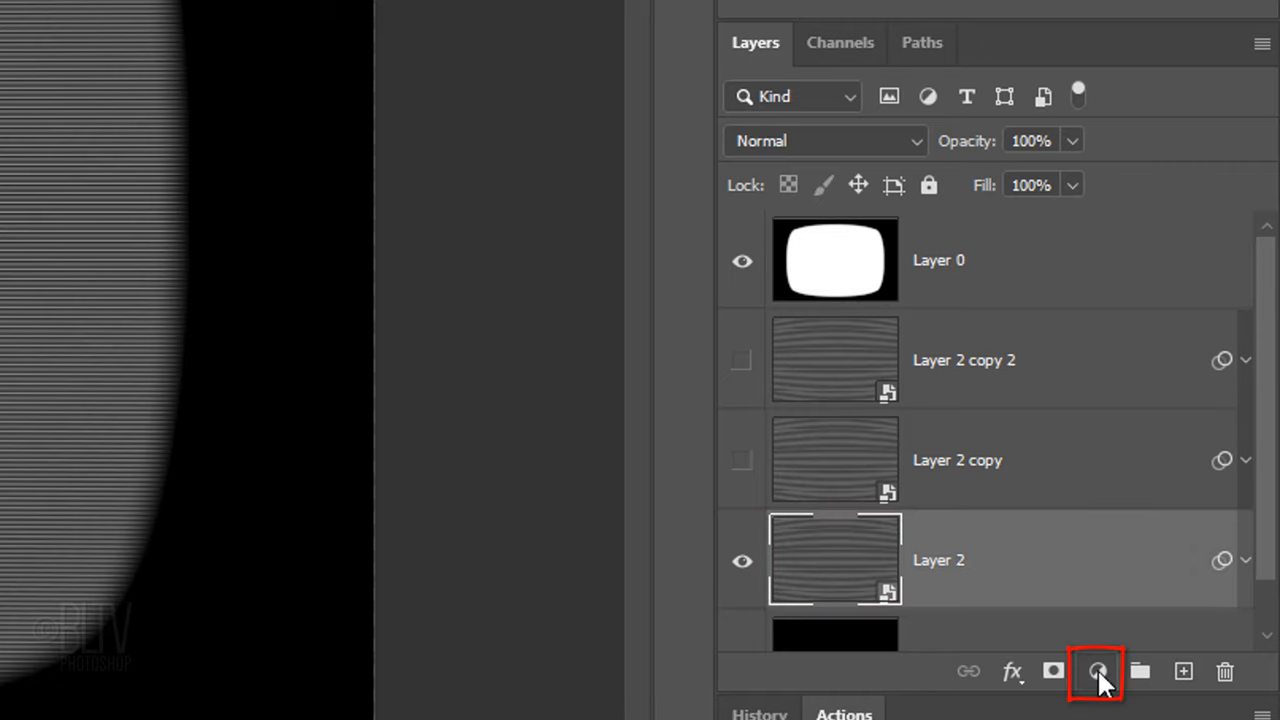
Add a Hue/Saturation adjustment colorizing the scan lines green at hue 120, saturation 25
click(1096, 672)
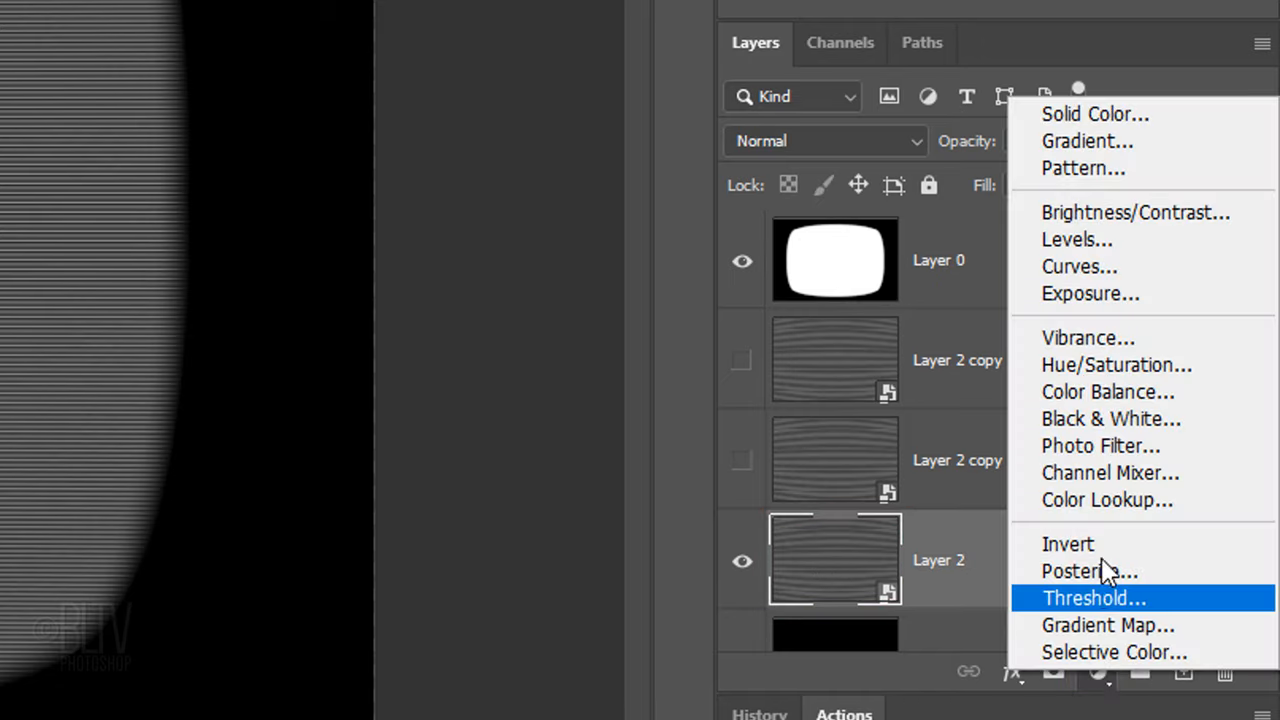
click(1116, 364)
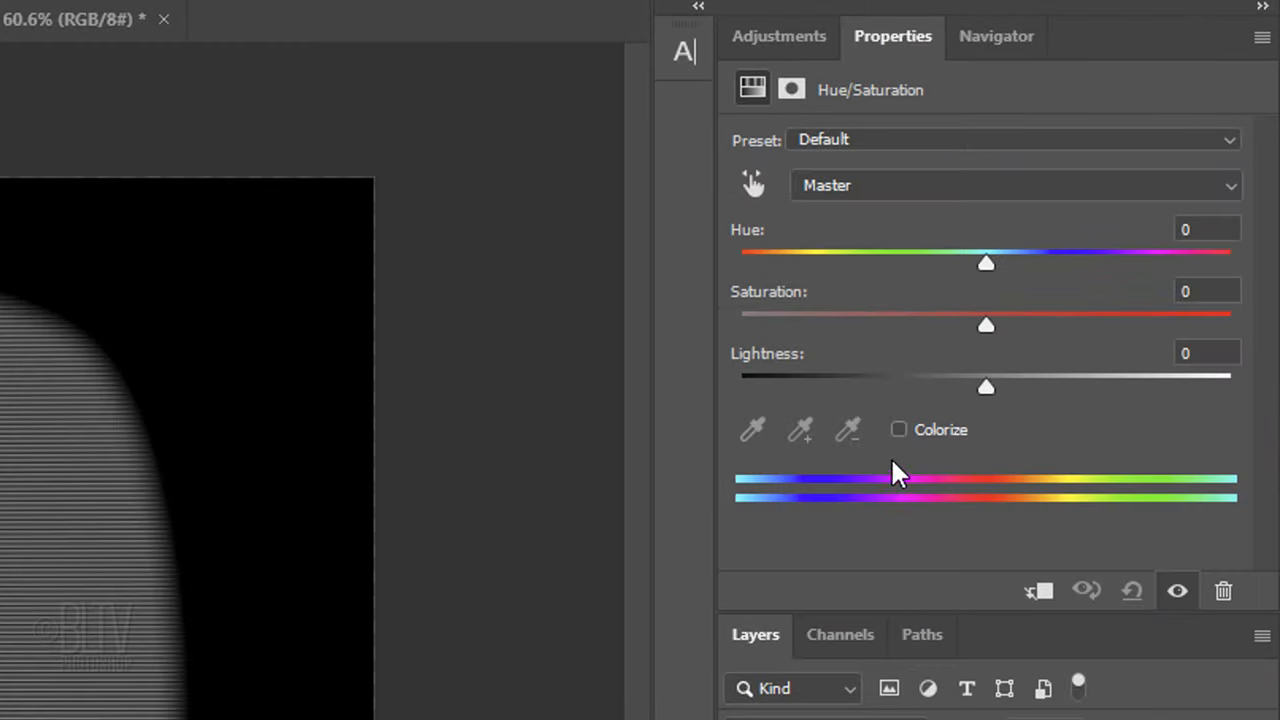
click(898, 428)
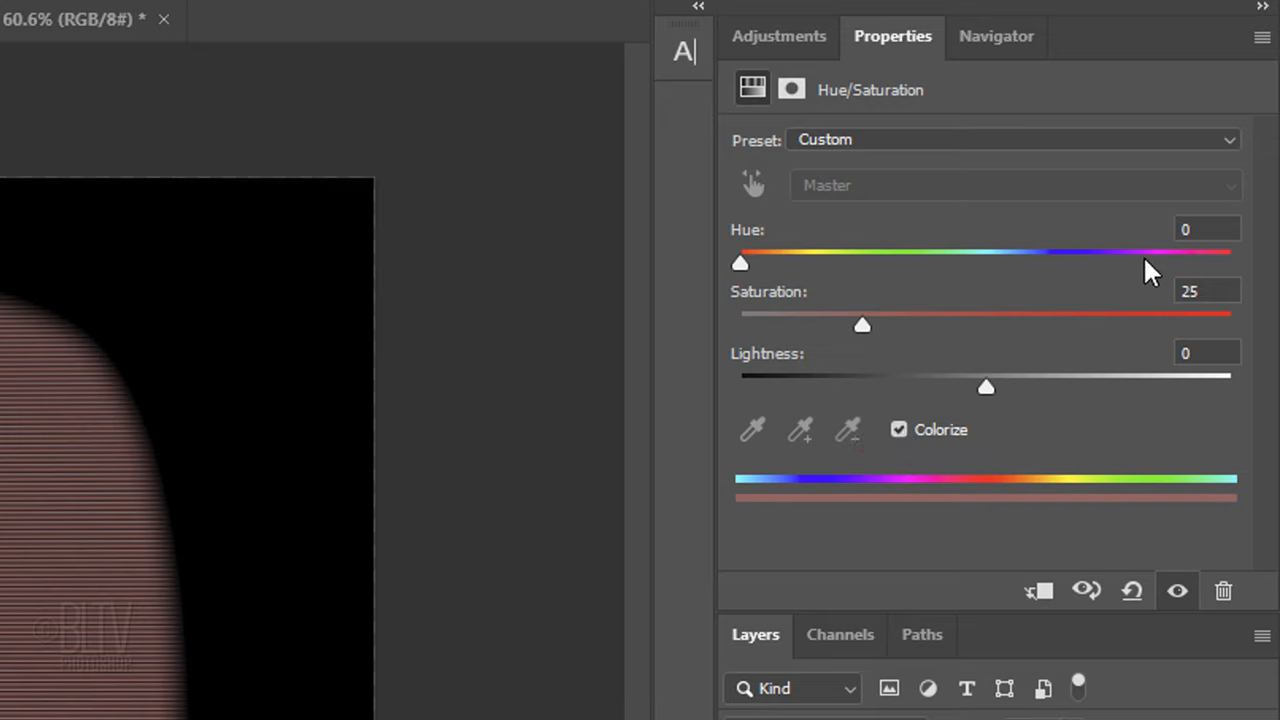
click(1208, 228)
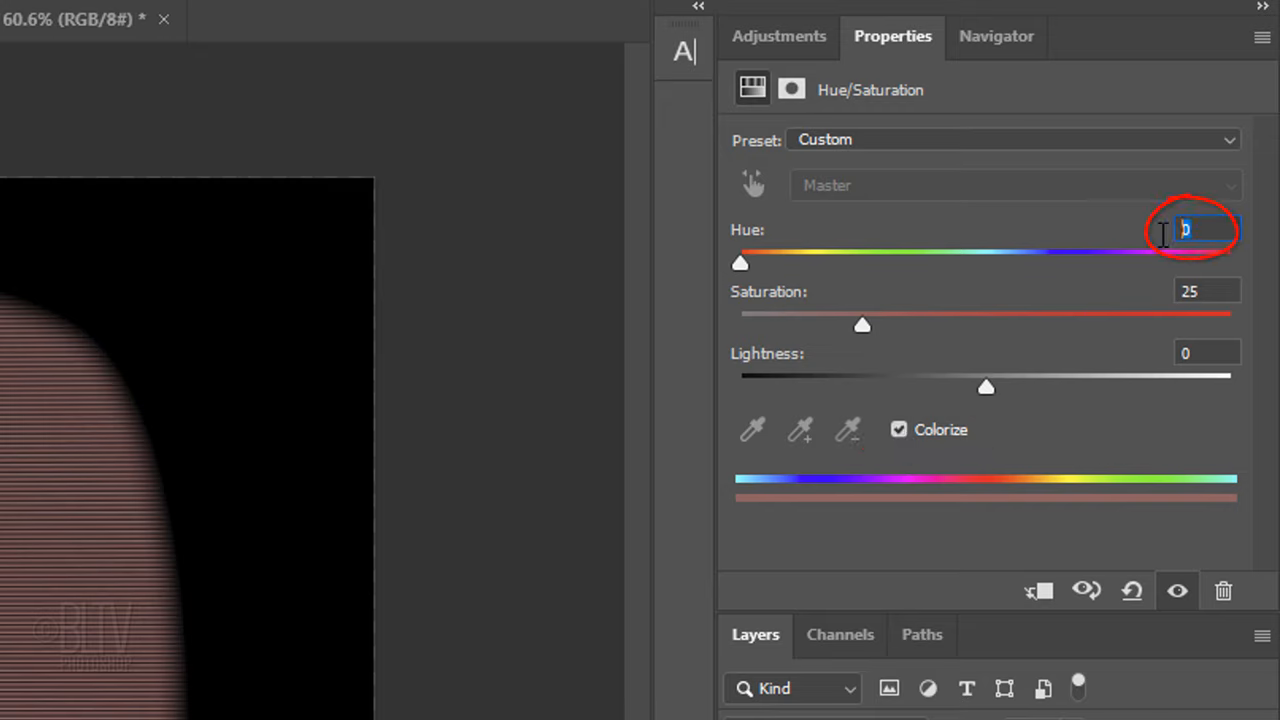
text(120)
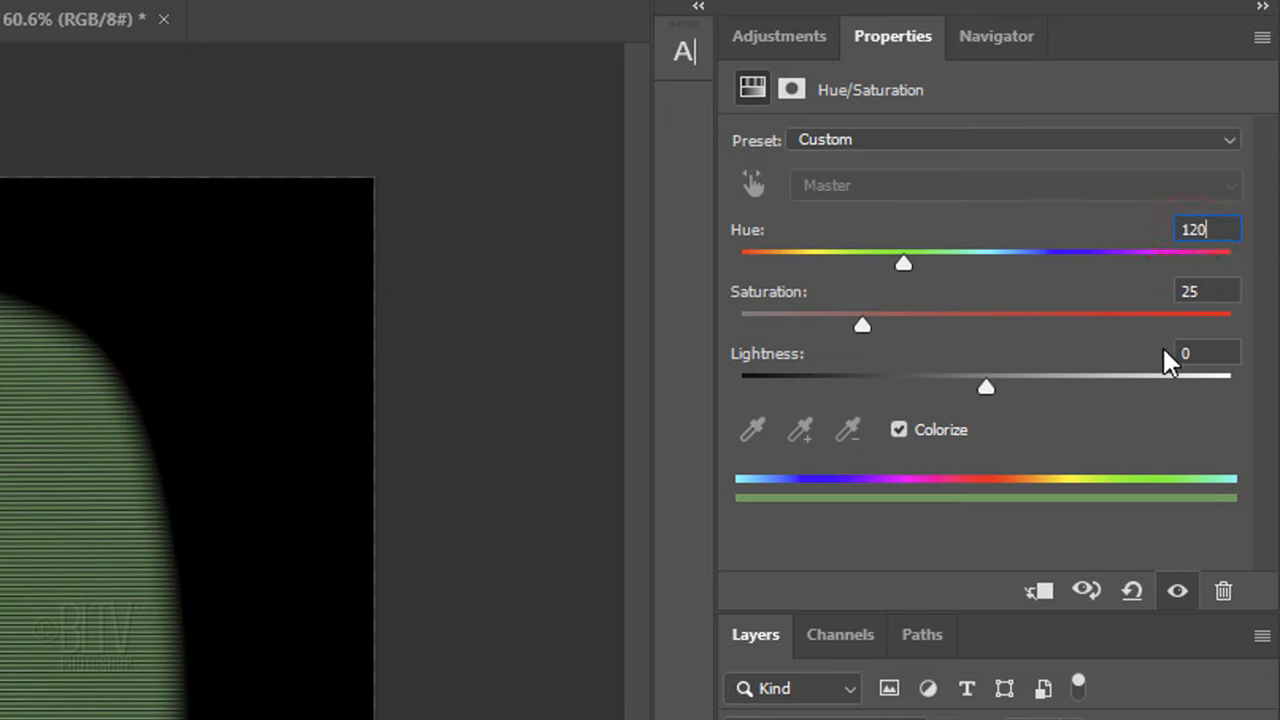
click(1204, 354)
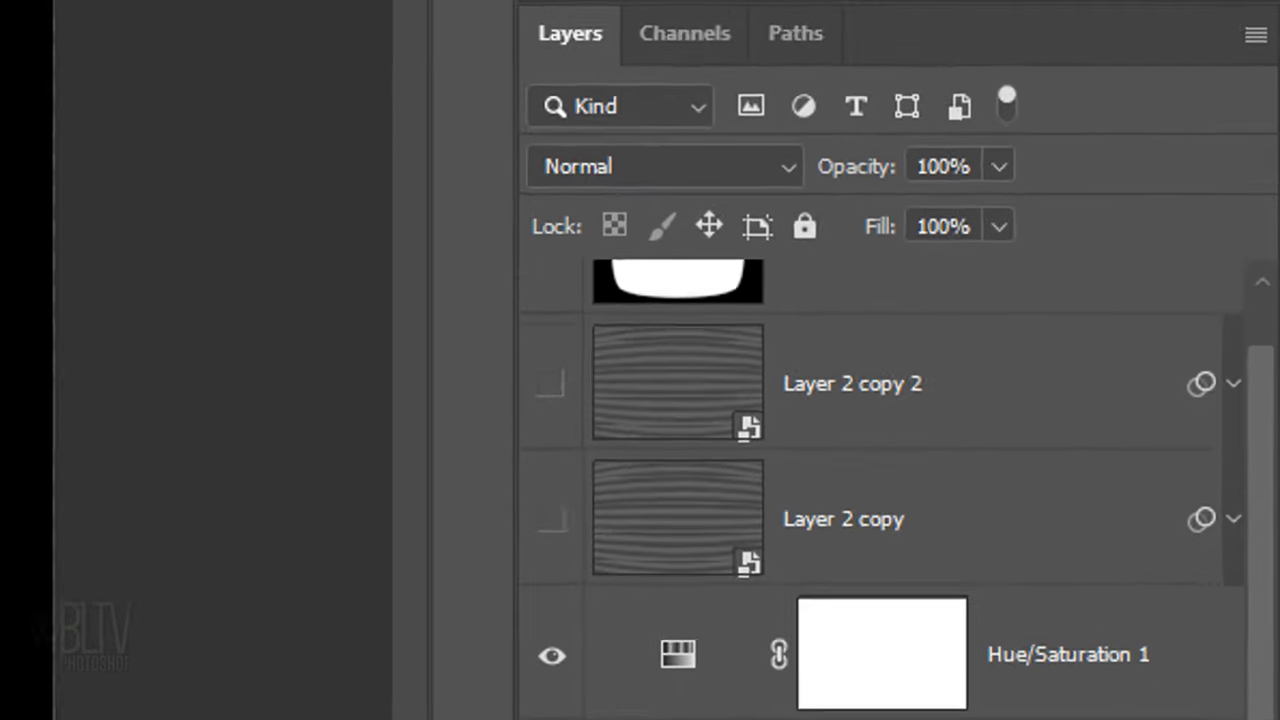
click(940, 164)
text(50)
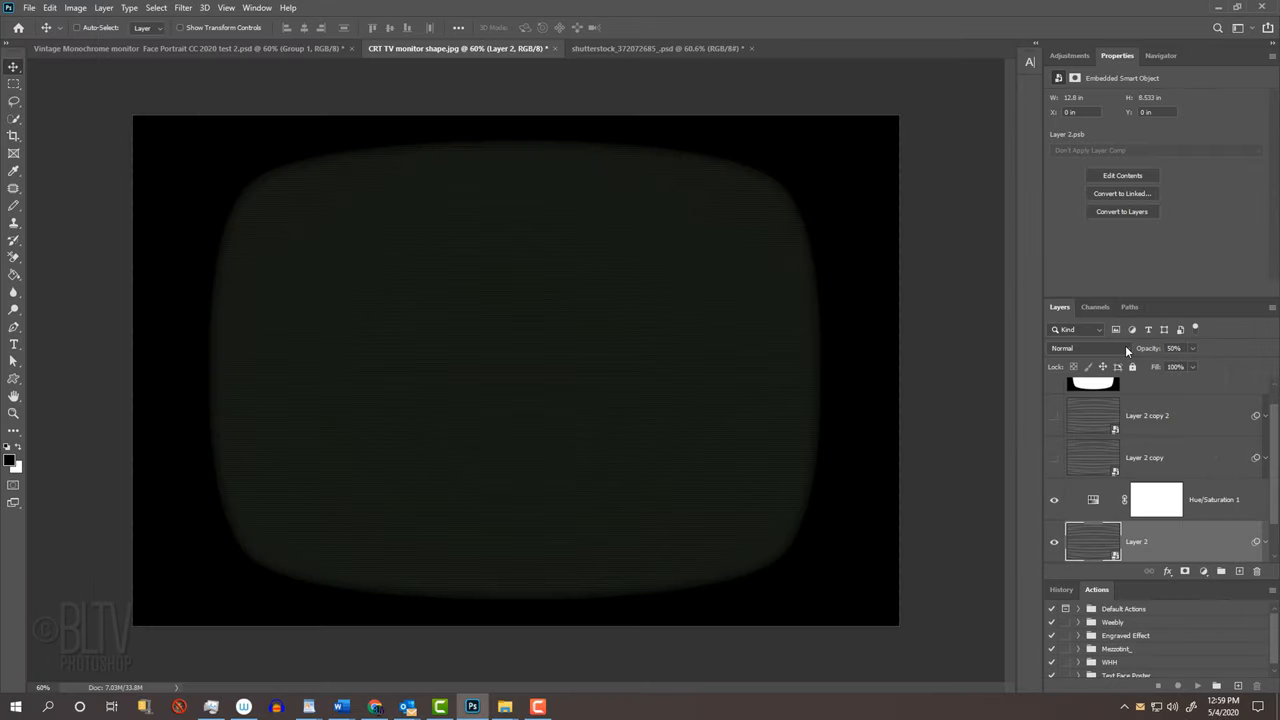
View the finished face portrait document, then switch to the original shutterstock portrait photo
click(656, 48)
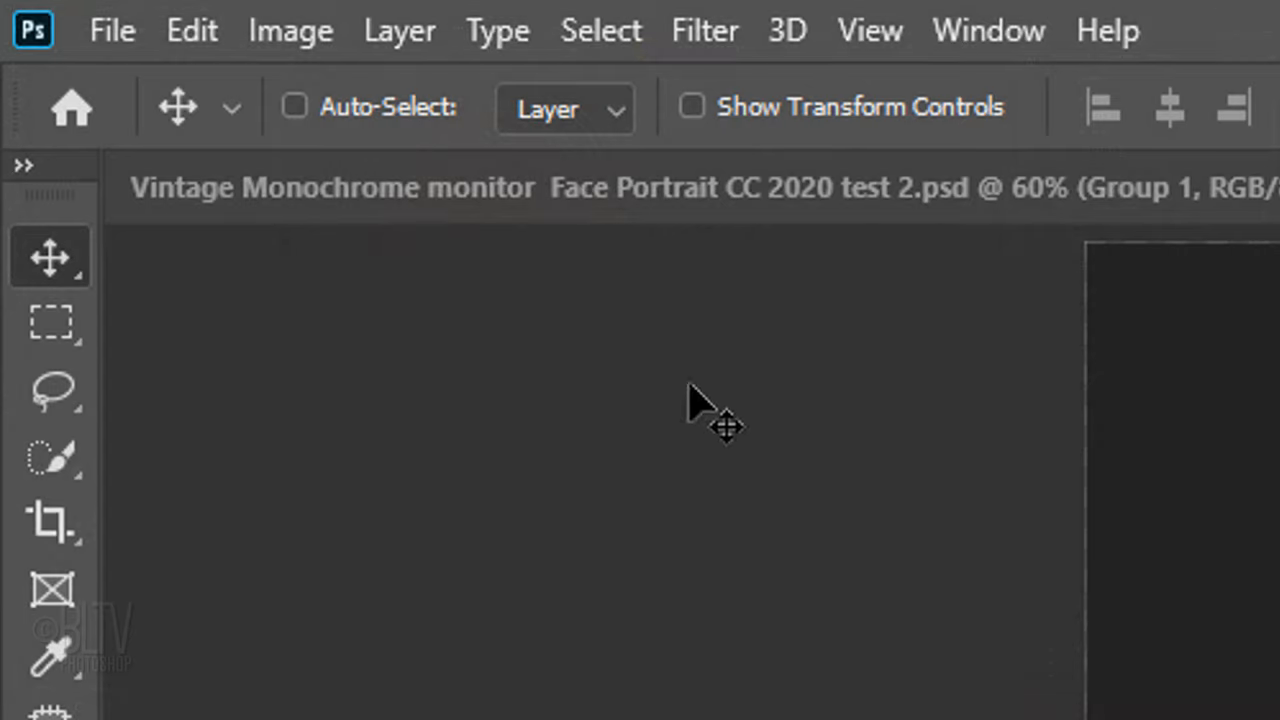
click(50, 456)
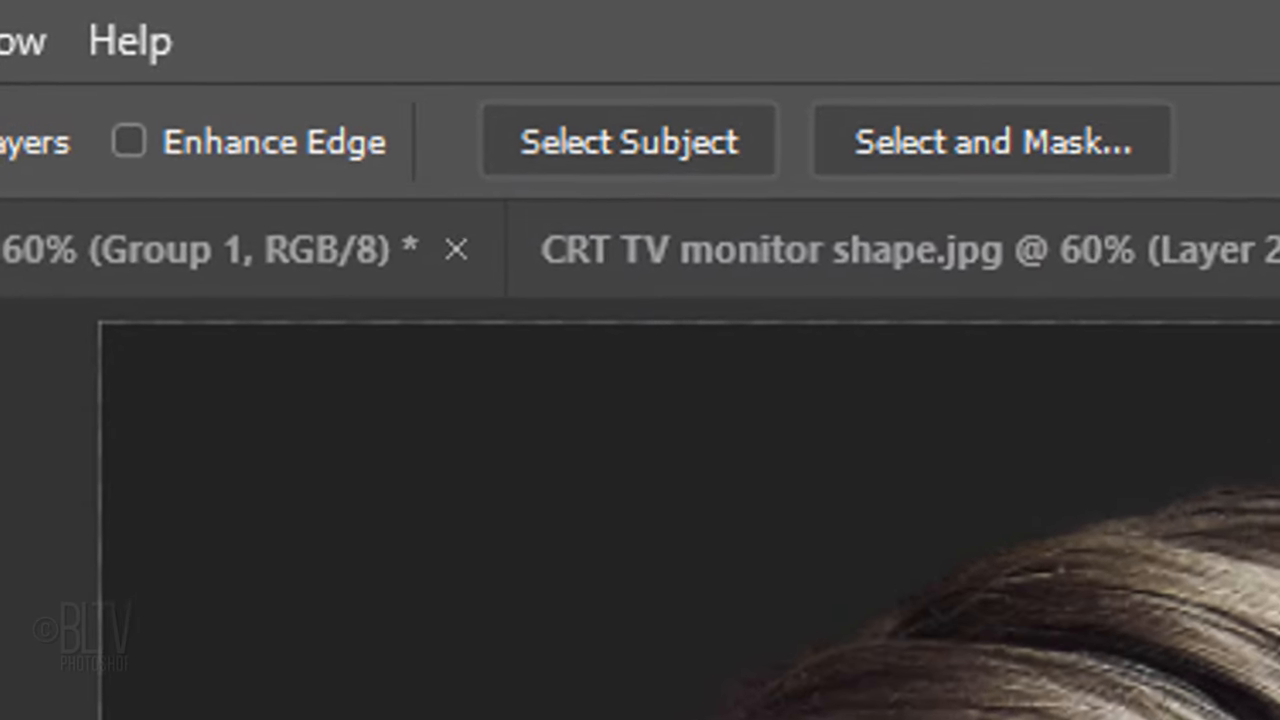
click(632, 142)
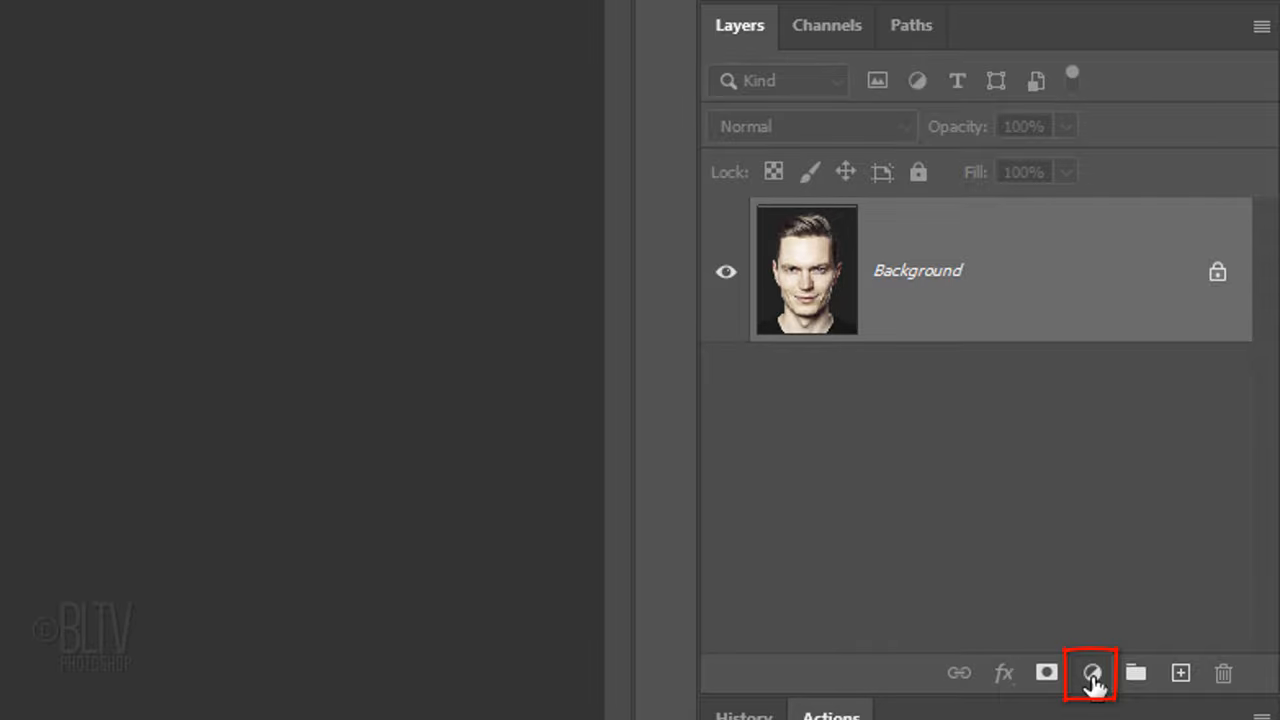
Add a Levels adjustment above the portrait and pull the white point left to brighten highlights
click(1092, 672)
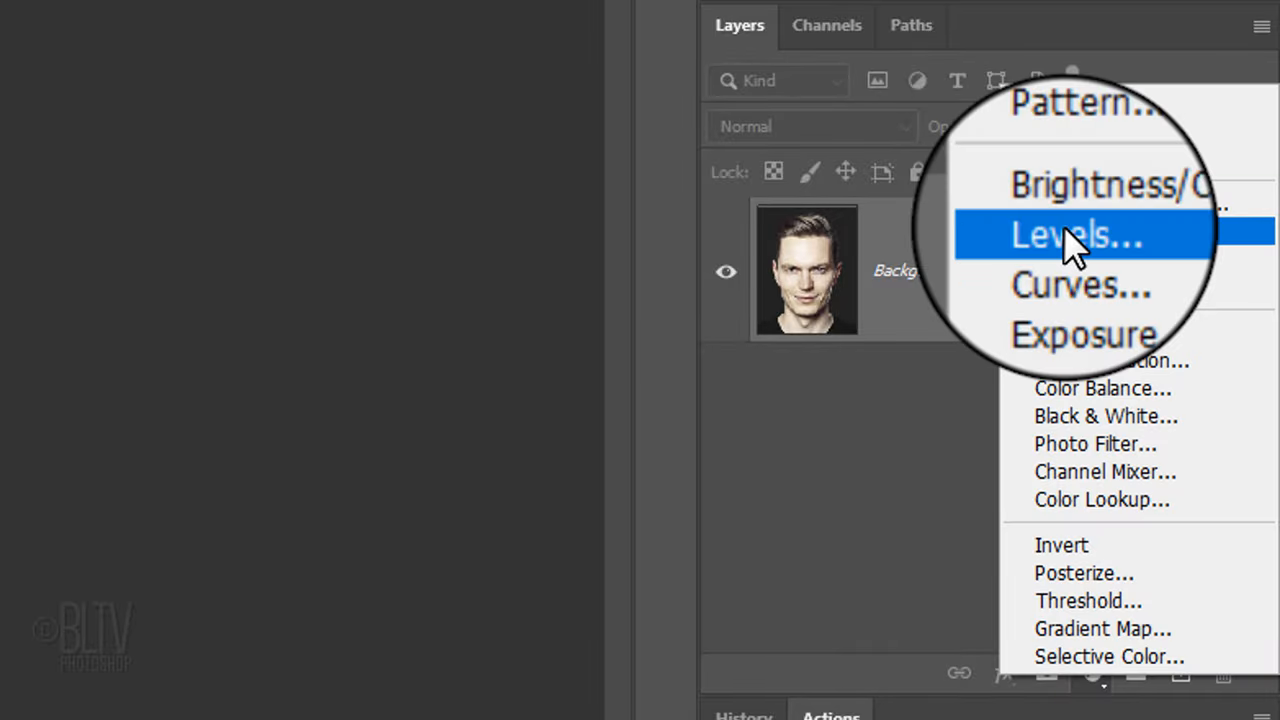
click(1076, 232)
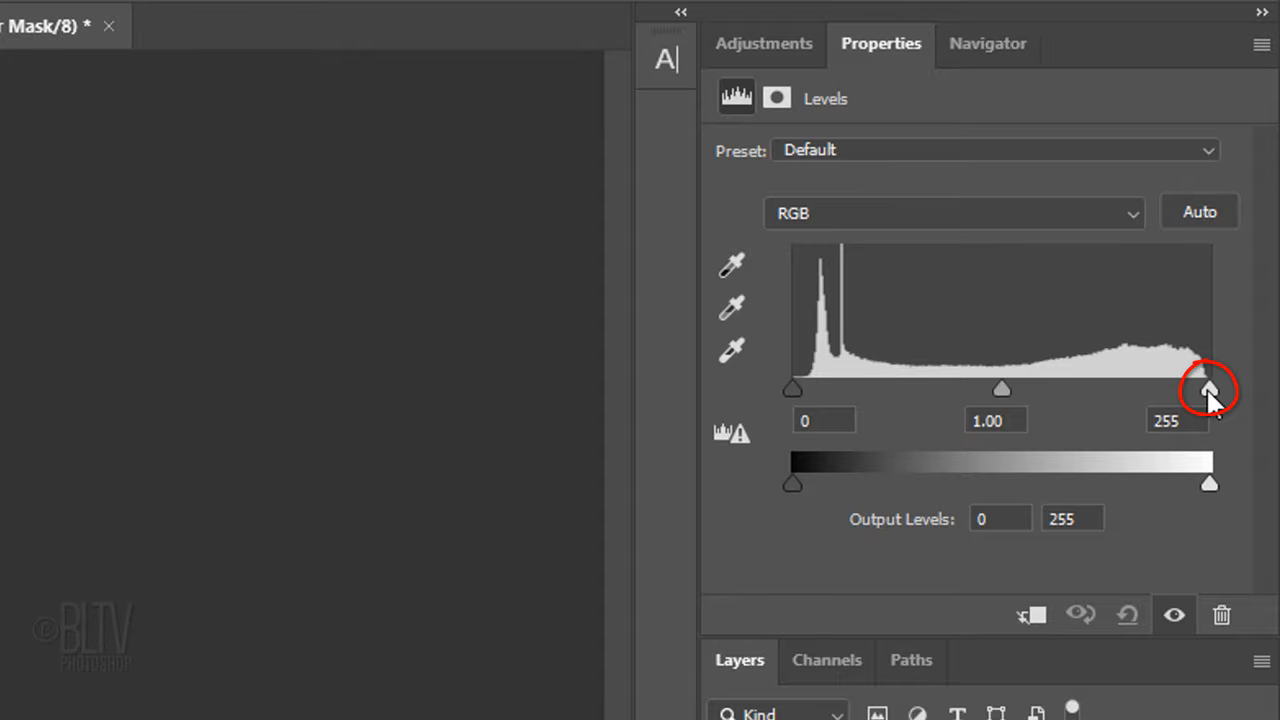
drag(1208, 388, 1000, 388)
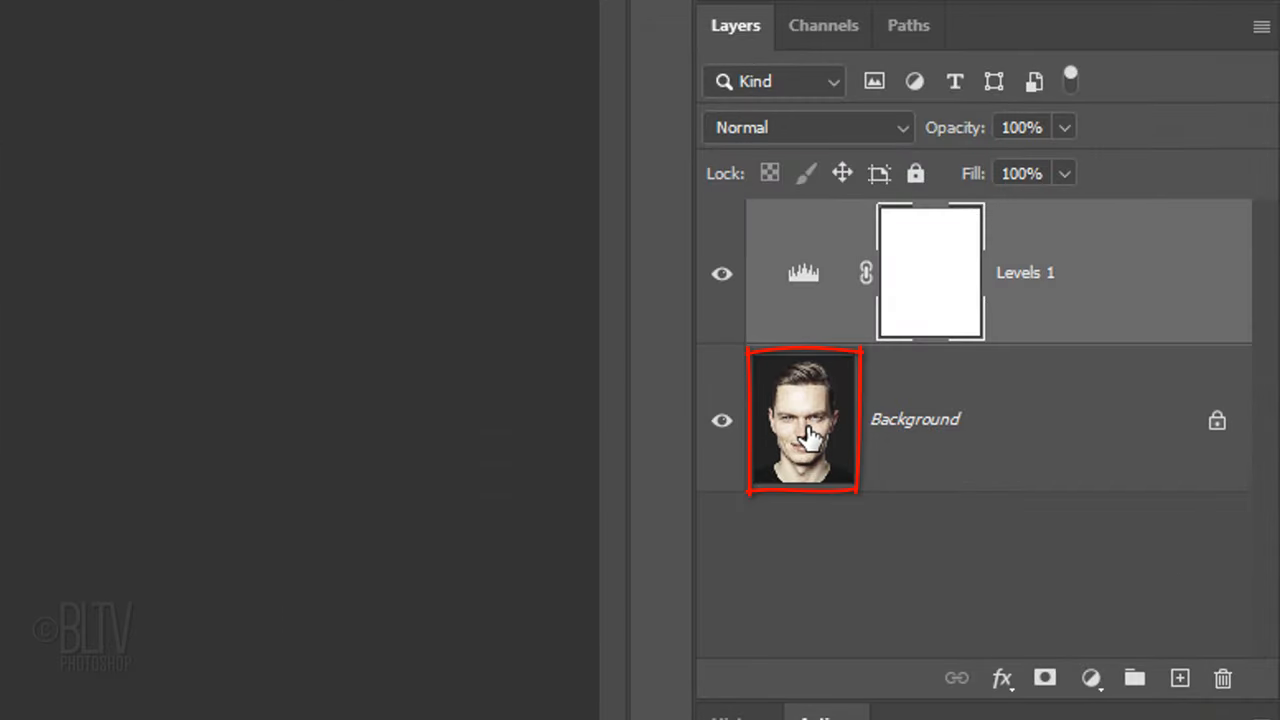
Duplicate the Background portrait and merge the Levels adjustment down into the copy
key(Ctrl+j)
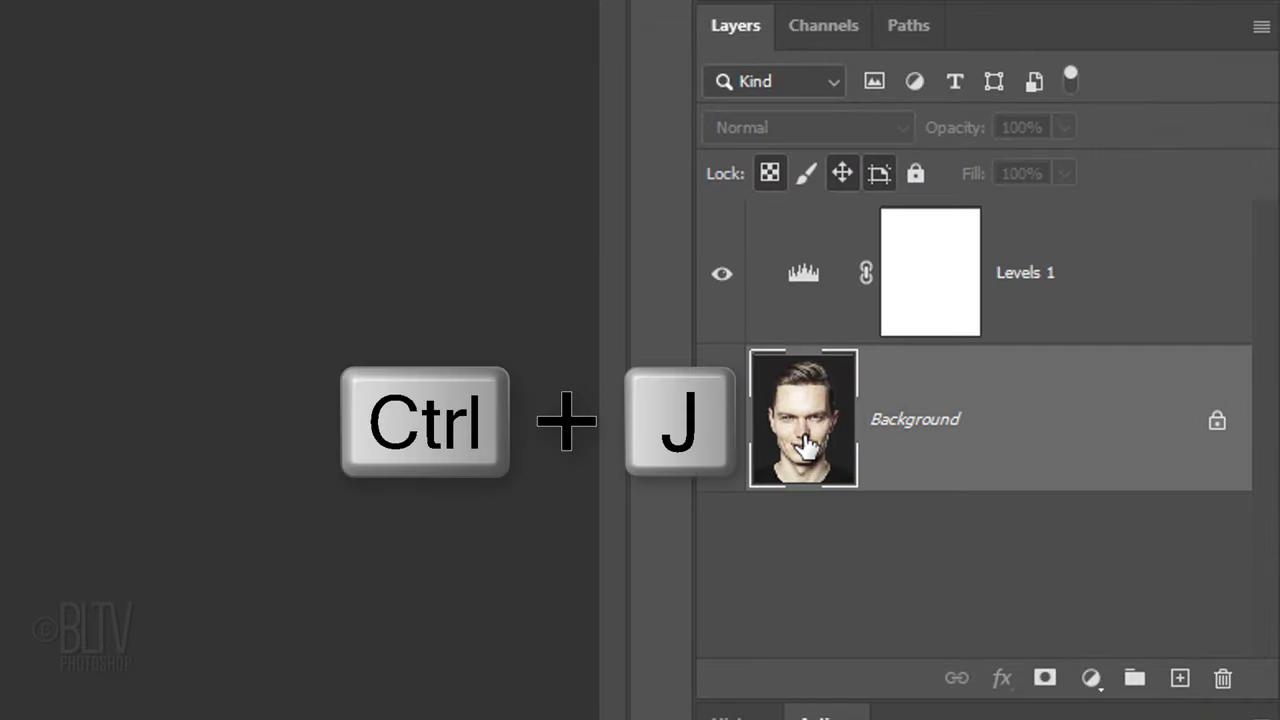
key(ctrl+j)
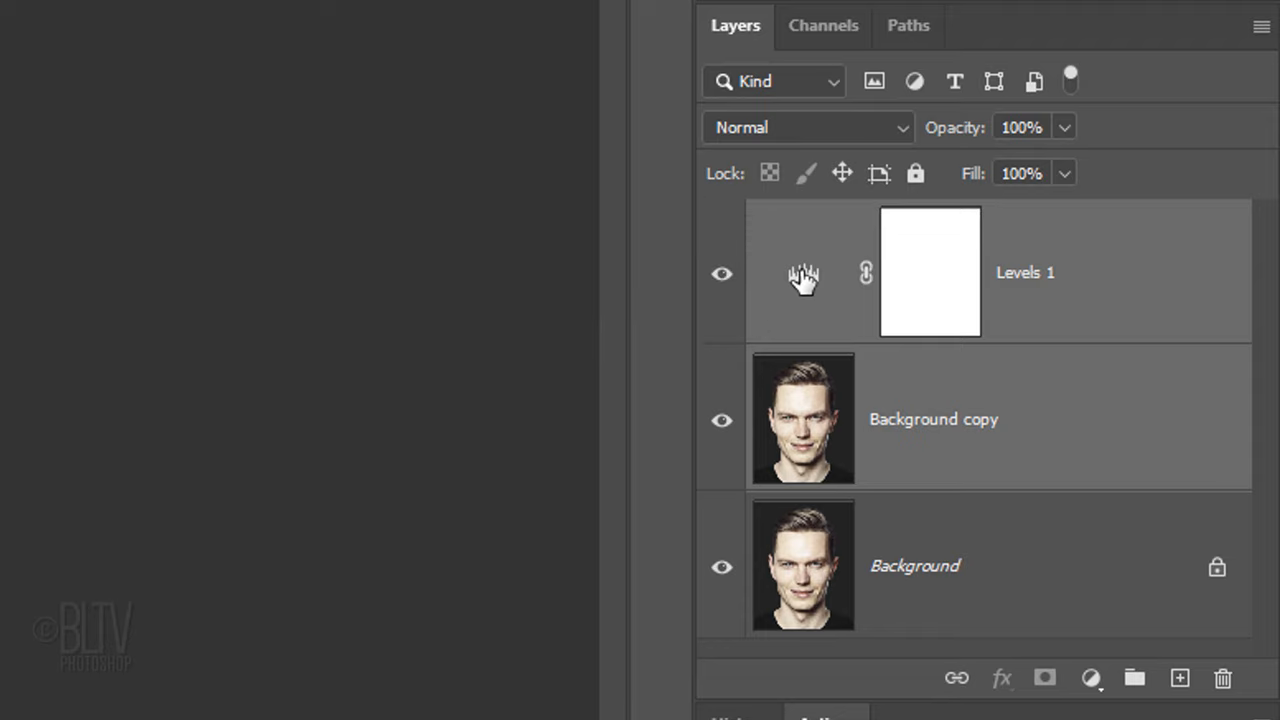
key(ctrl+e)
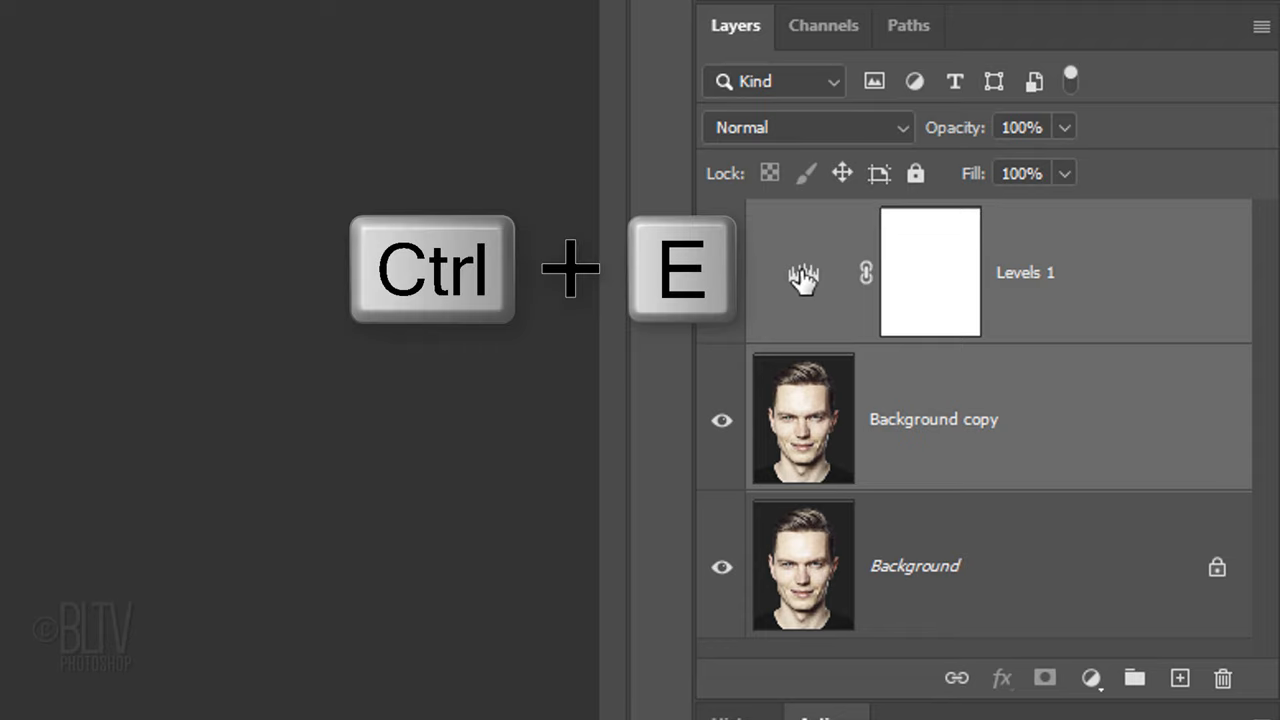
key(ctrl+e)
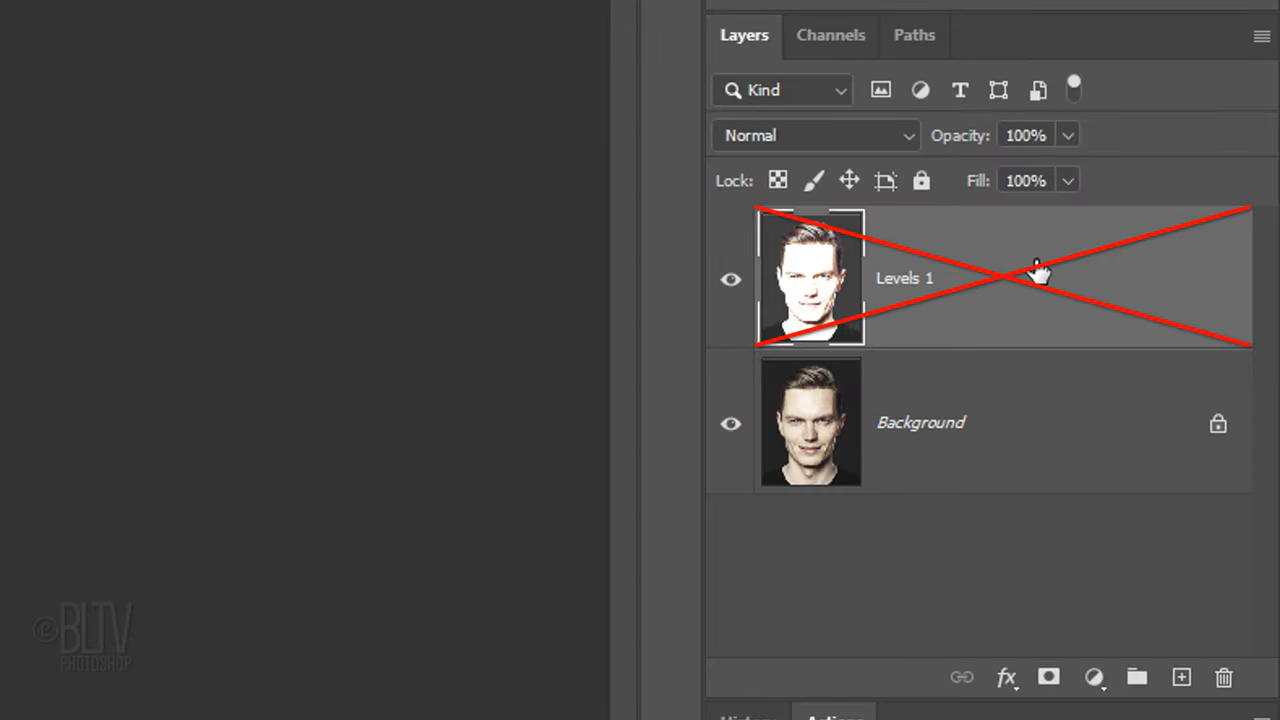
Delete the merged brightened layer and duplicate the Background portrait again
key(delete)
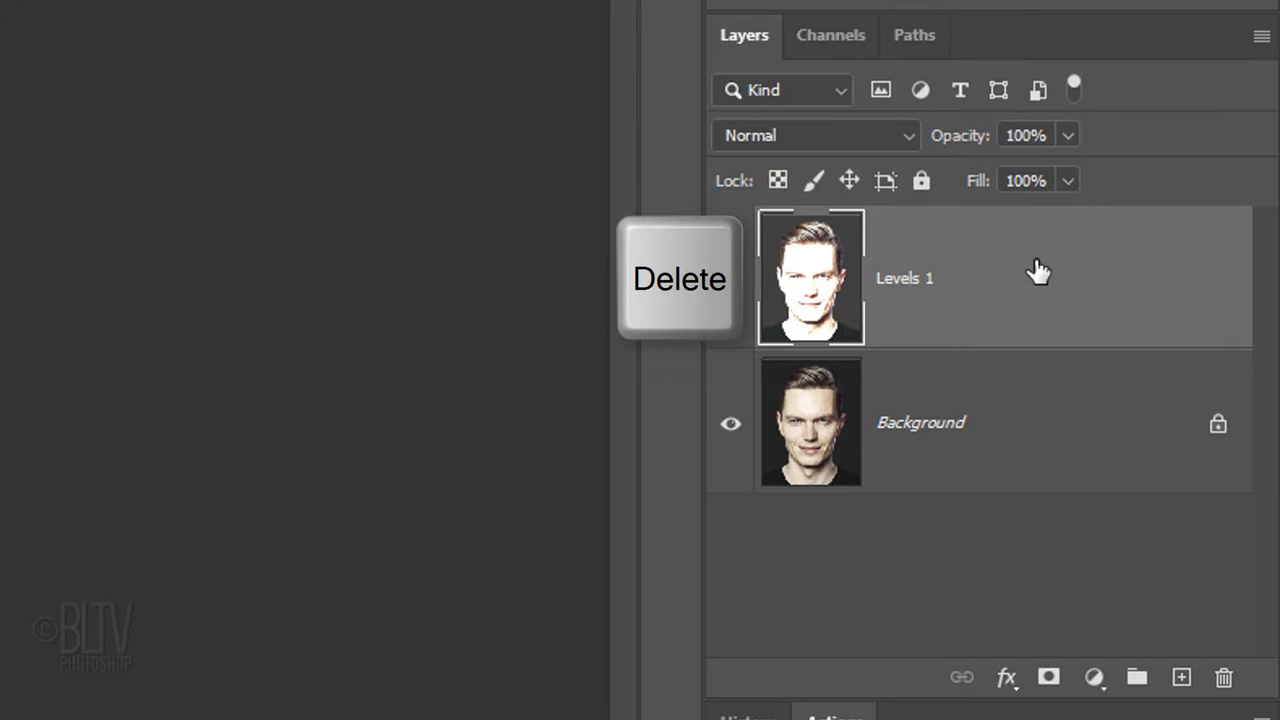
key(delete)
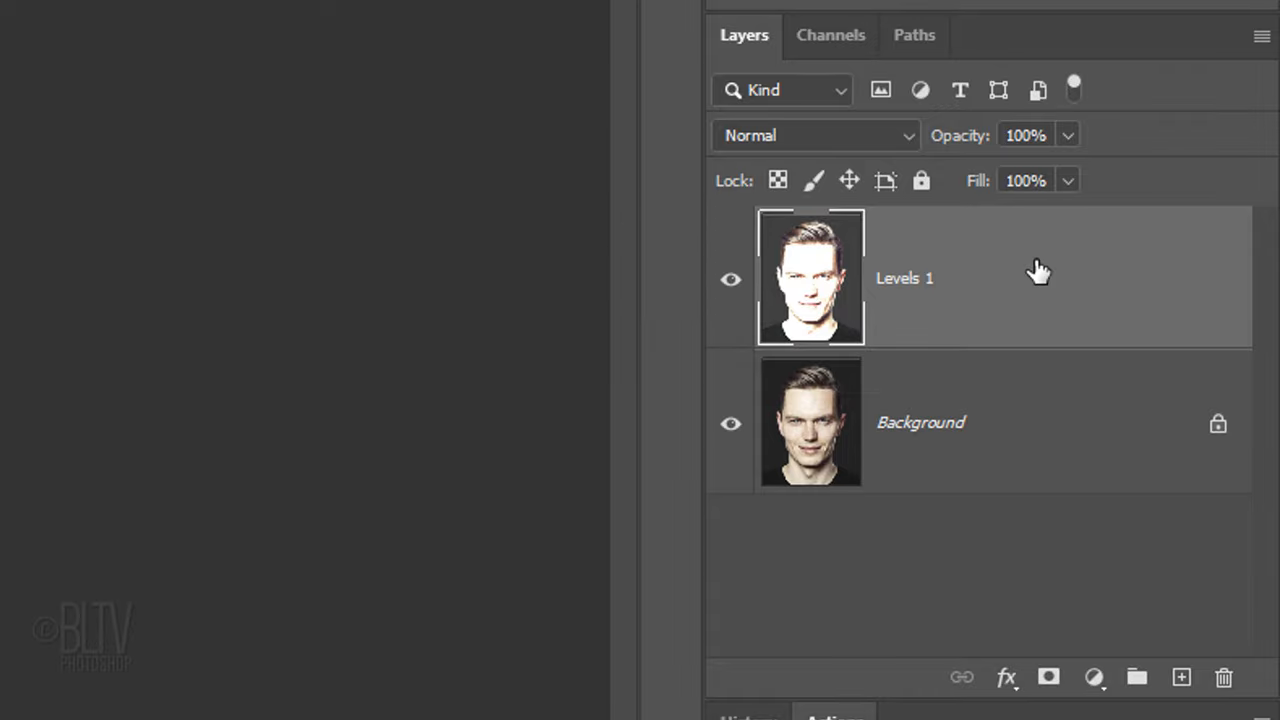
click(1224, 676)
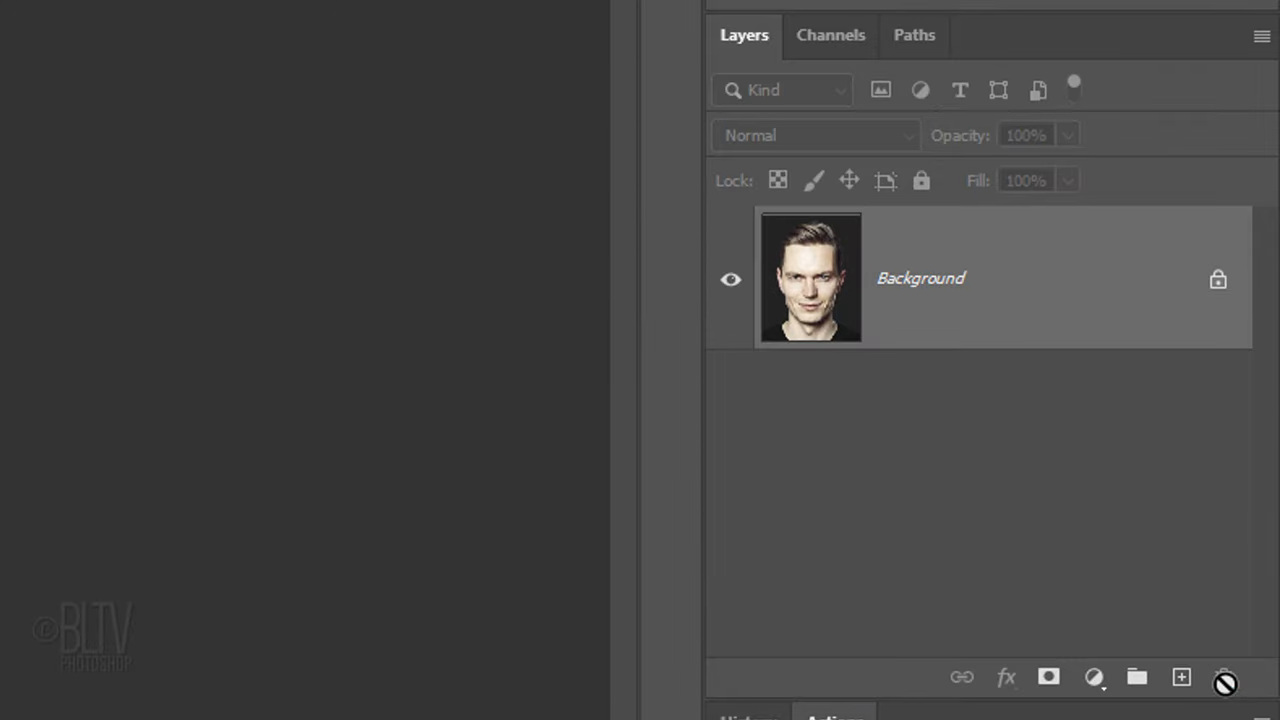
key(ctrl+j)
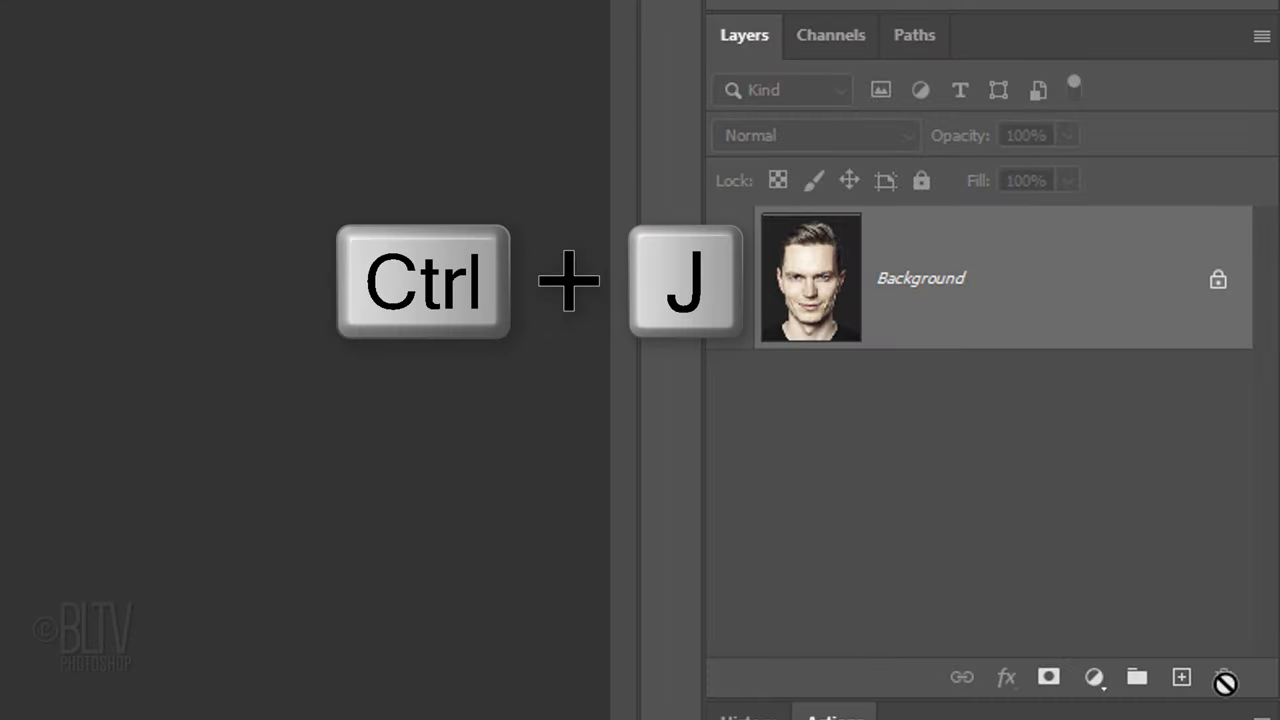
key(ctrl+j)
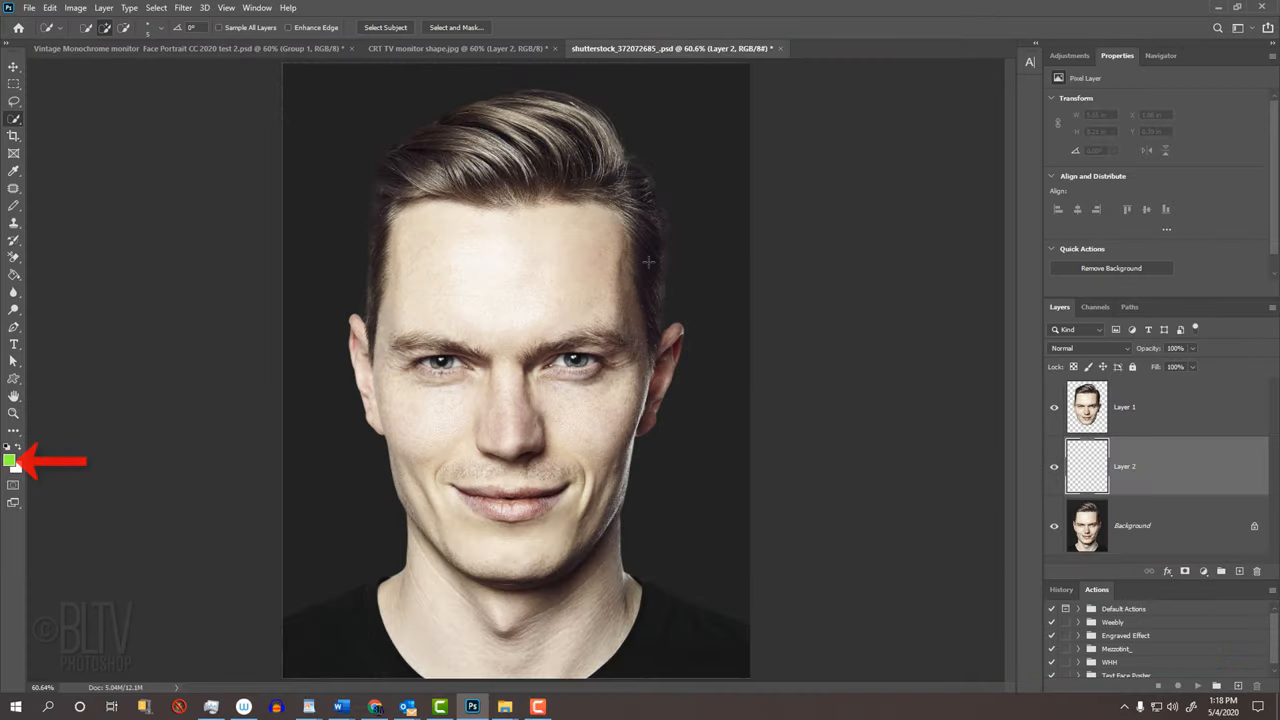
Fill the new Layer 2 beneath the cut-out face with solid bright green
key(alt+Delete)
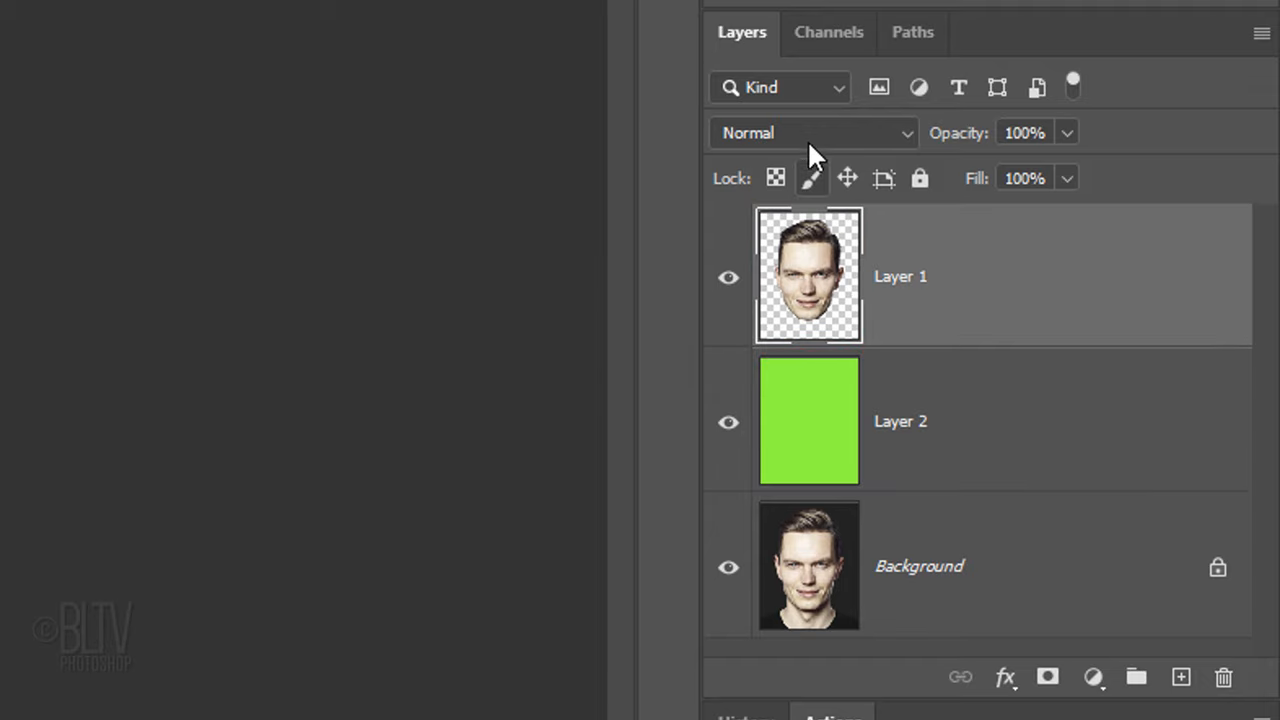
Set the face layer to Multiply, mask it to the face shape and copy that mask onto green Layer 2
click(812, 132)
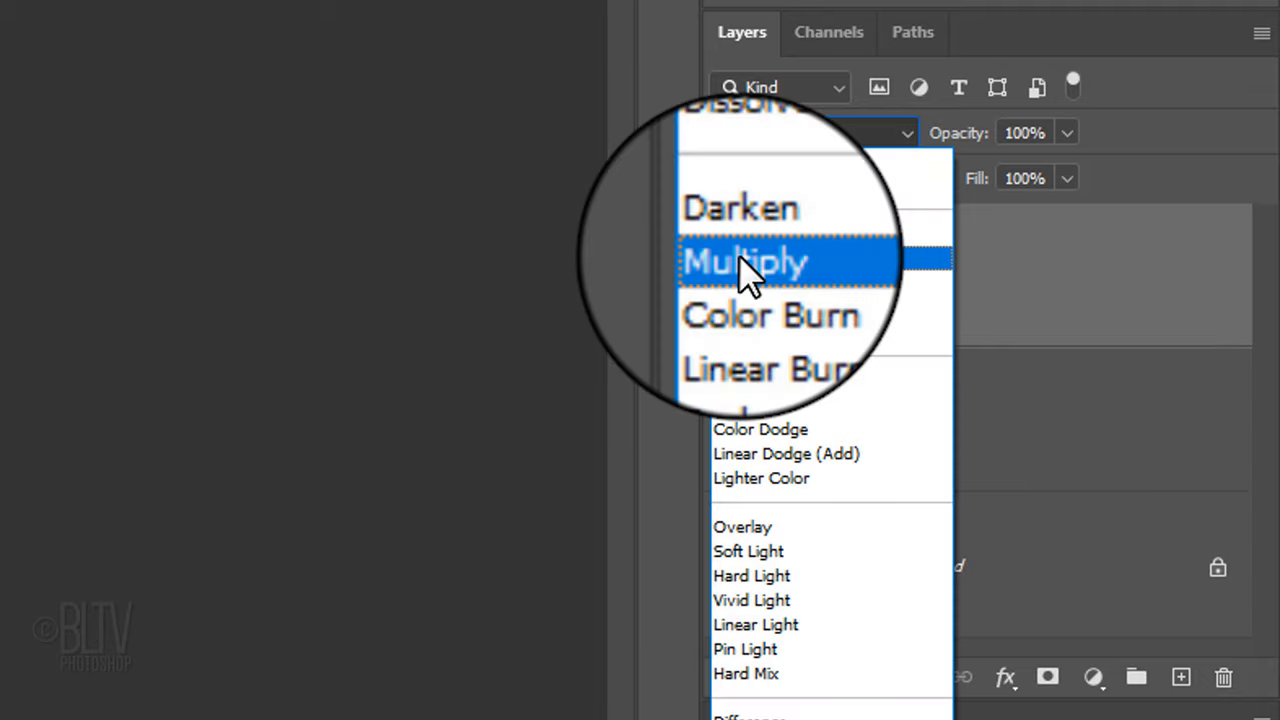
click(744, 260)
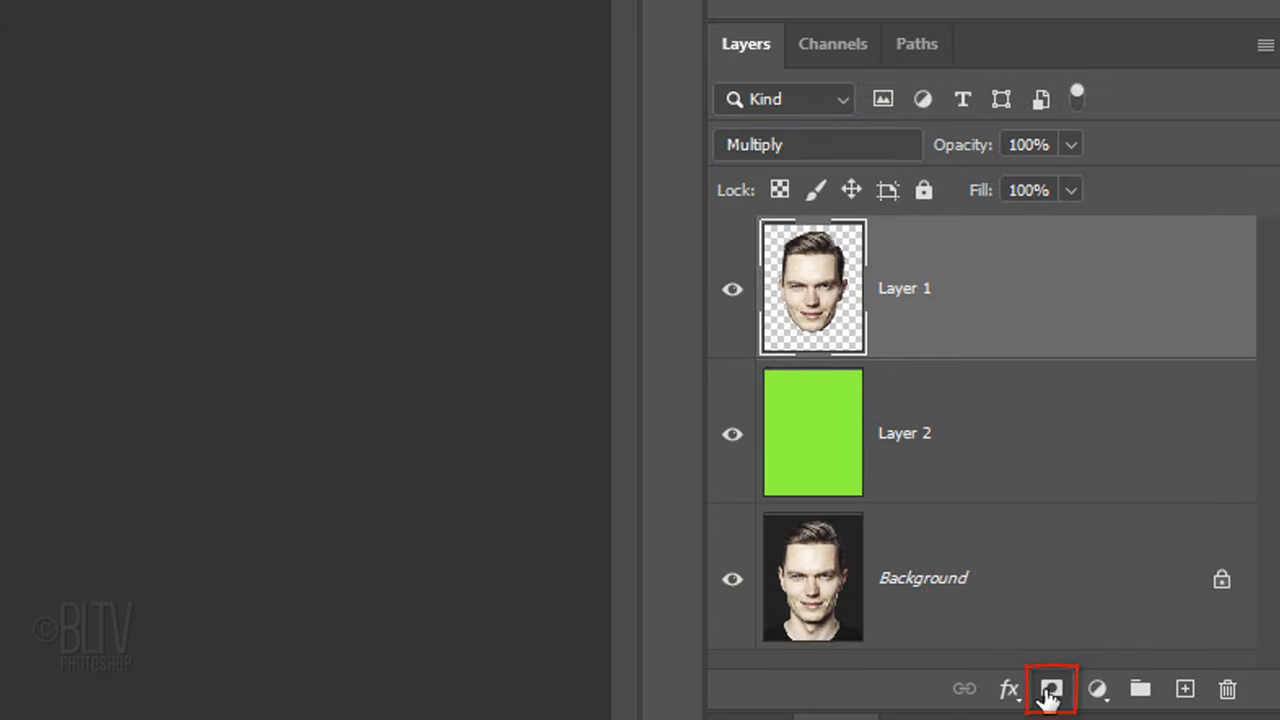
click(1052, 688)
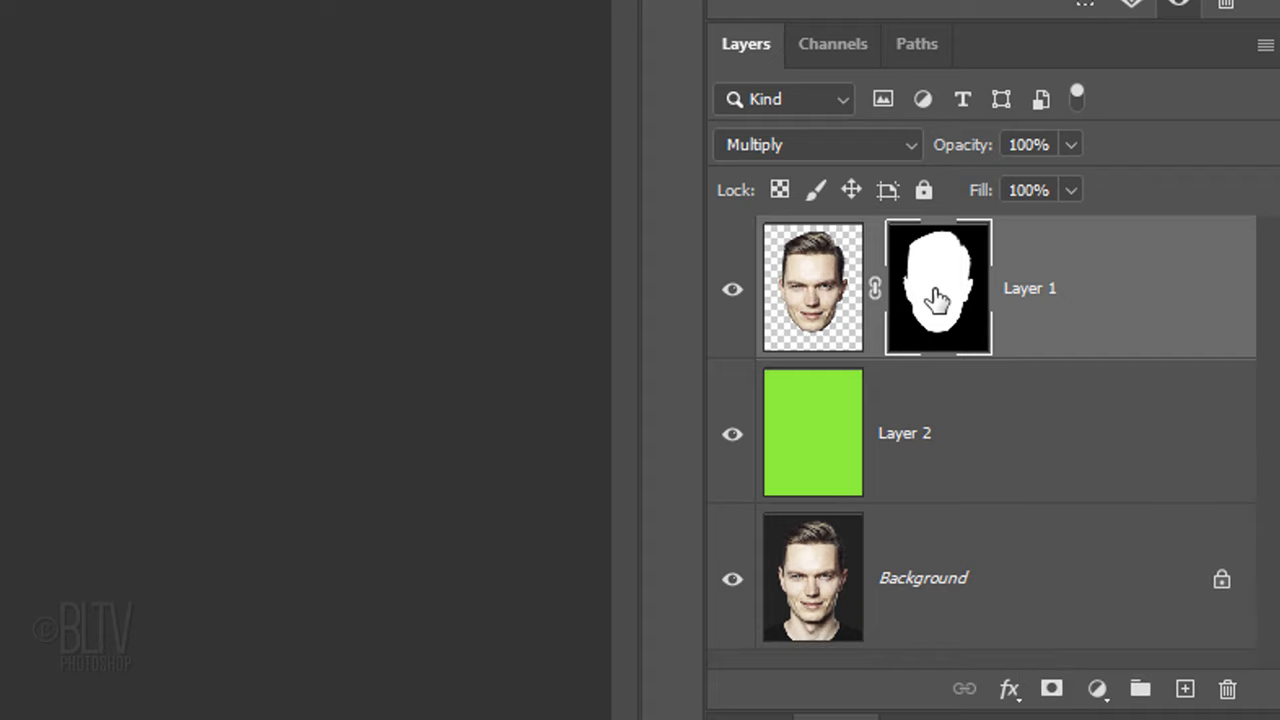
key(alt)
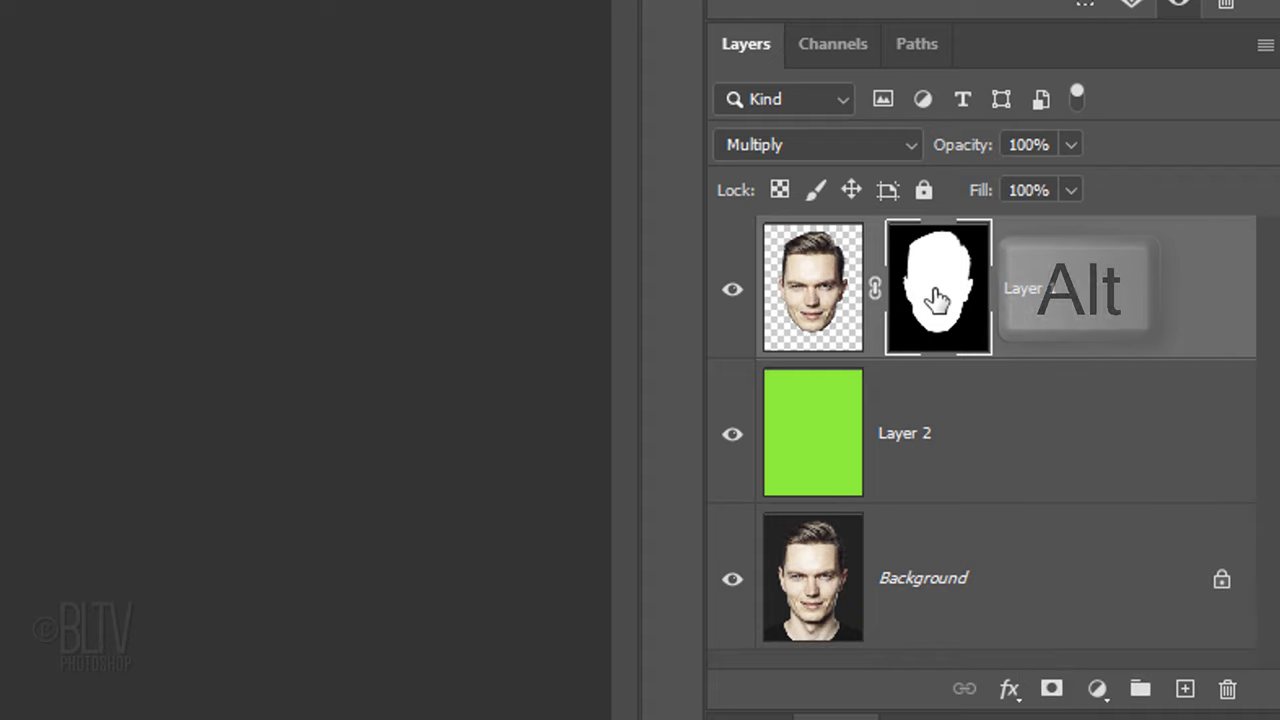
drag(936, 288, 936, 432)
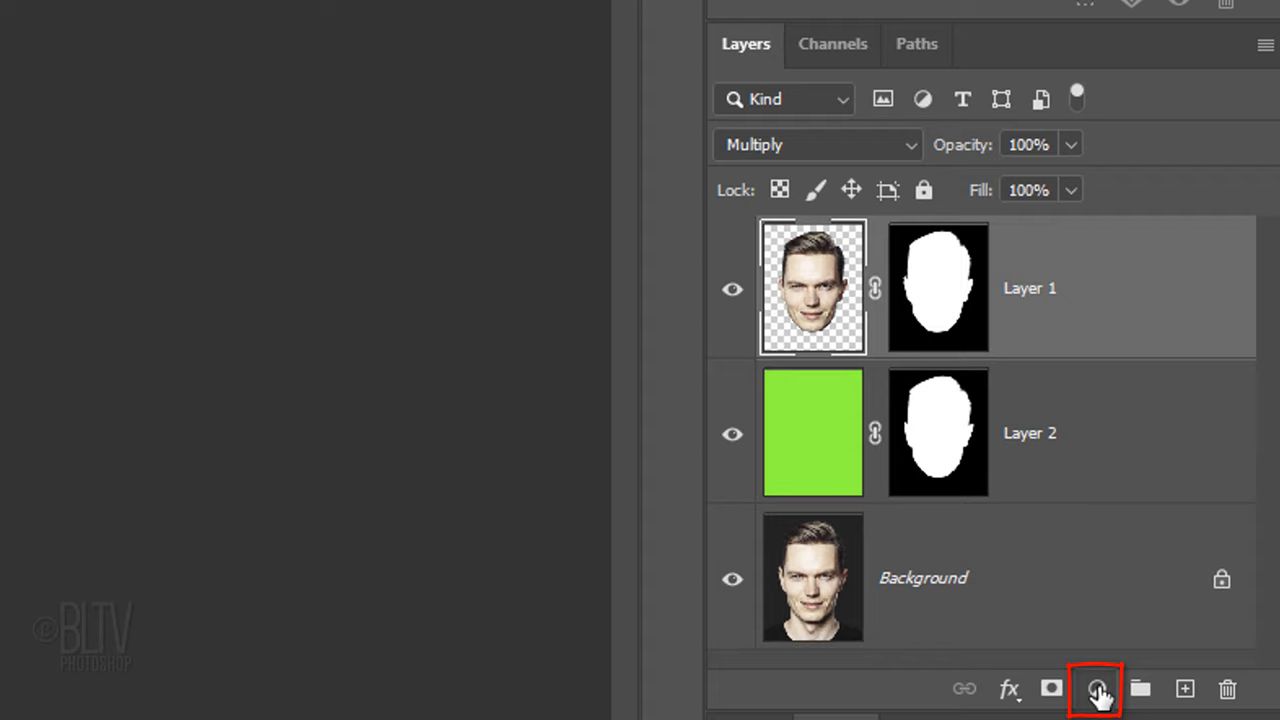
Add a Color Balance 1 adjustment above the face and replace its mask with the face-shaped mask
click(1096, 688)
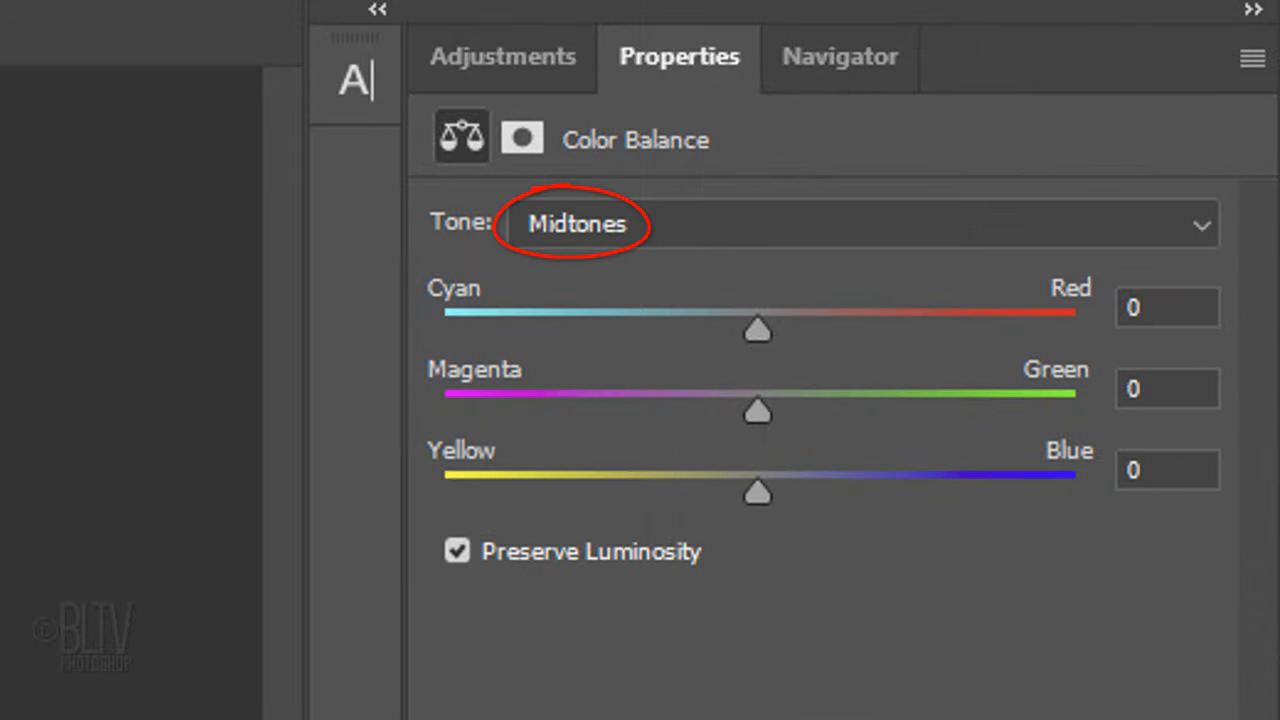
click(1166, 388)
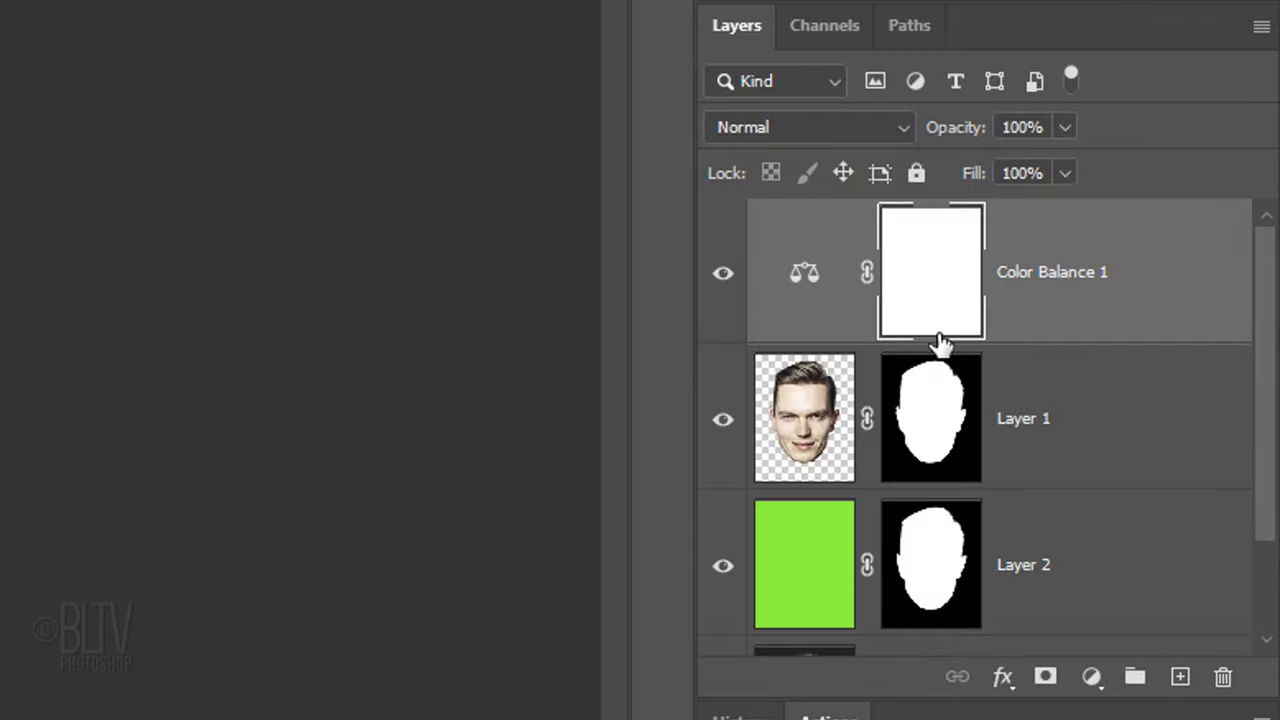
click(930, 272)
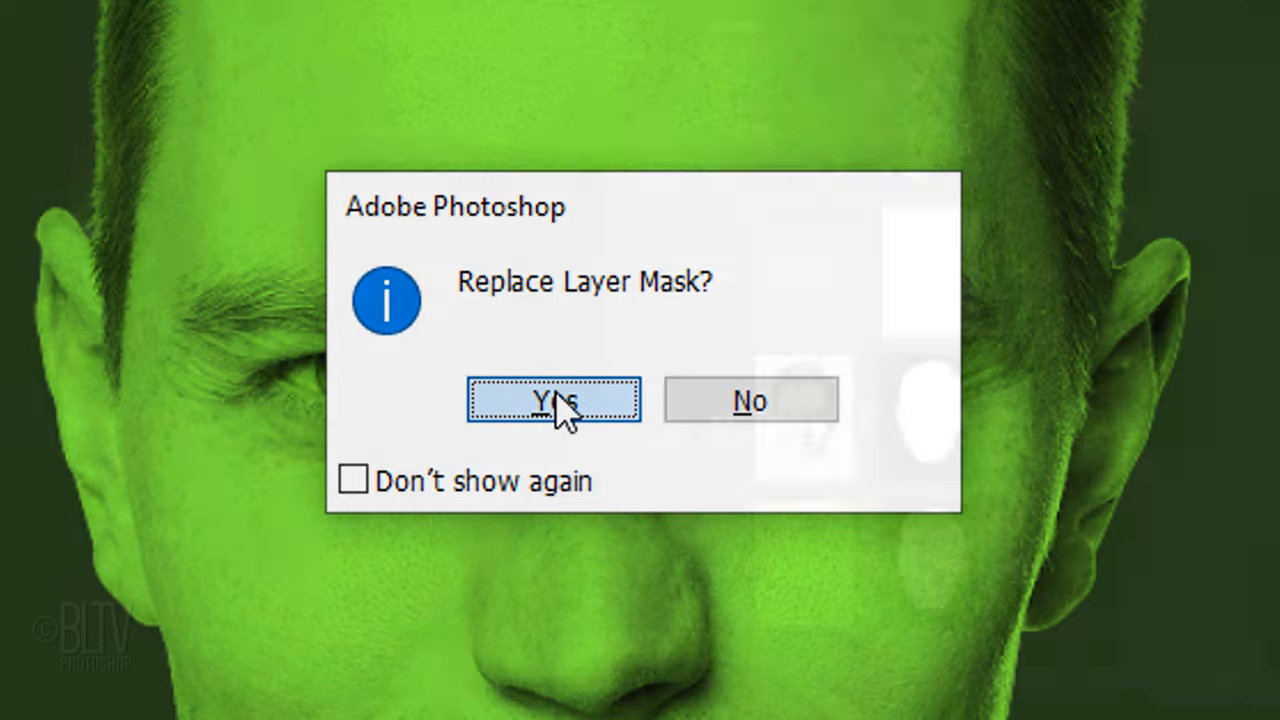
click(552, 400)
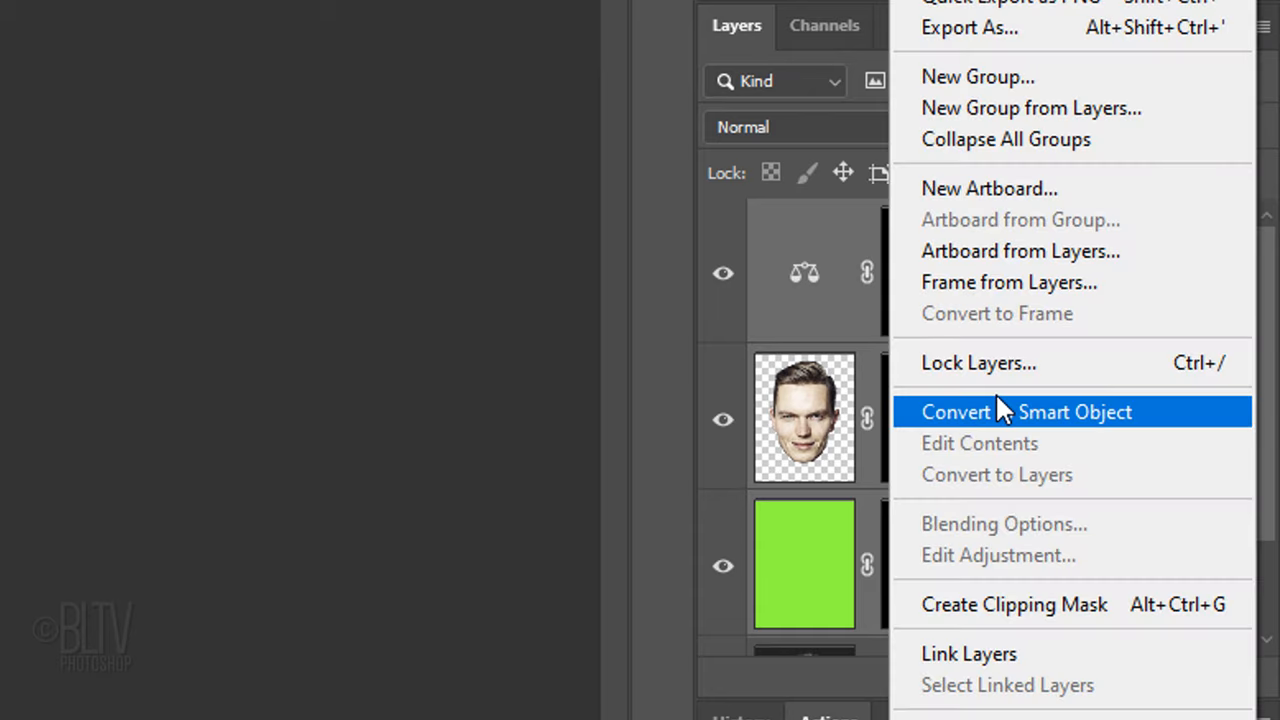
Convert the Color Balance, face and green layers into one smart object
click(1026, 412)
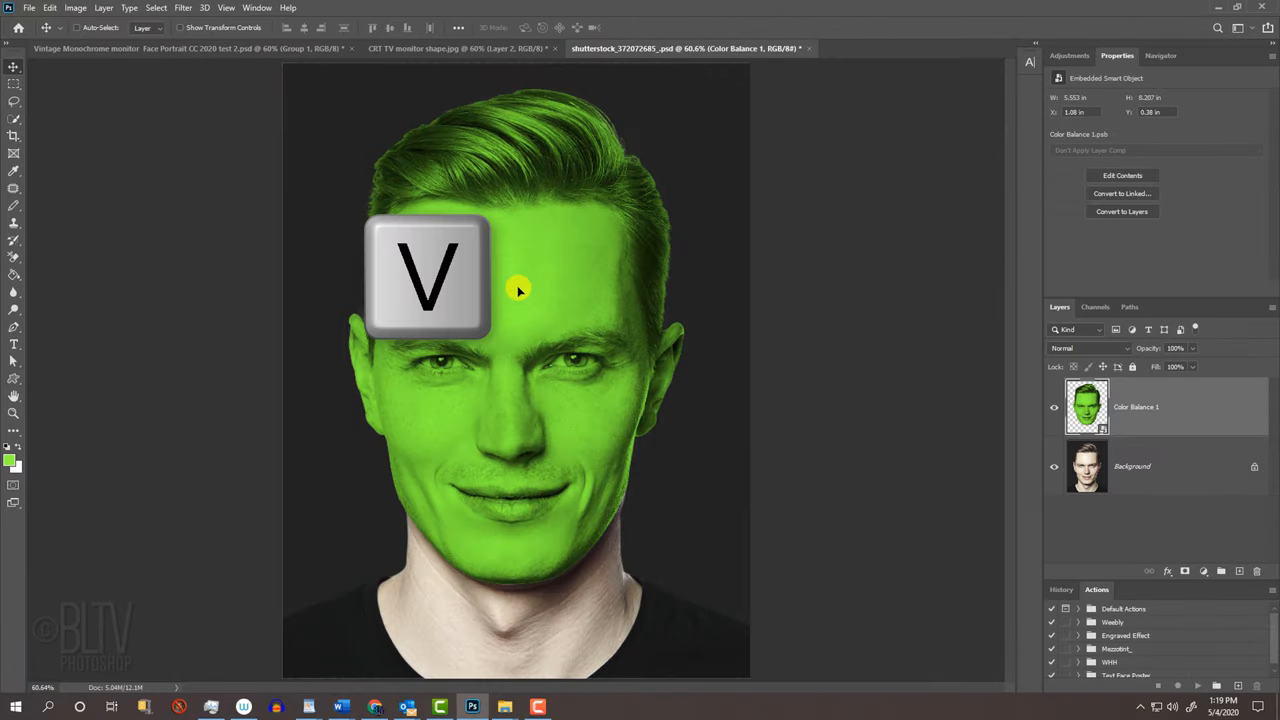
Drag the green face smart object into the CRT TV monitor shape document and drop it on the canvas
drag(520, 290, 490, 76)
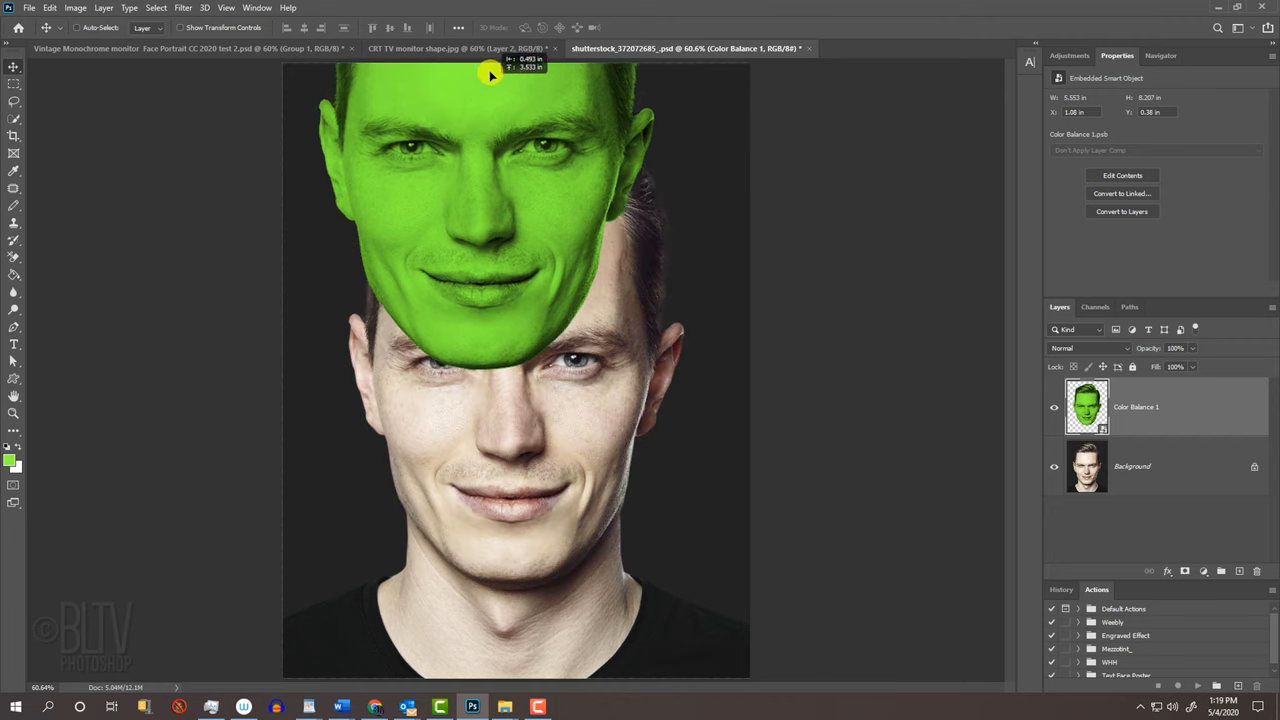
click(456, 48)
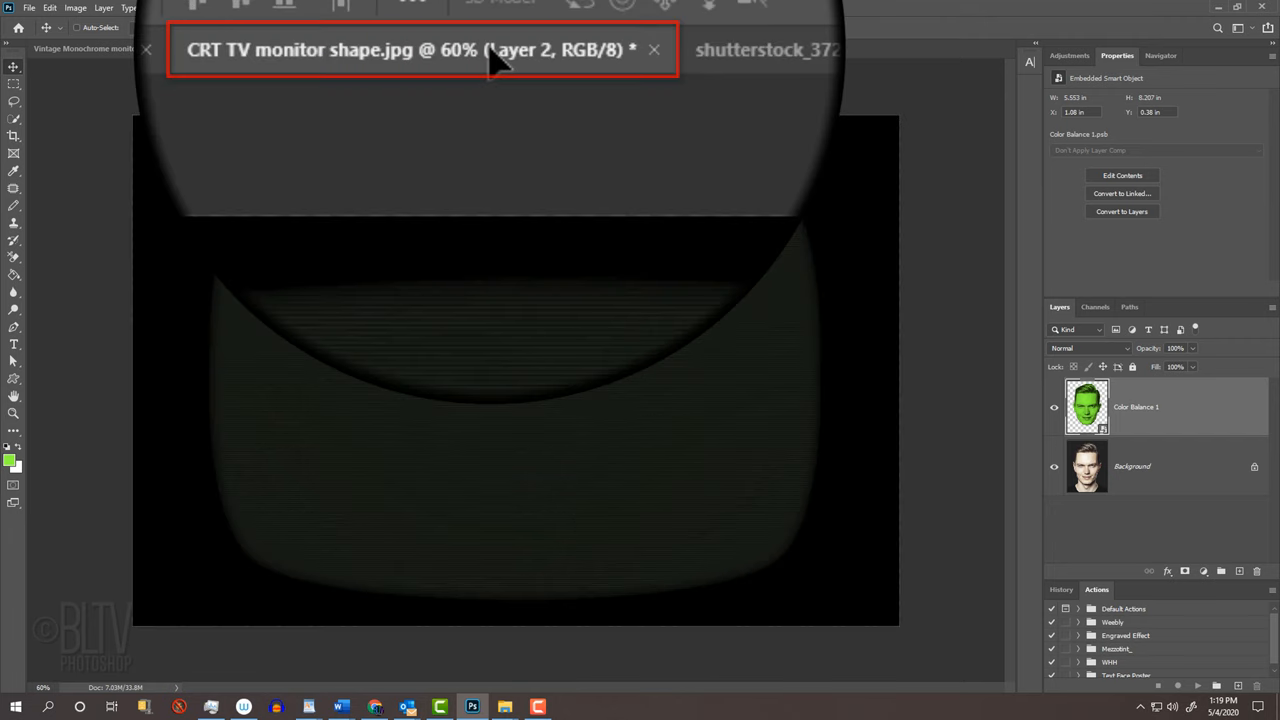
click(456, 48)
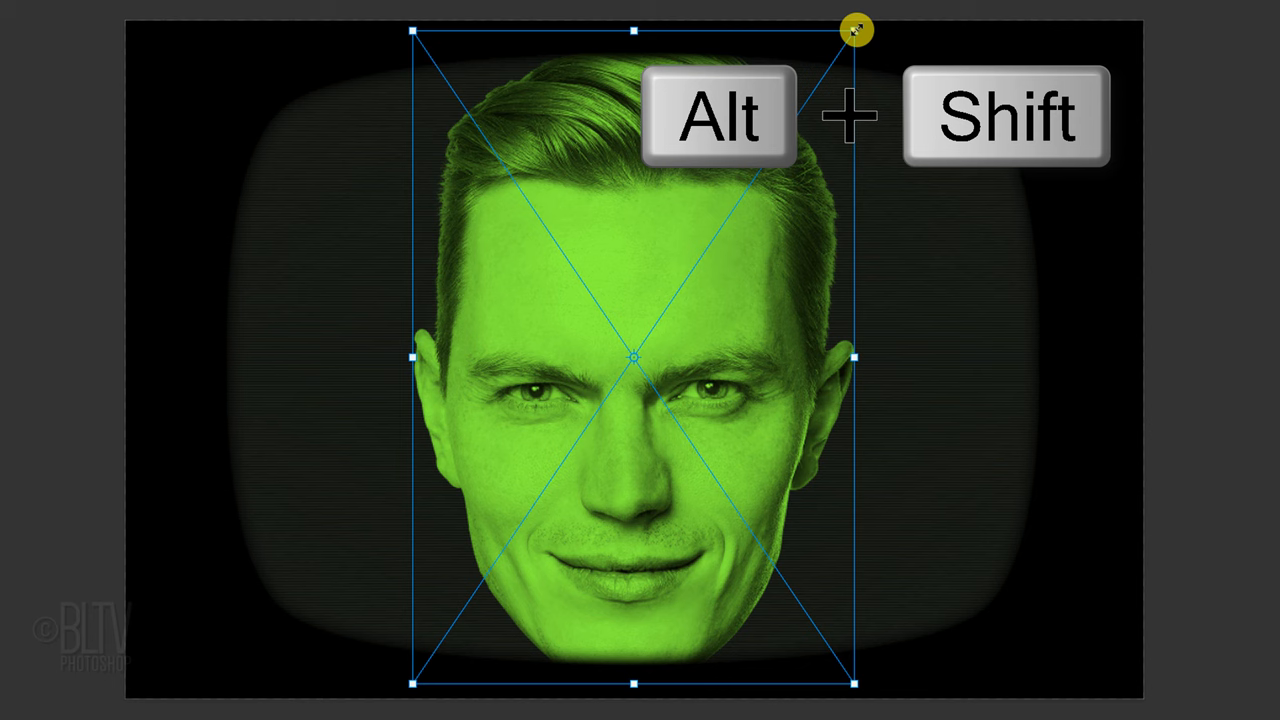
Scale the green face down proportionally to about 80% to fit the screen and turn off View > Snap
drag(856, 30, 800, 122)
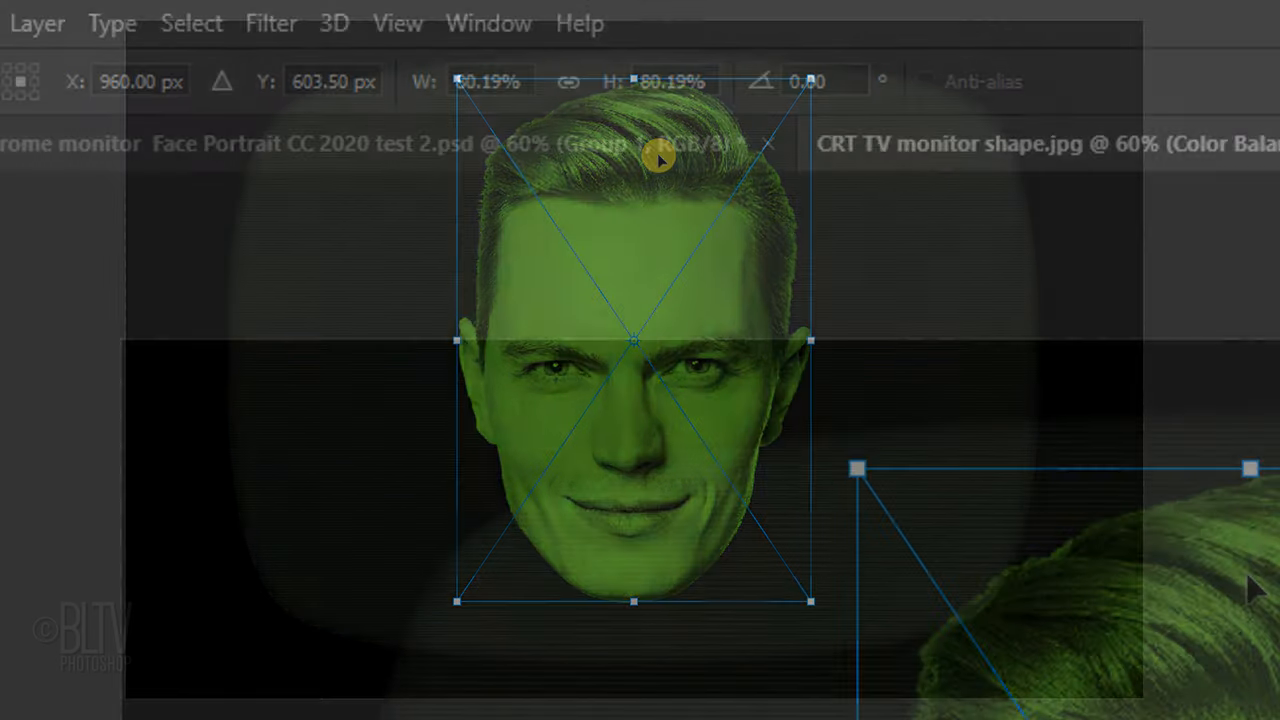
click(396, 22)
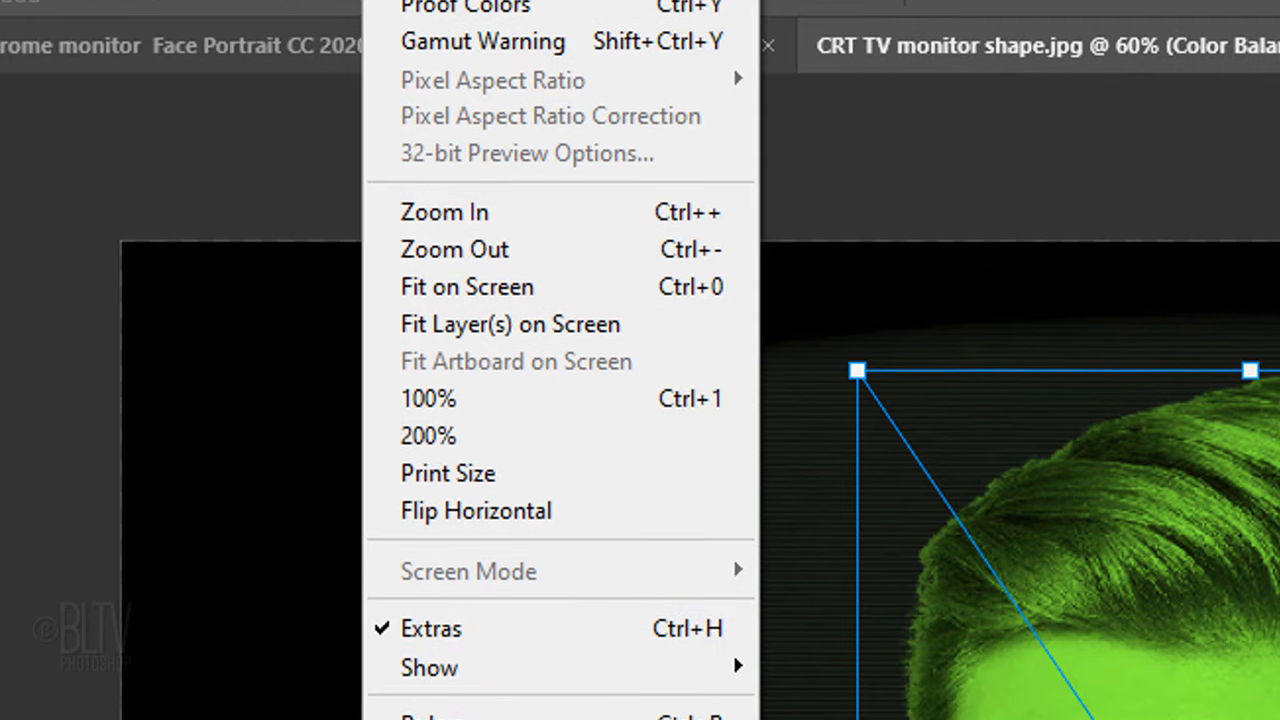
mouse_move(440, 532)
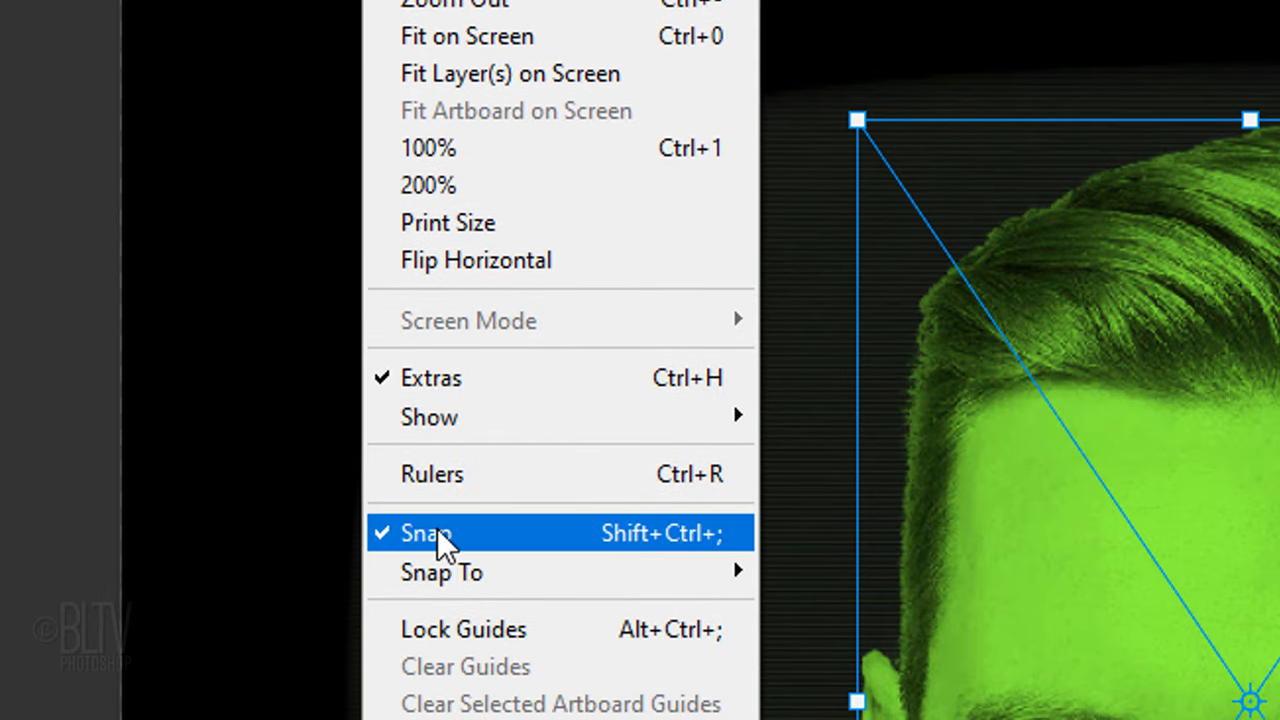
click(428, 532)
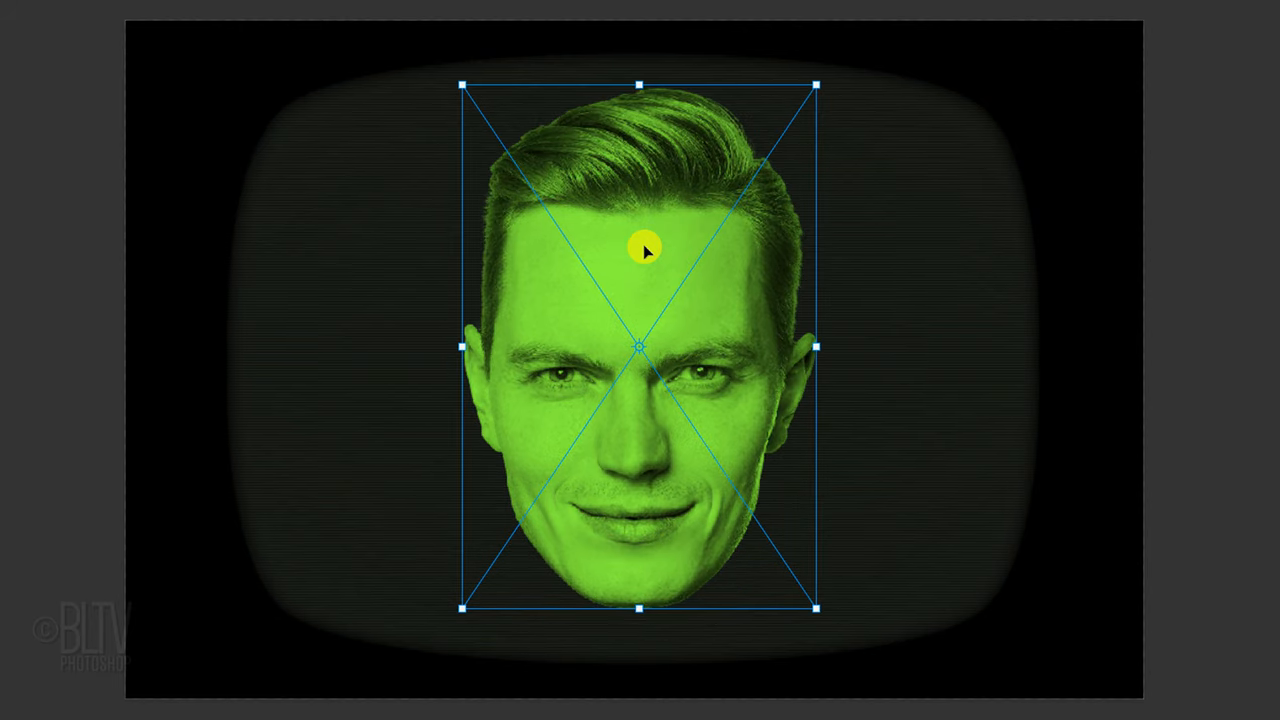
Commit the transform, duplicate the face, hide the copy and set Color Balance 1 to Screen blending
key(ctrl+j)
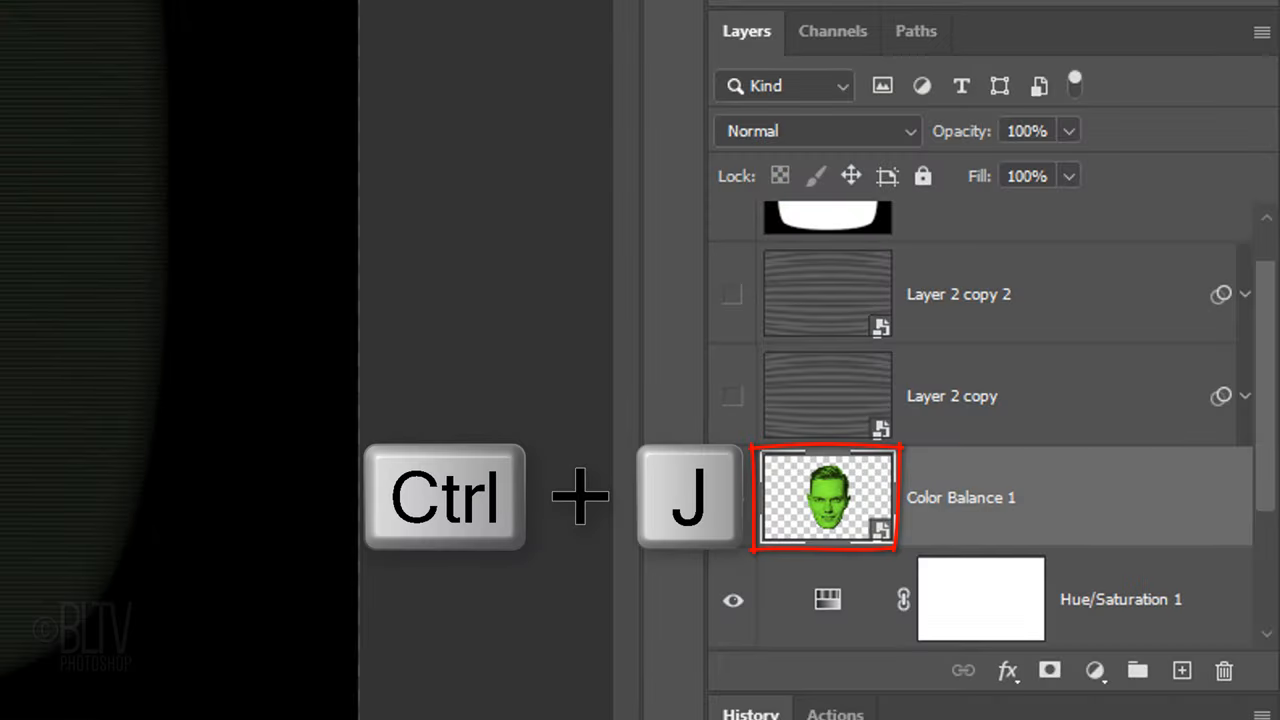
key(ctrl+j)
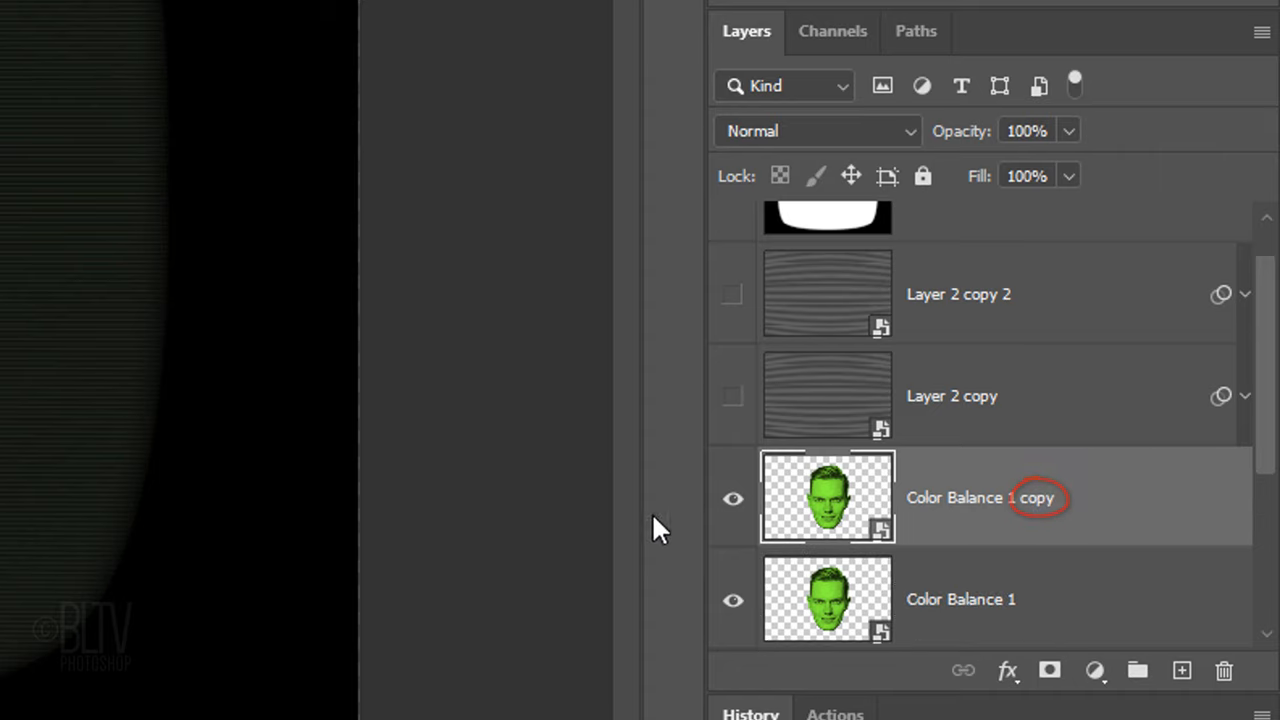
click(732, 500)
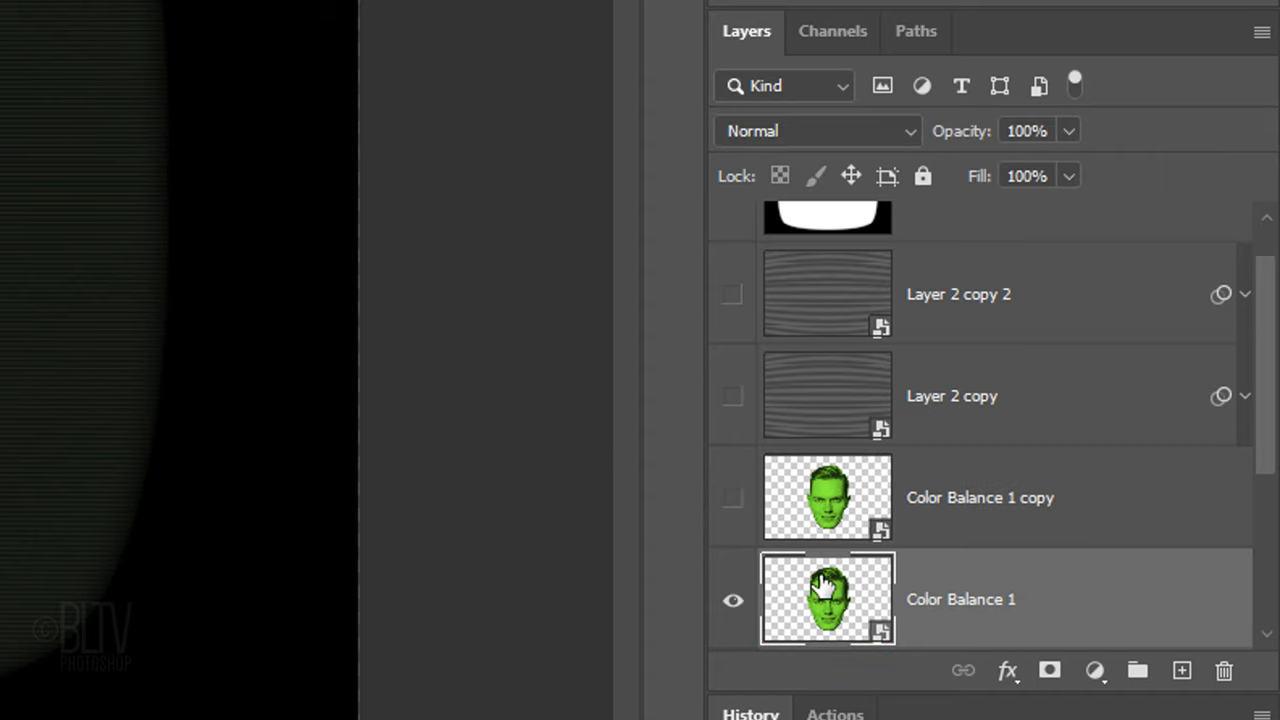
click(816, 132)
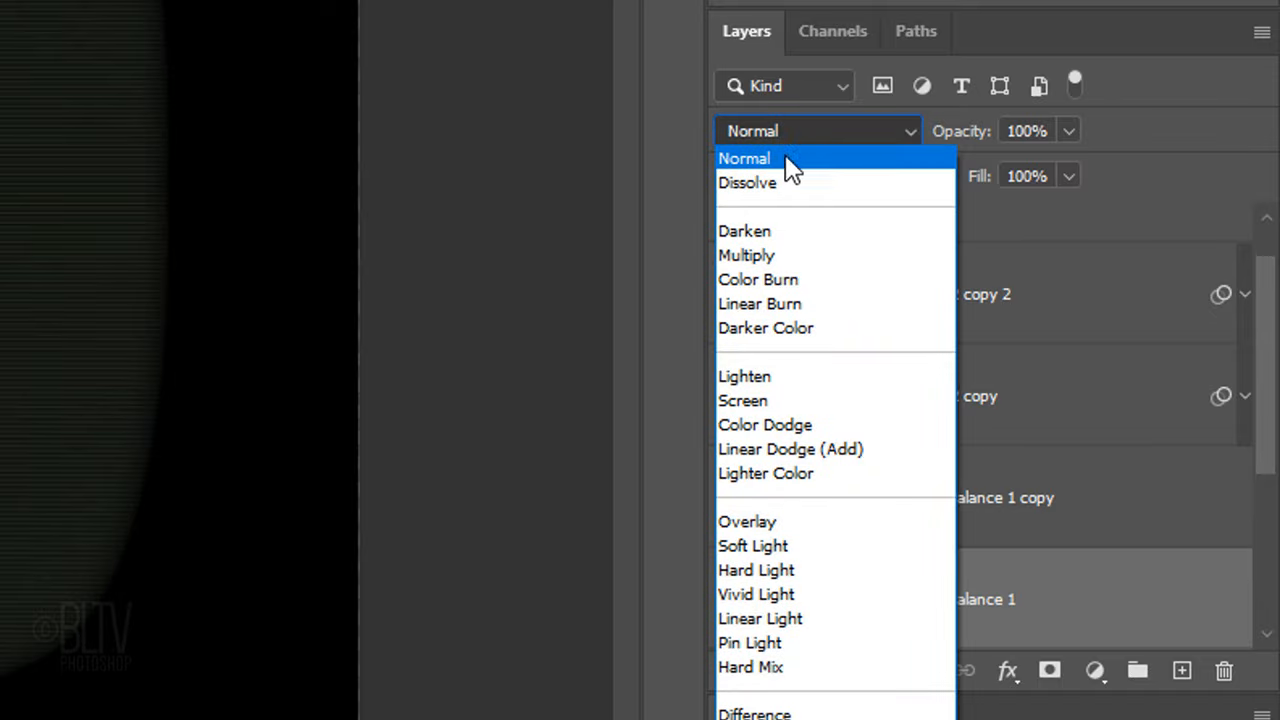
click(744, 400)
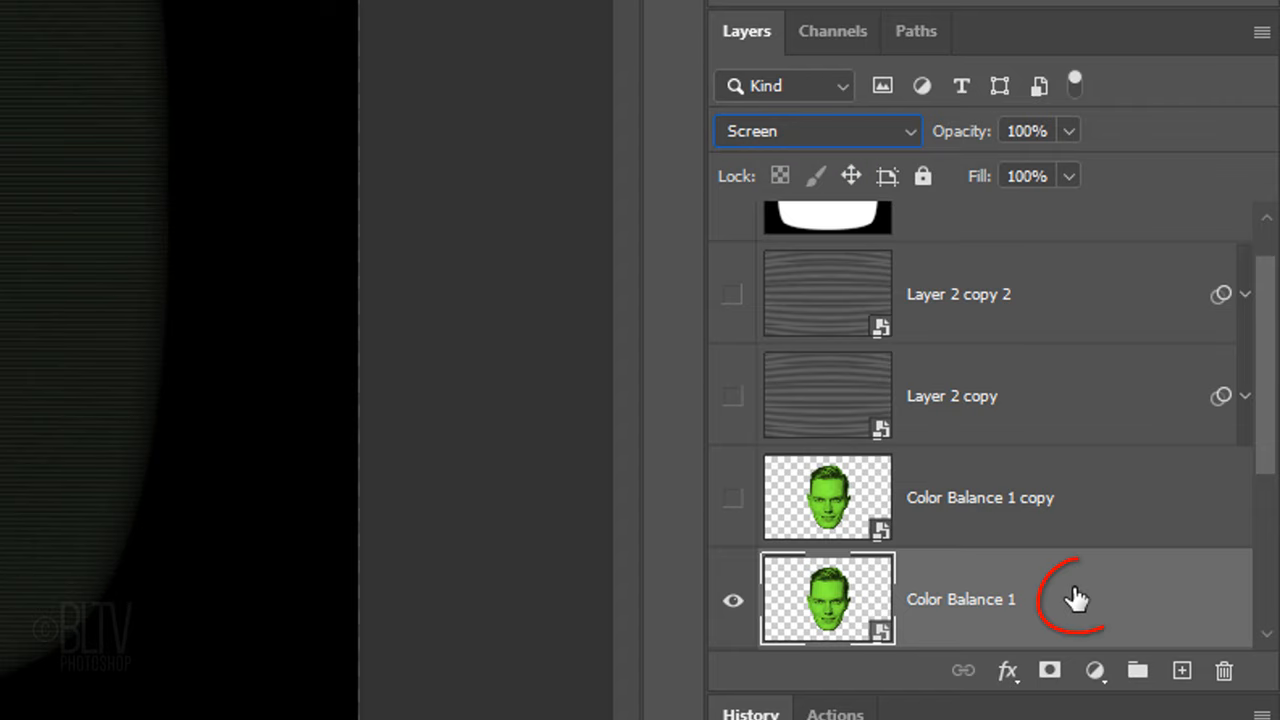
Turn on an Outer Glow for the face with bright green #1eff00 as its colour
double_click(960, 600)
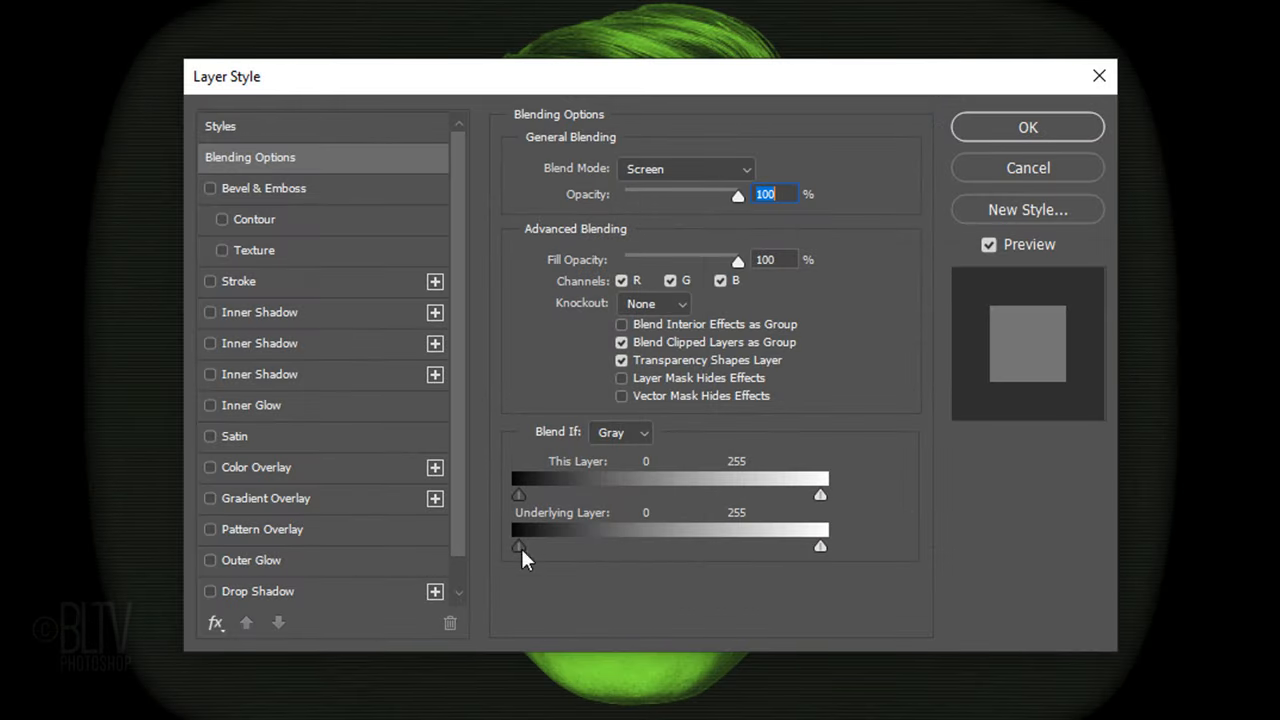
click(210, 560)
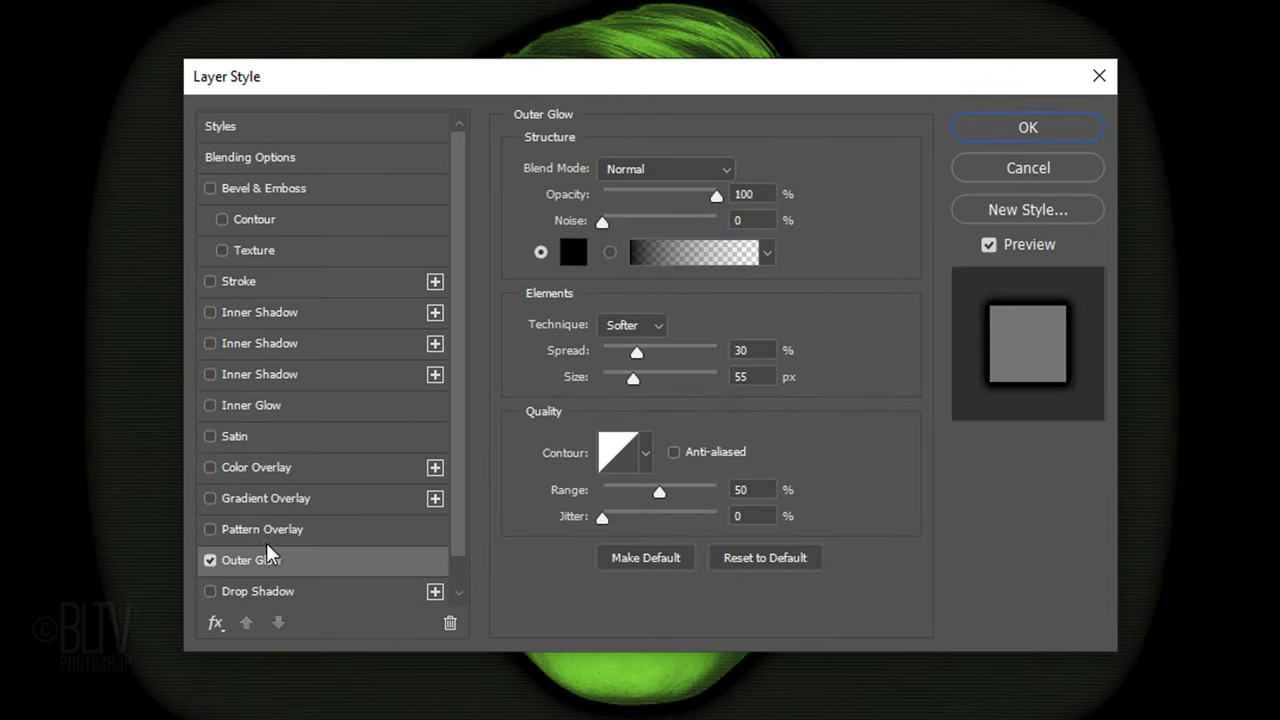
click(572, 252)
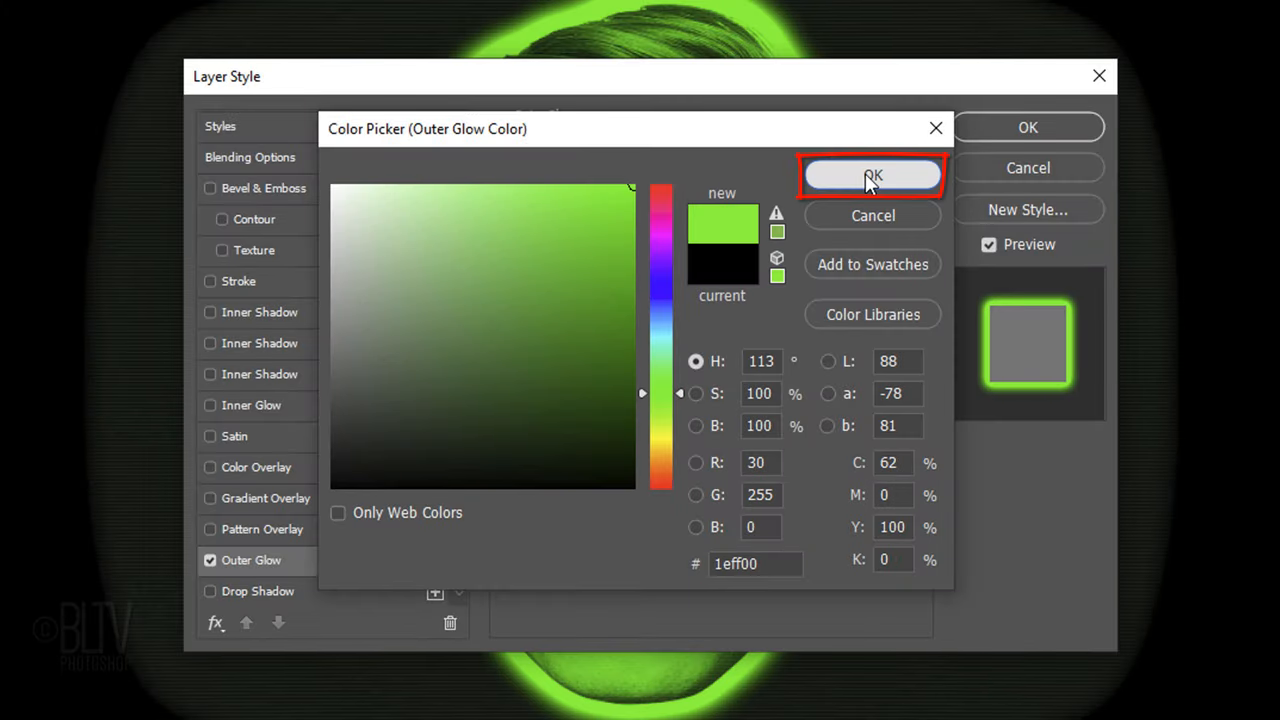
click(872, 176)
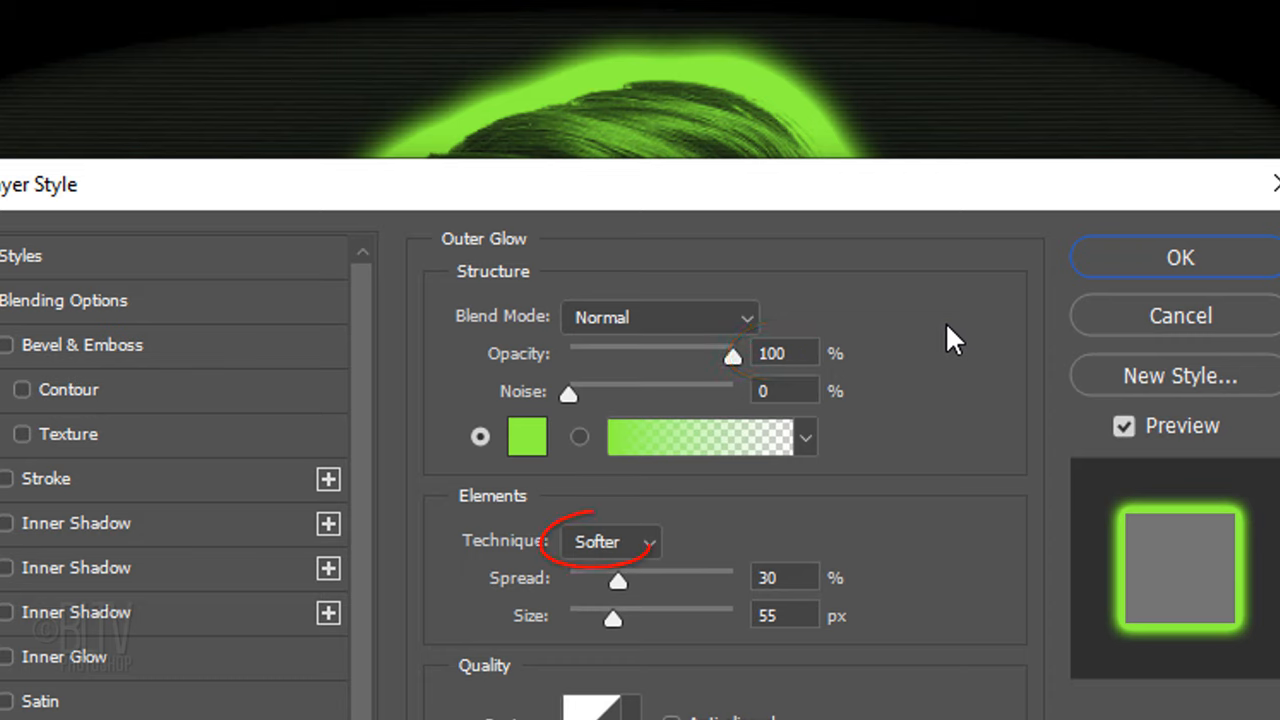
Set the outer glow spread to 10% and size 25, then a Soft Light Inner Glow of size 50
click(784, 576)
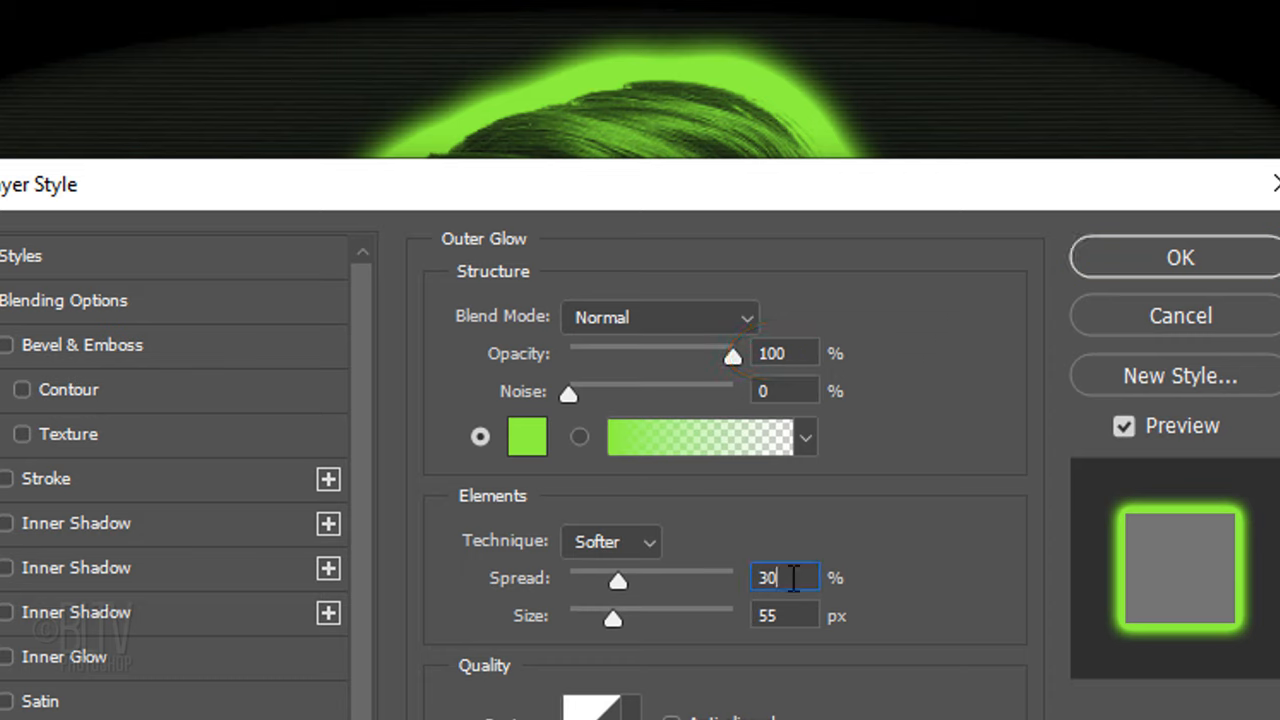
drag(616, 580, 584, 580)
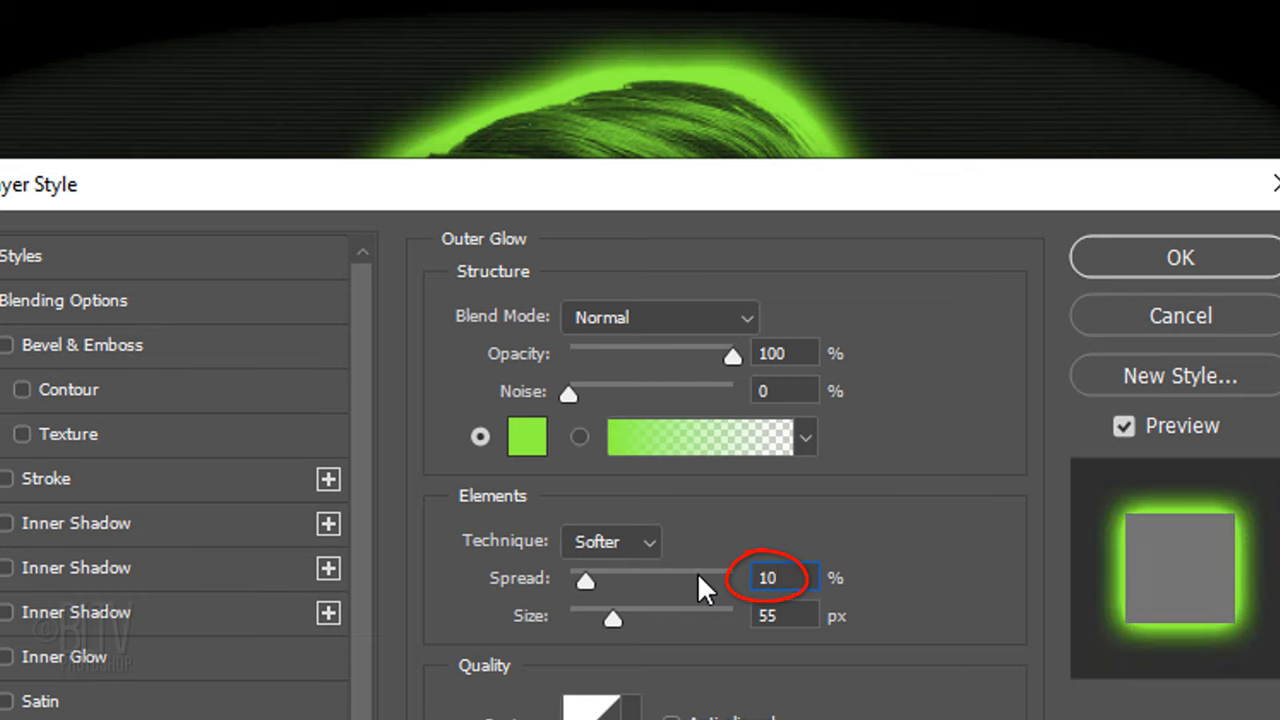
text(25)
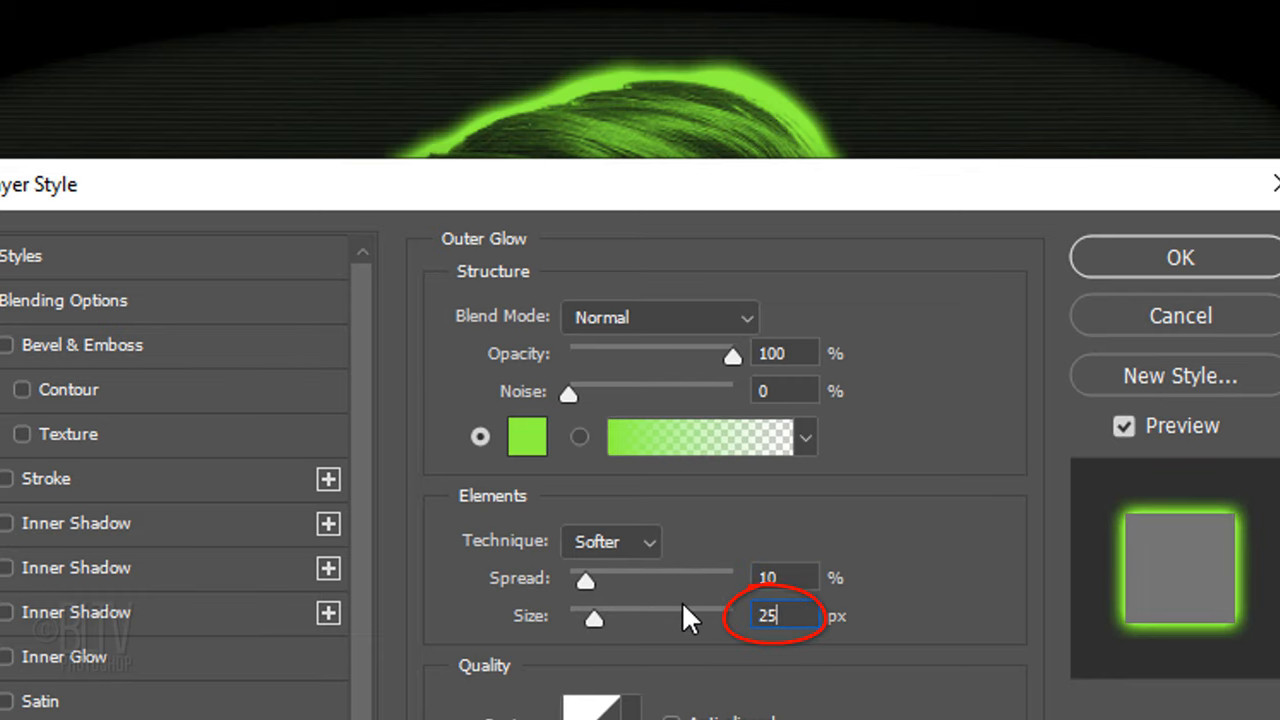
text(250)
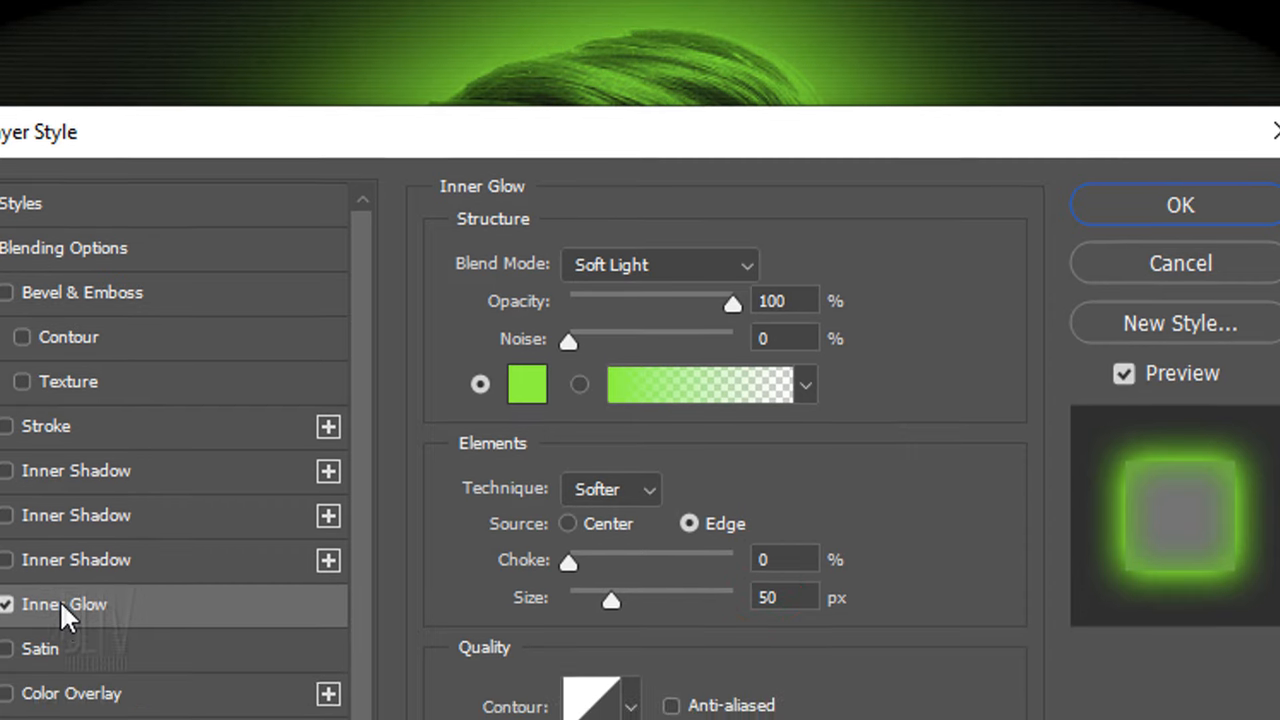
scroll(down, 3)
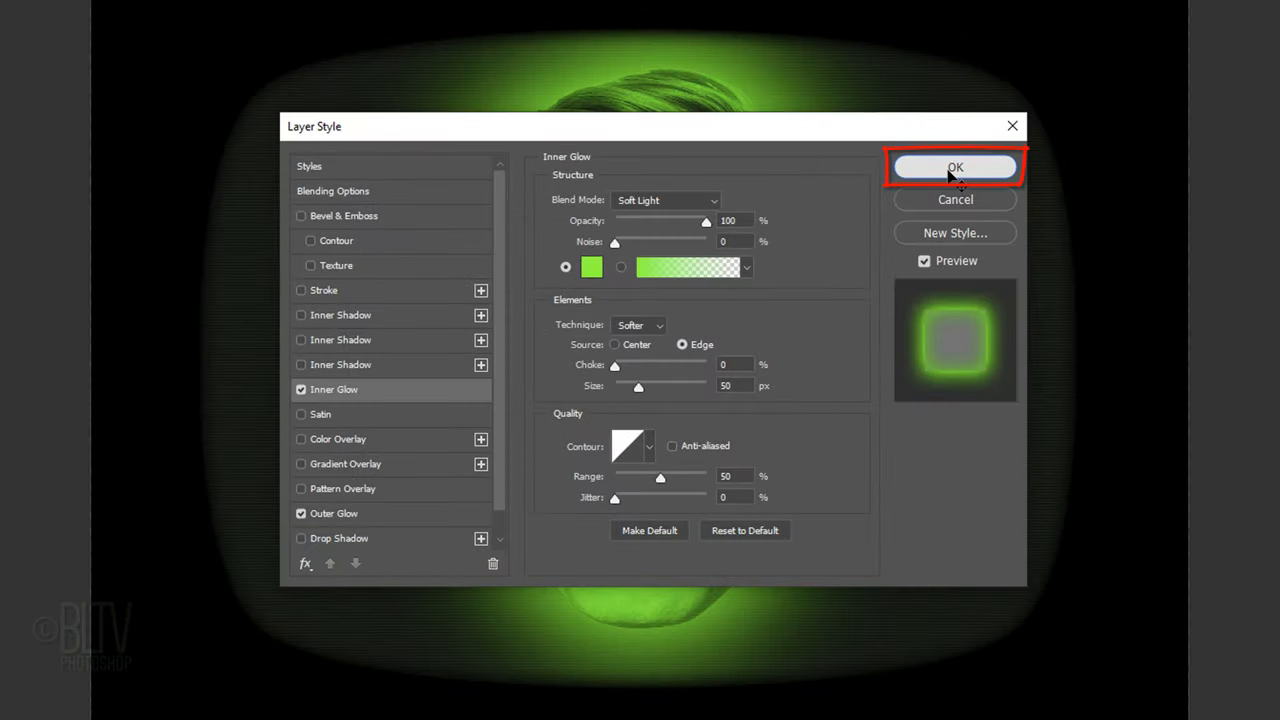
Commit the glow layer styles and reach the Filter Gallery for the face layer
click(954, 168)
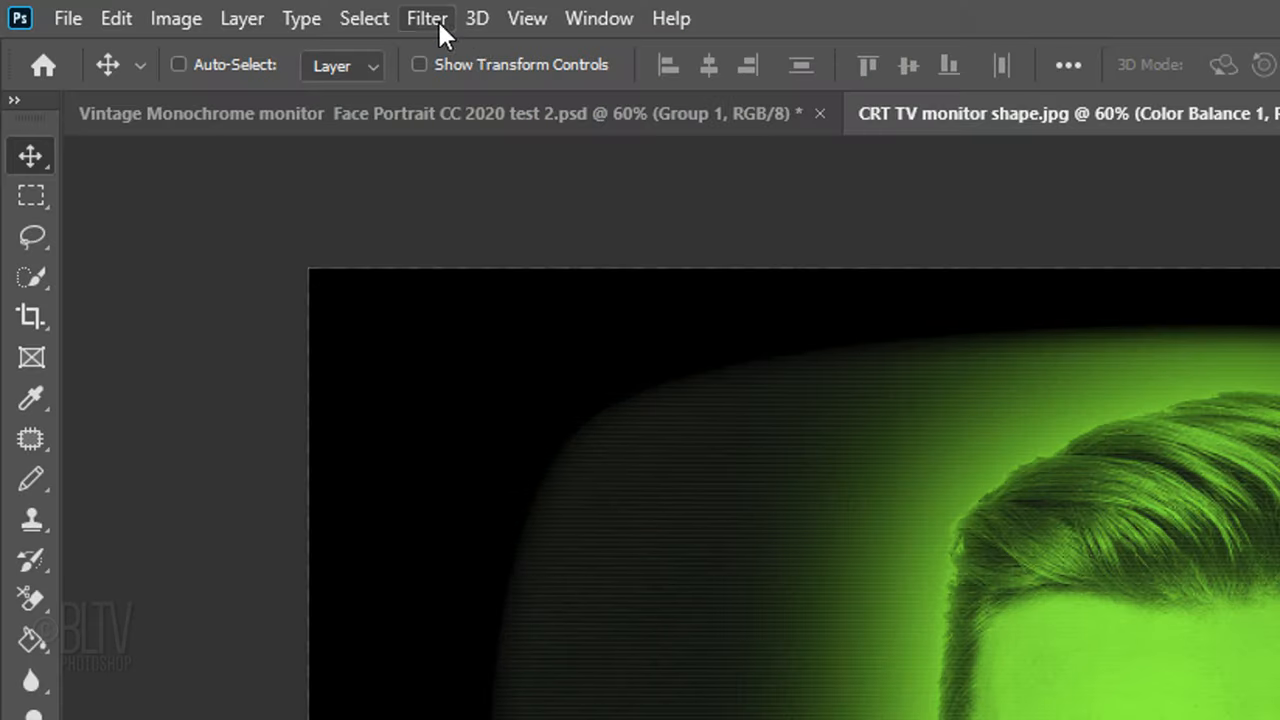
click(428, 18)
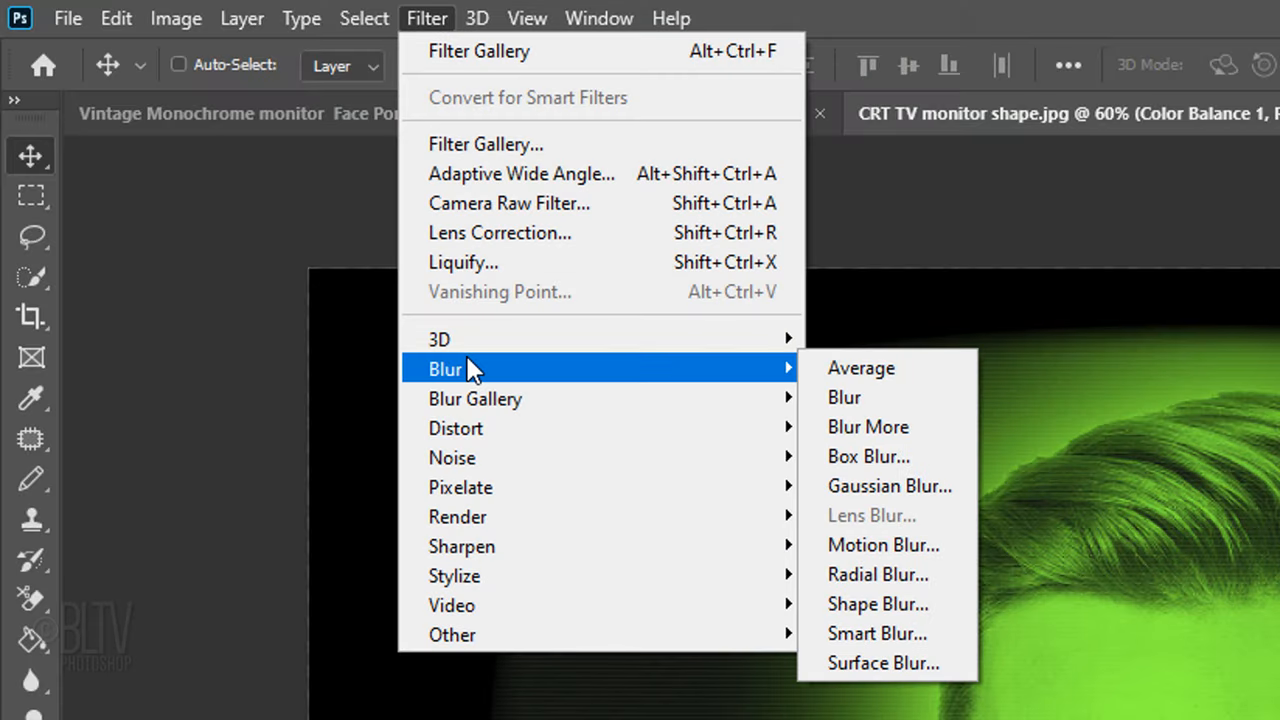
mouse_move(888, 486)
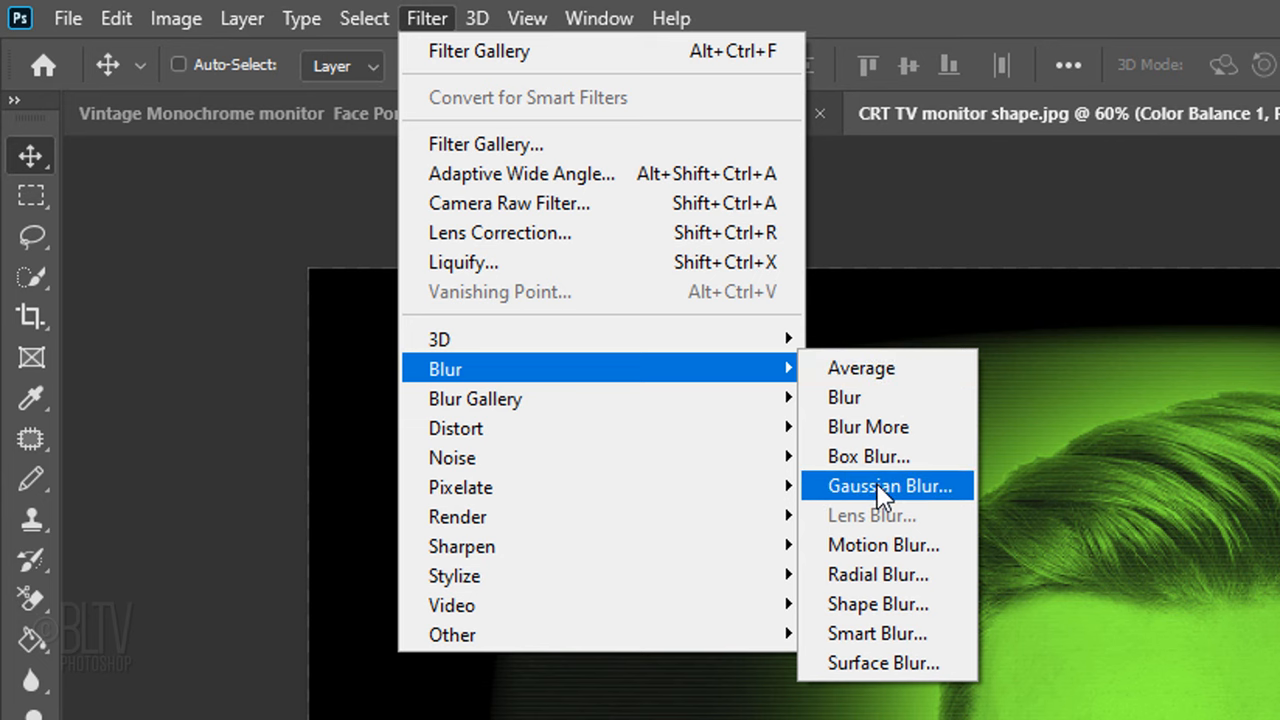
click(888, 486)
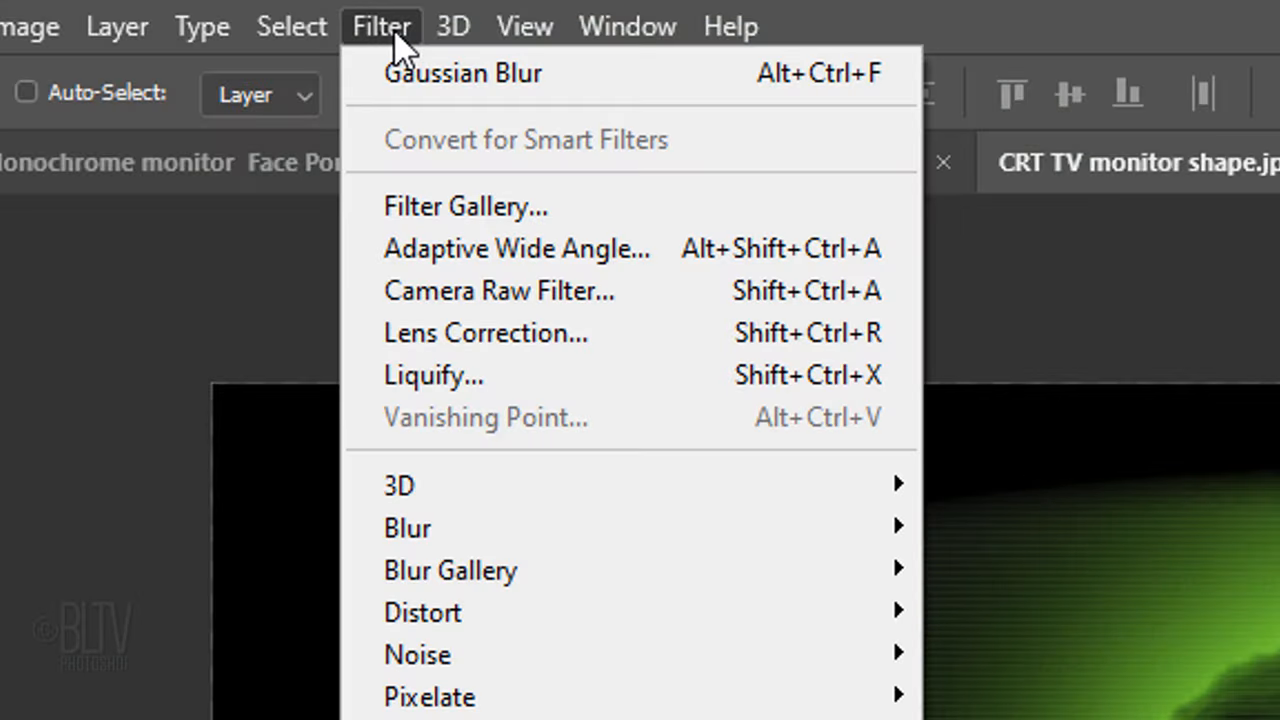
mouse_move(464, 206)
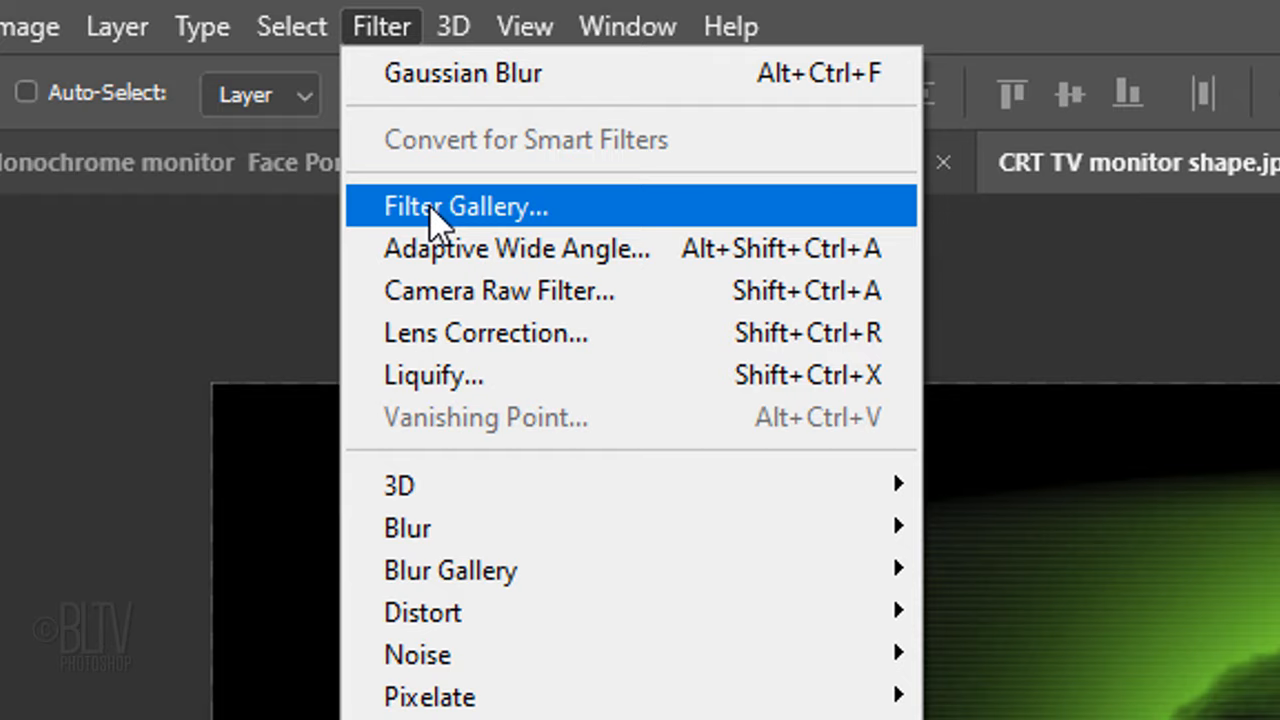
click(464, 206)
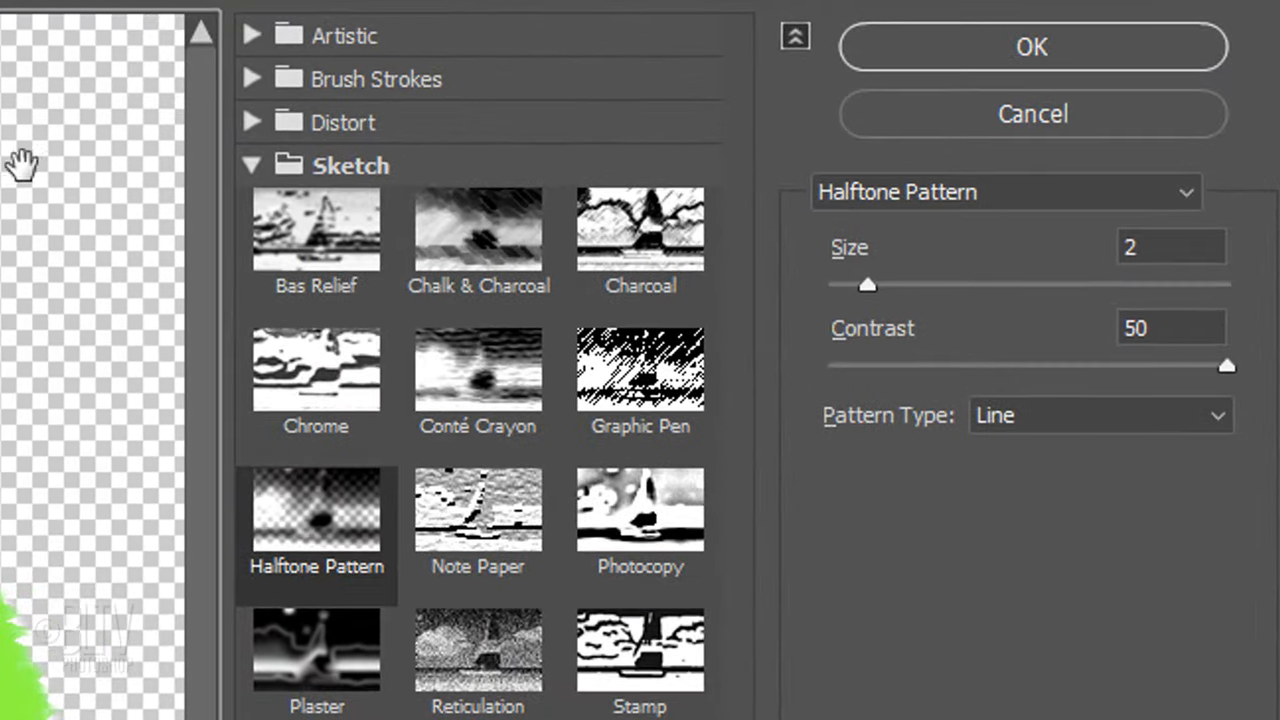
Apply Diffuse Glow from the Distort group with graininess 0, glow 9 and clear amount 5
click(252, 164)
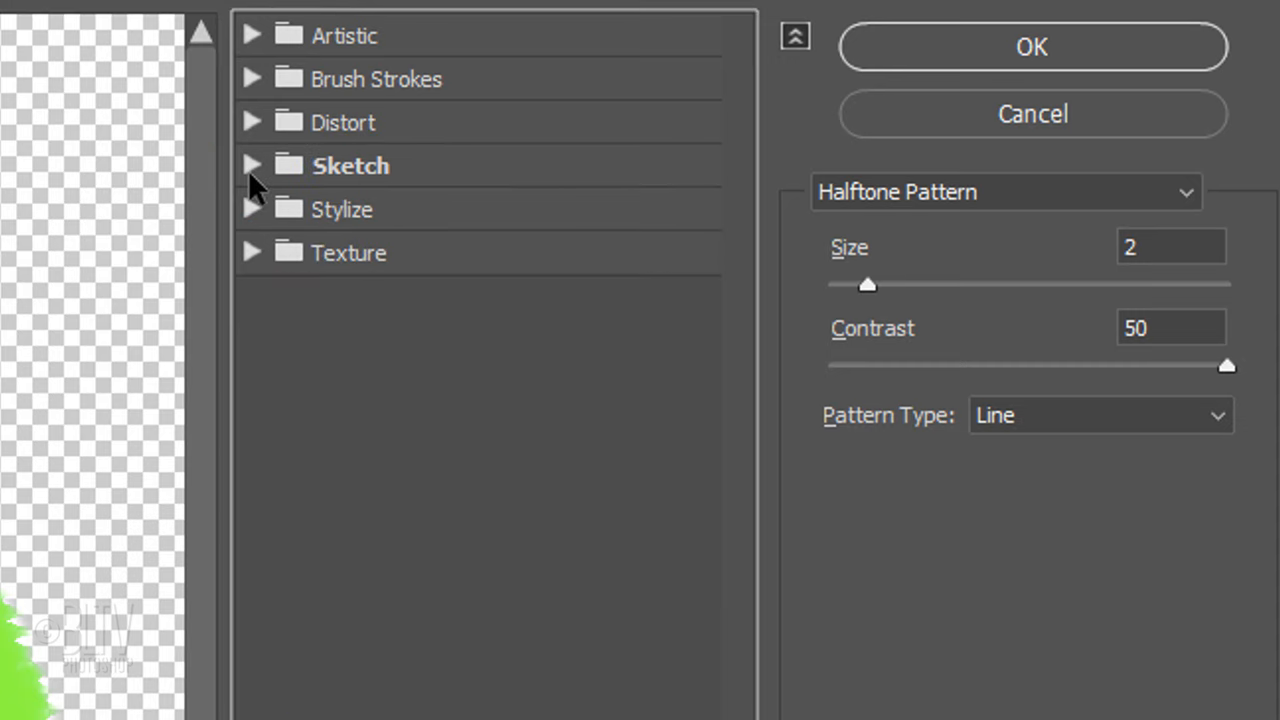
click(252, 122)
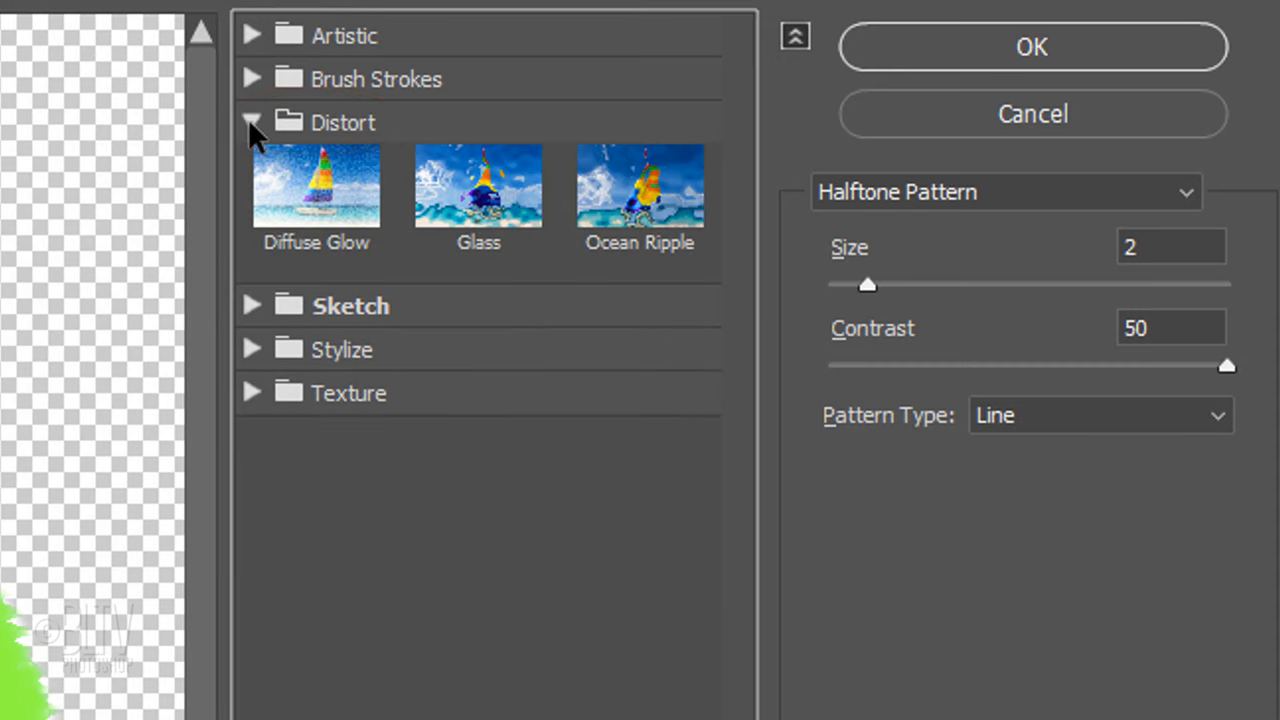
click(316, 184)
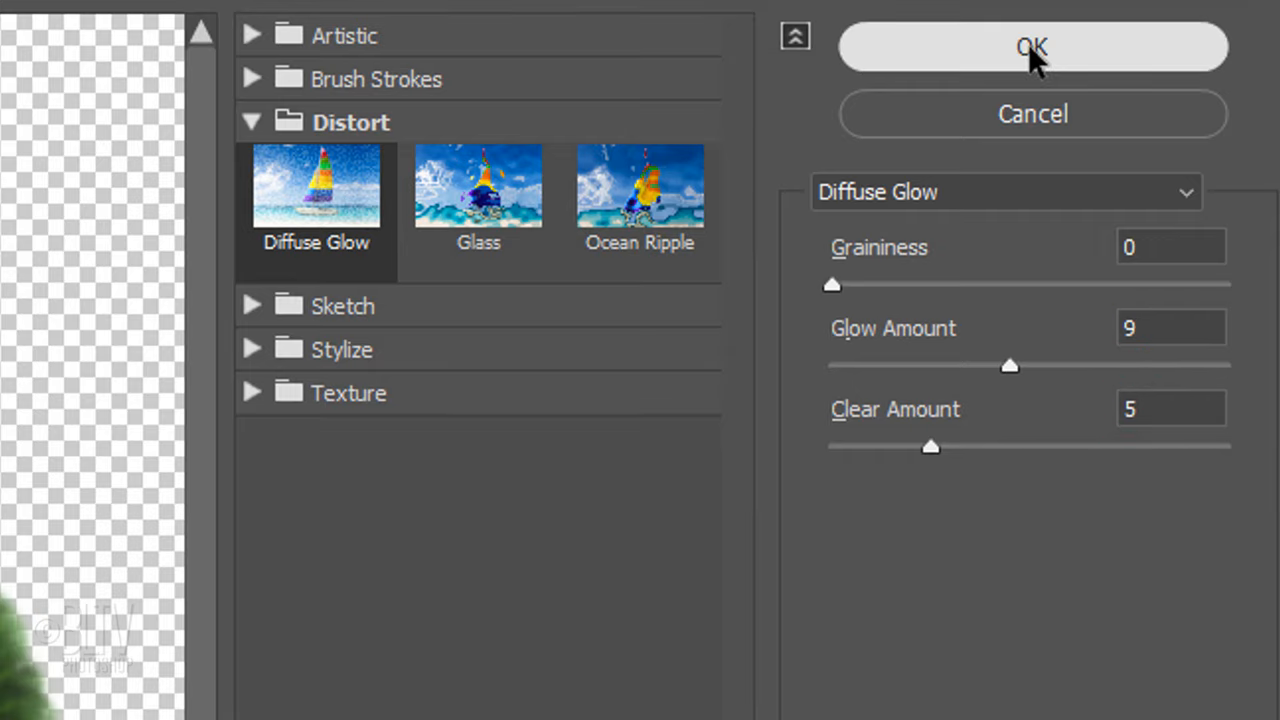
click(1032, 48)
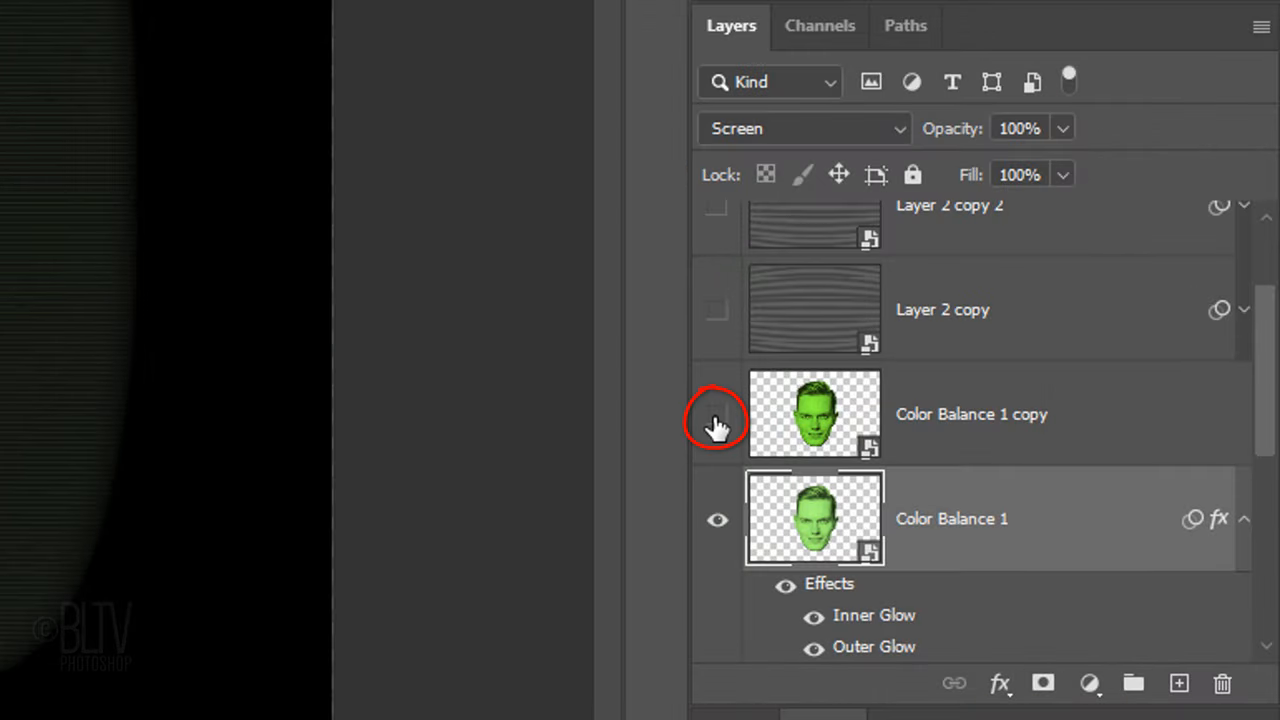
Show the face copy layer and blend it with Lighten
click(716, 414)
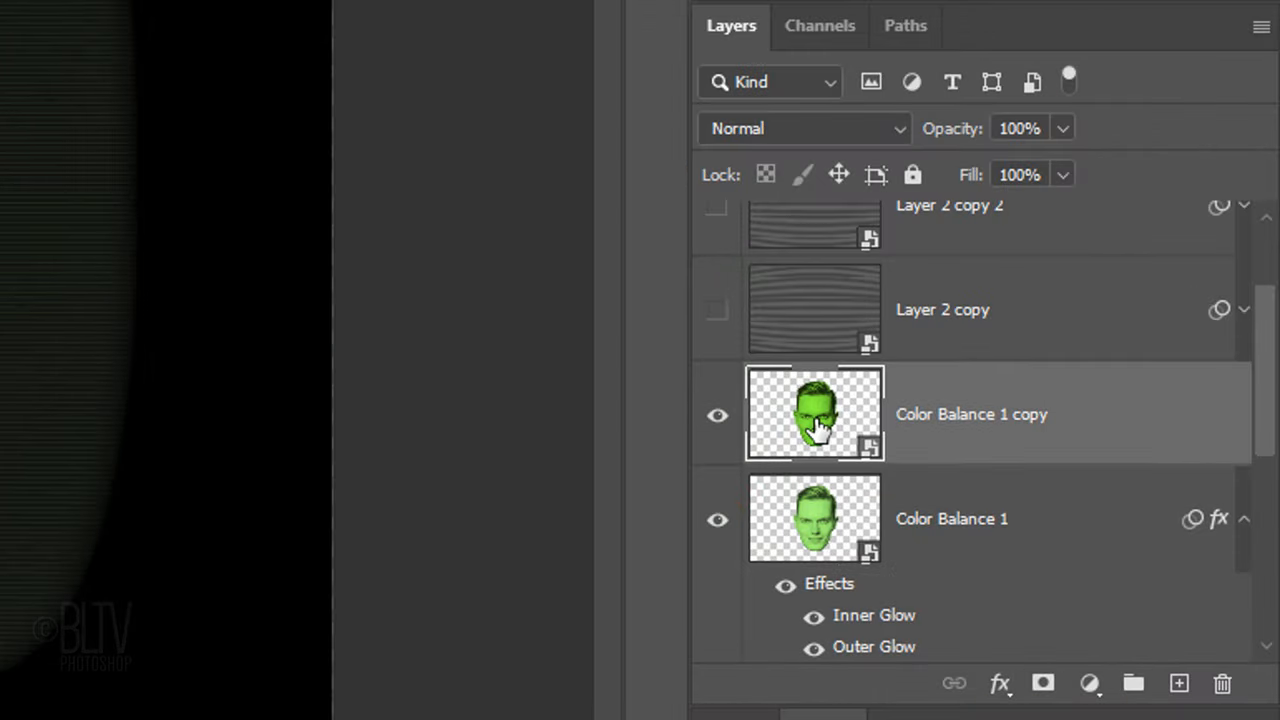
click(804, 128)
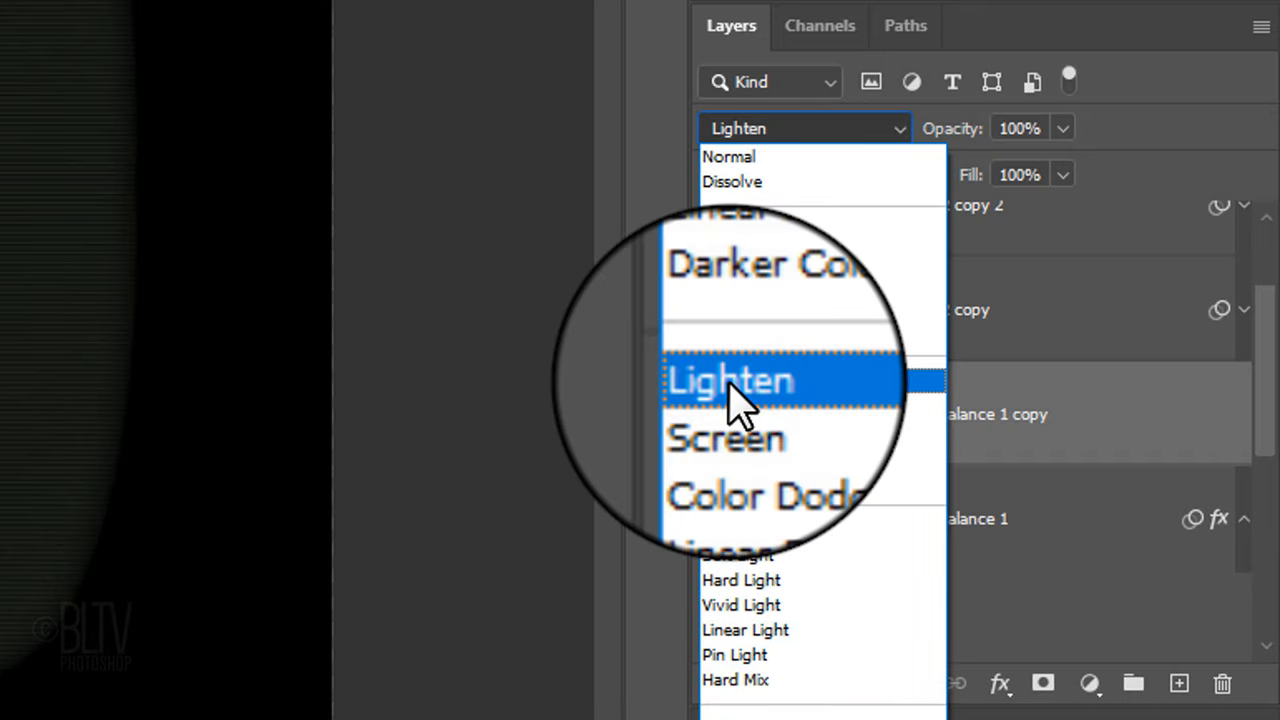
click(730, 380)
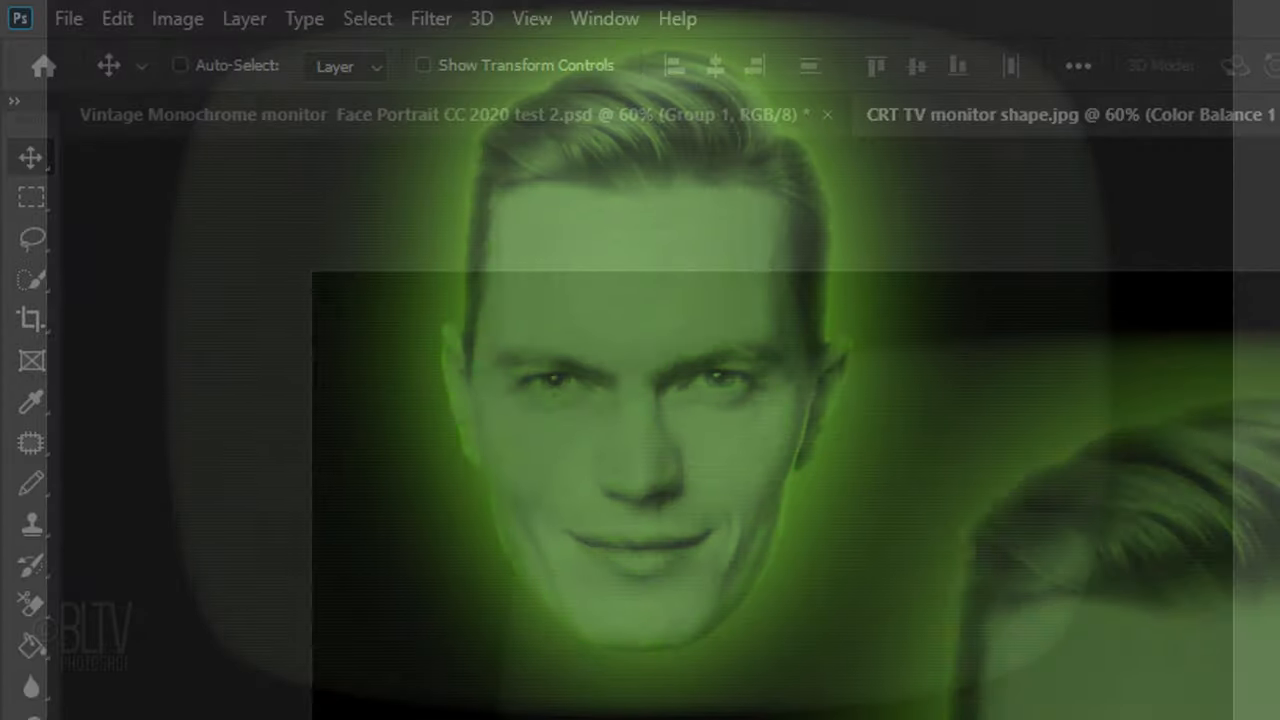
Soften the face copy with a 30-pixel Gaussian Blur for the glow
click(432, 18)
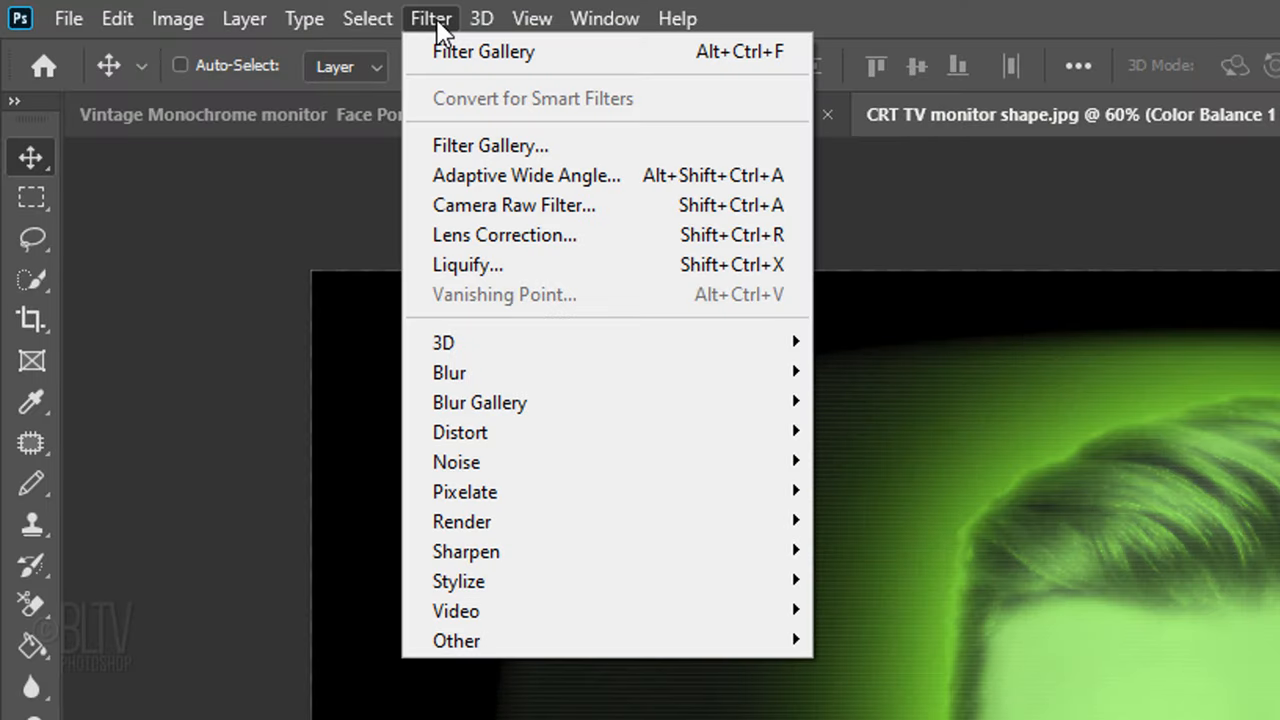
mouse_move(448, 372)
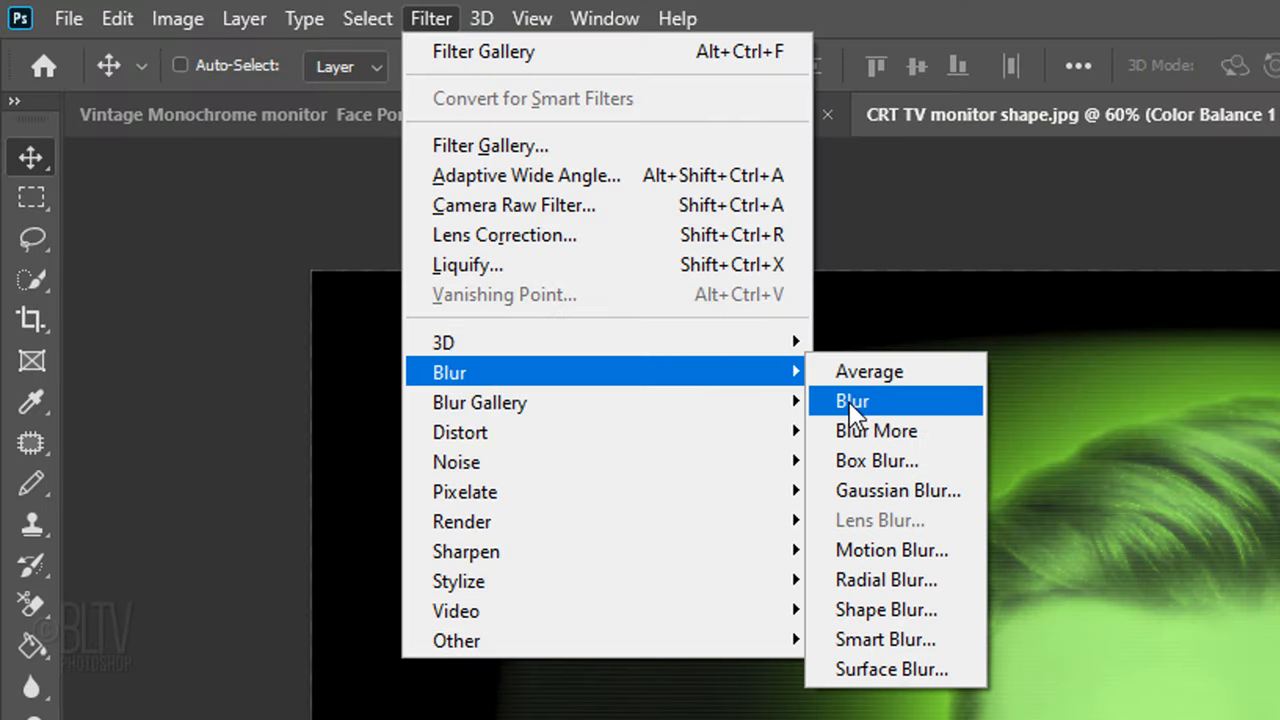
click(896, 490)
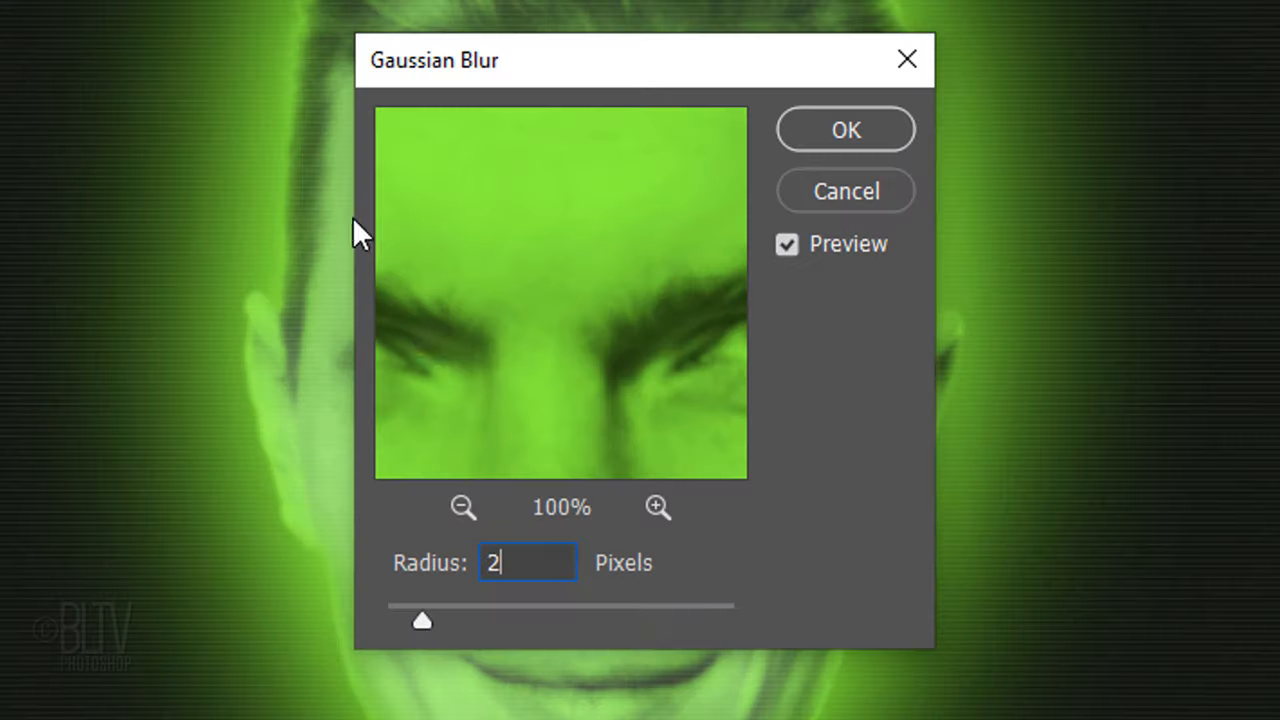
text(30)
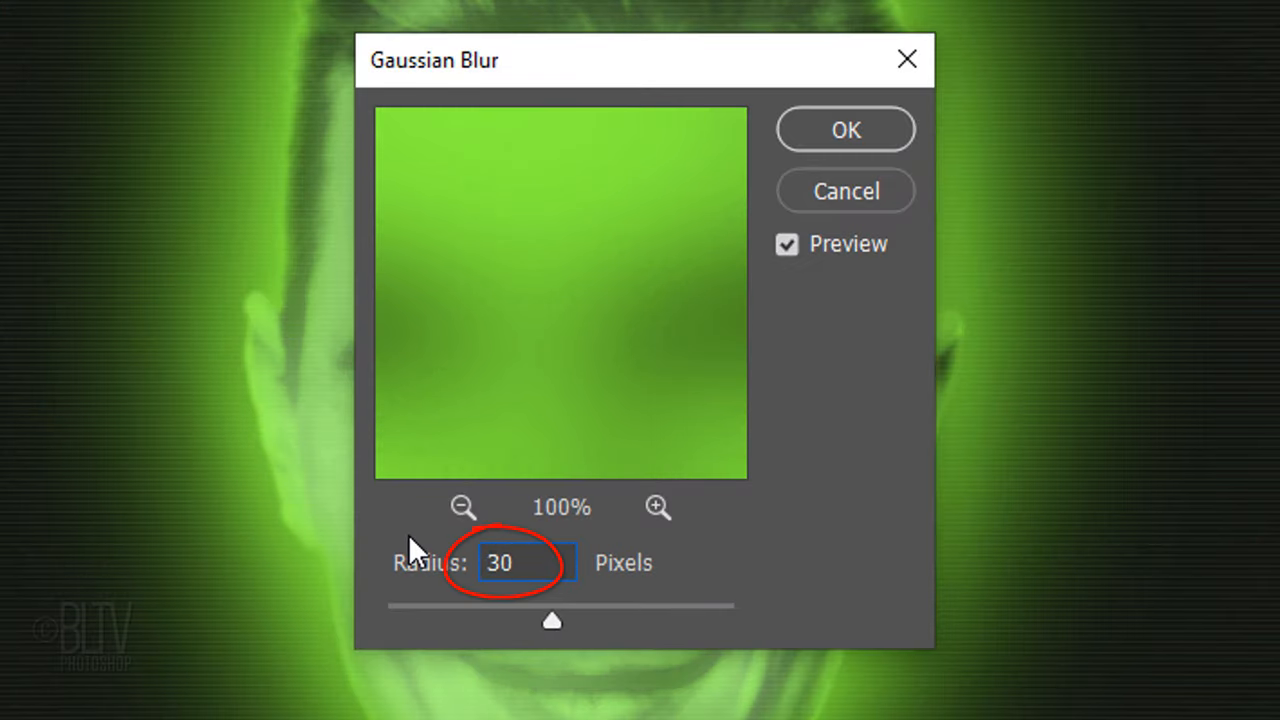
click(844, 128)
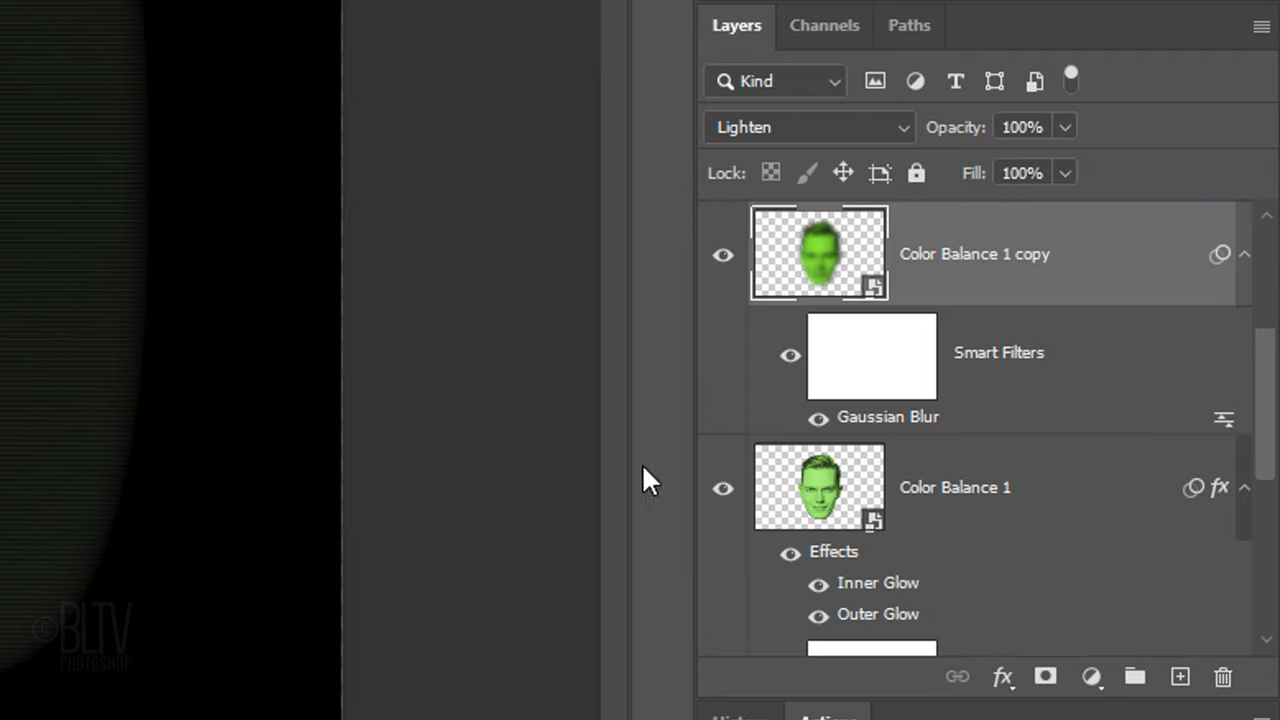
Group both Color Balance face layers together as Face
click(818, 488)
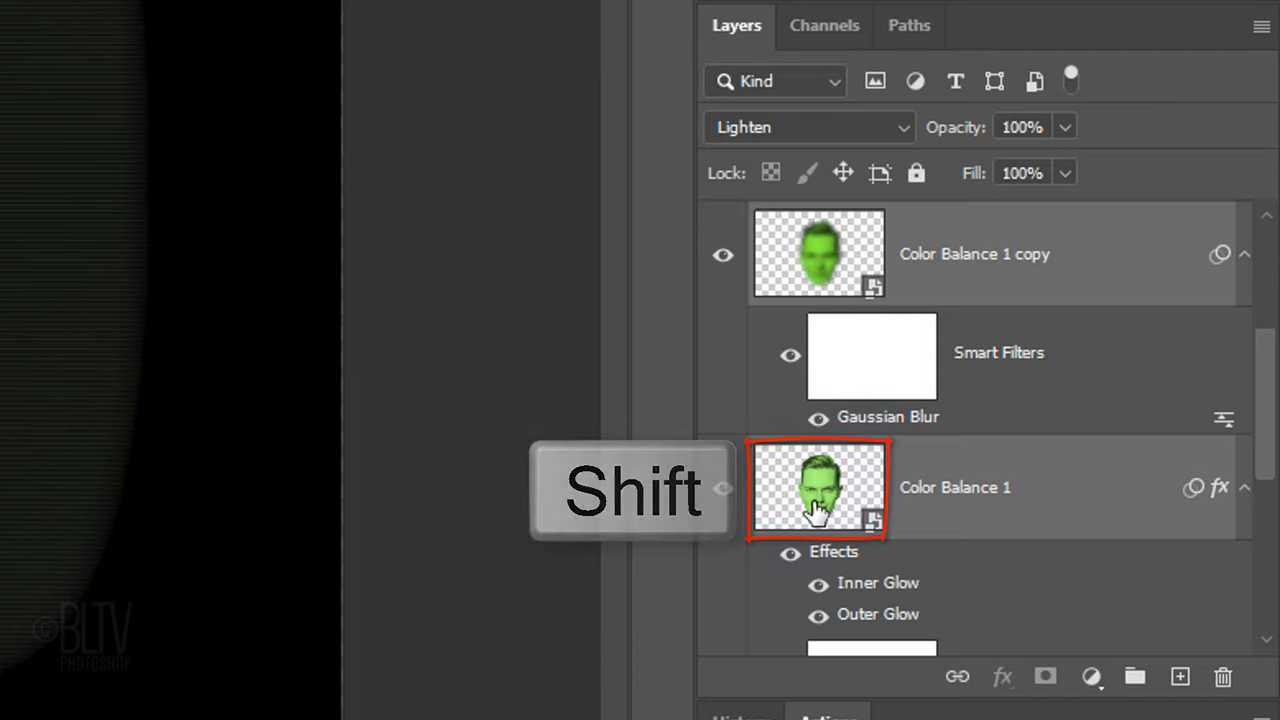
key(ctrl+g)
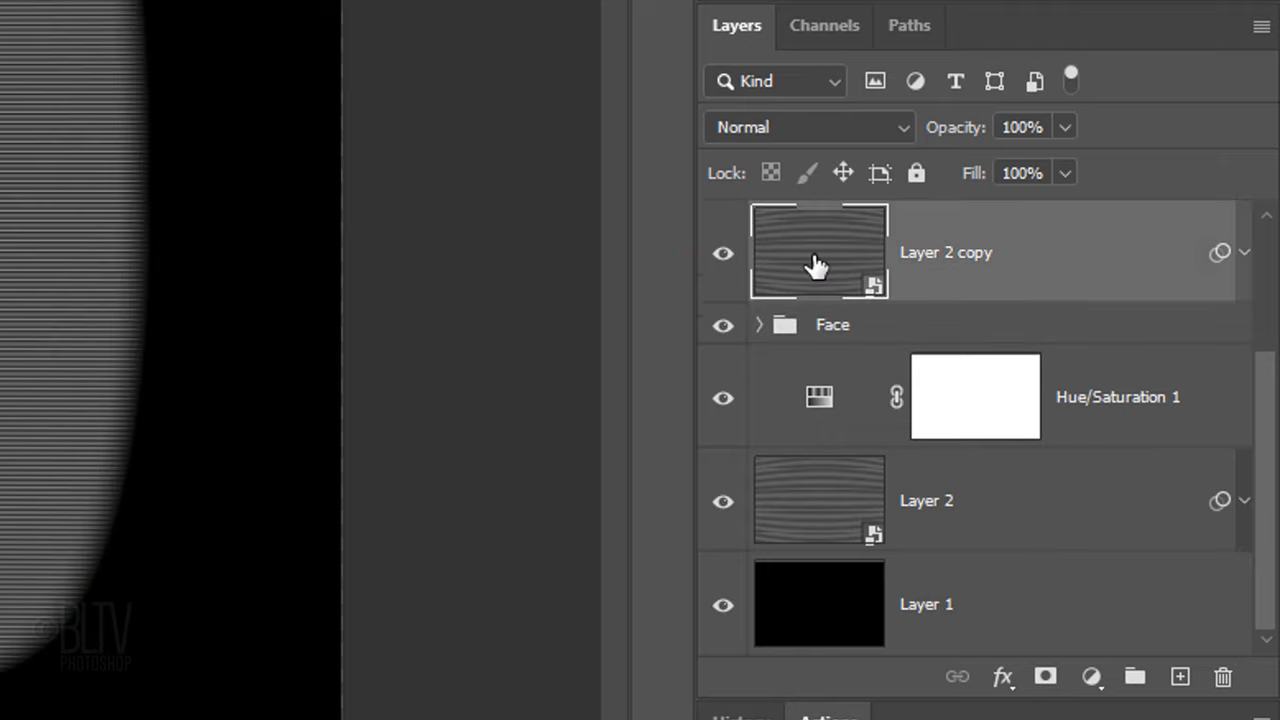
Blend Layer 2 copy with Subtract at 50% and the shown Layer 2 copy 2 with Vivid Light
click(808, 128)
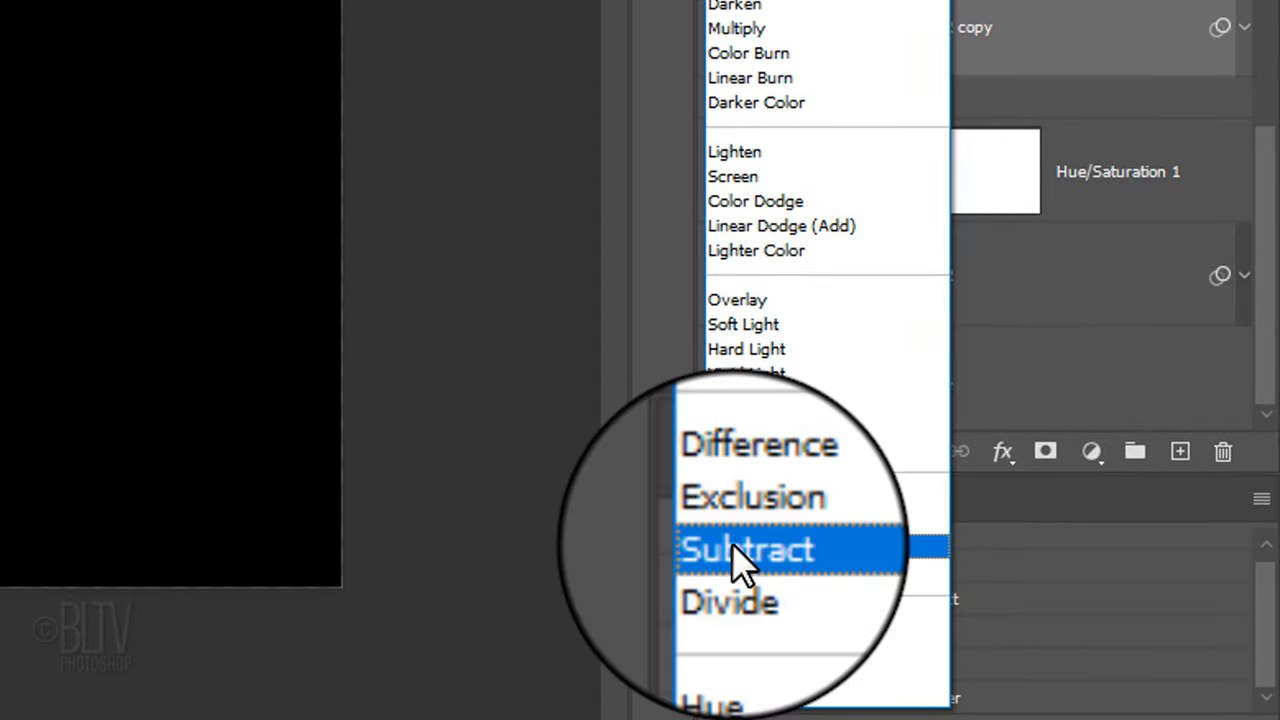
click(748, 548)
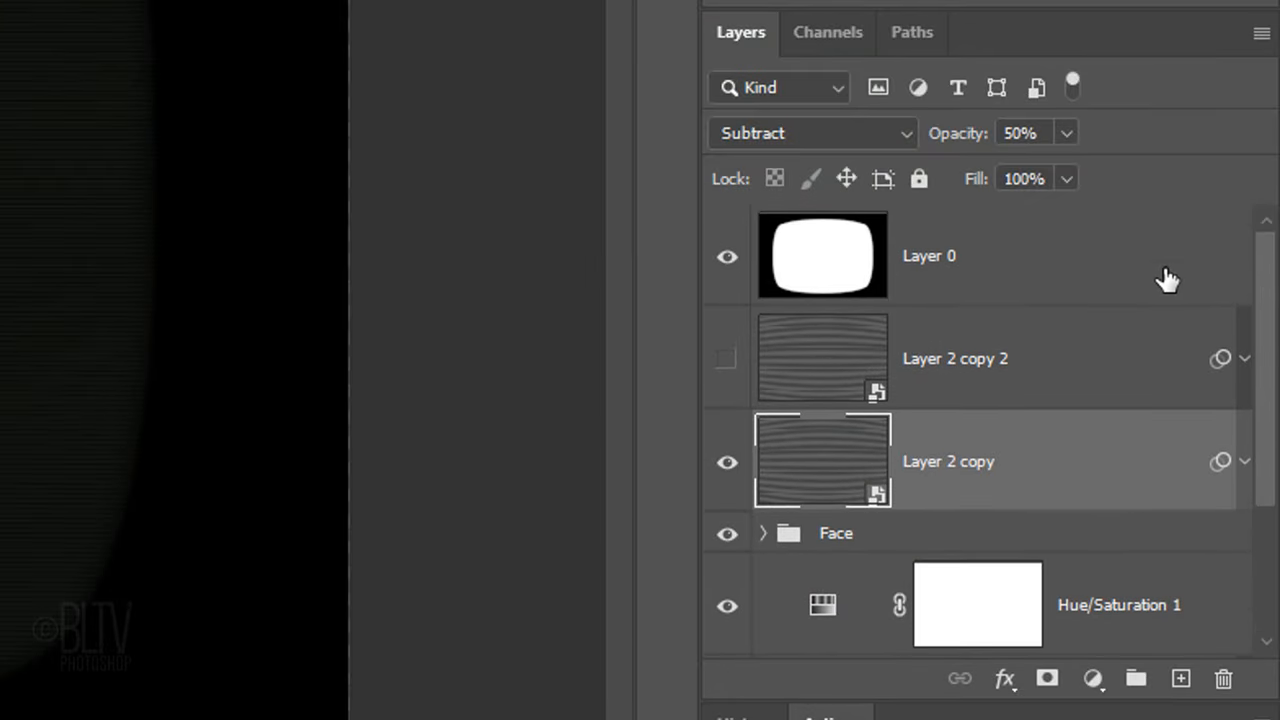
click(728, 358)
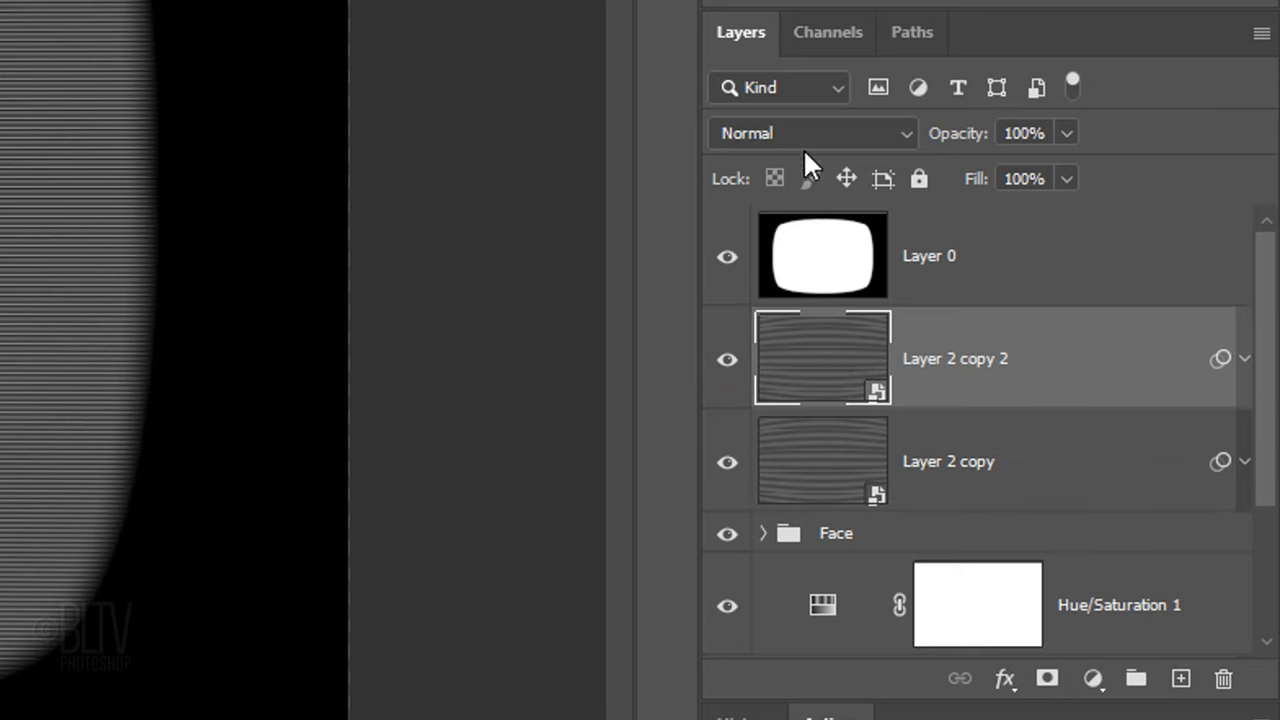
click(810, 132)
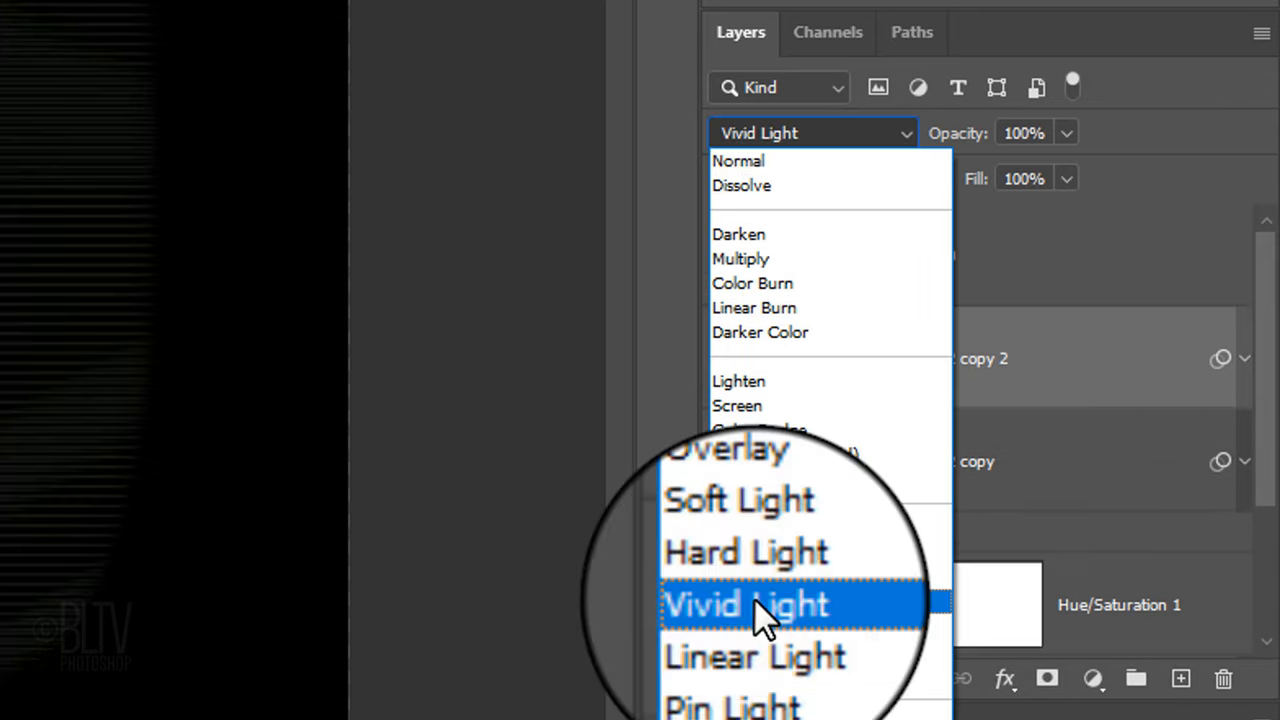
click(748, 604)
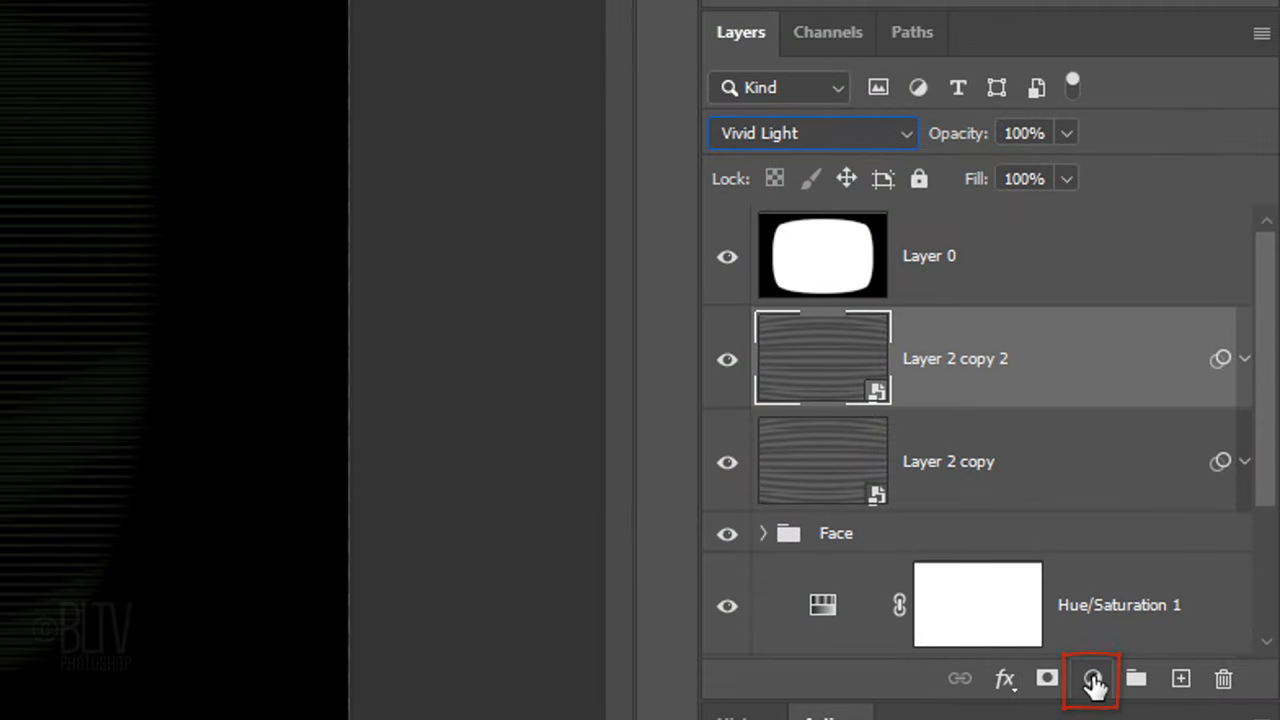
Add a Levels adjustment layer with highlights input 190 and midtones 1.2
click(1090, 680)
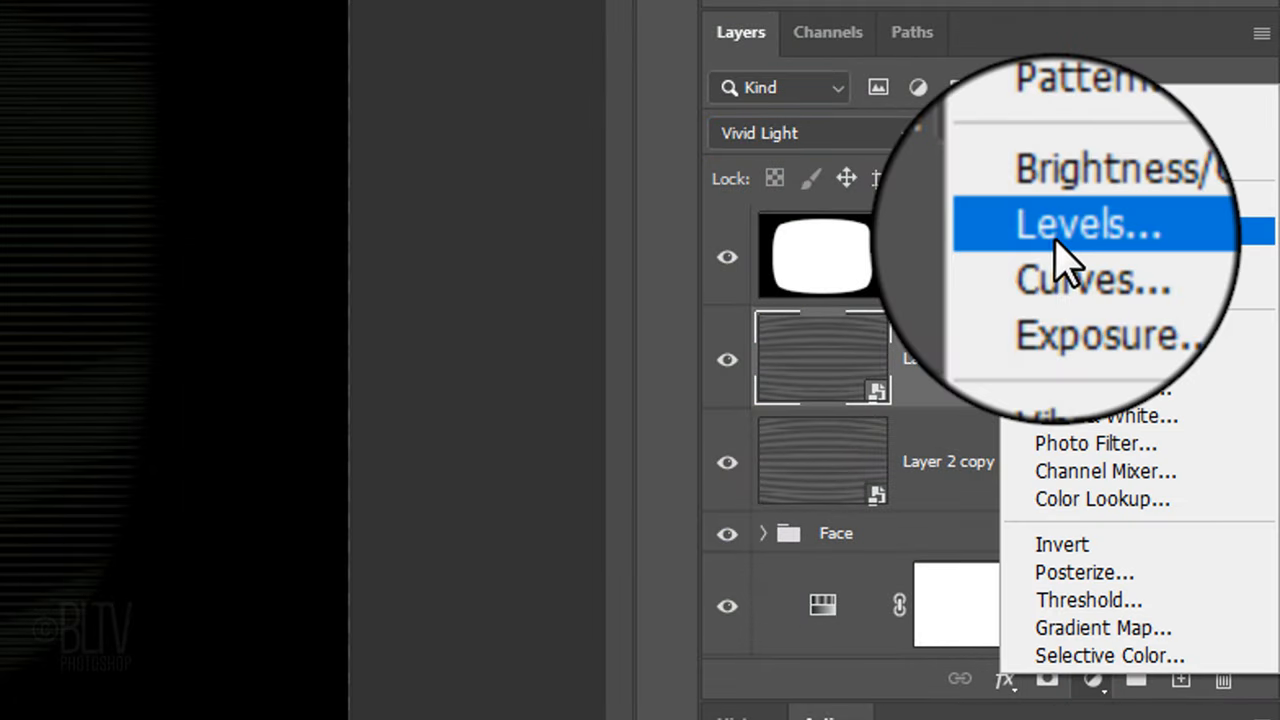
click(1076, 224)
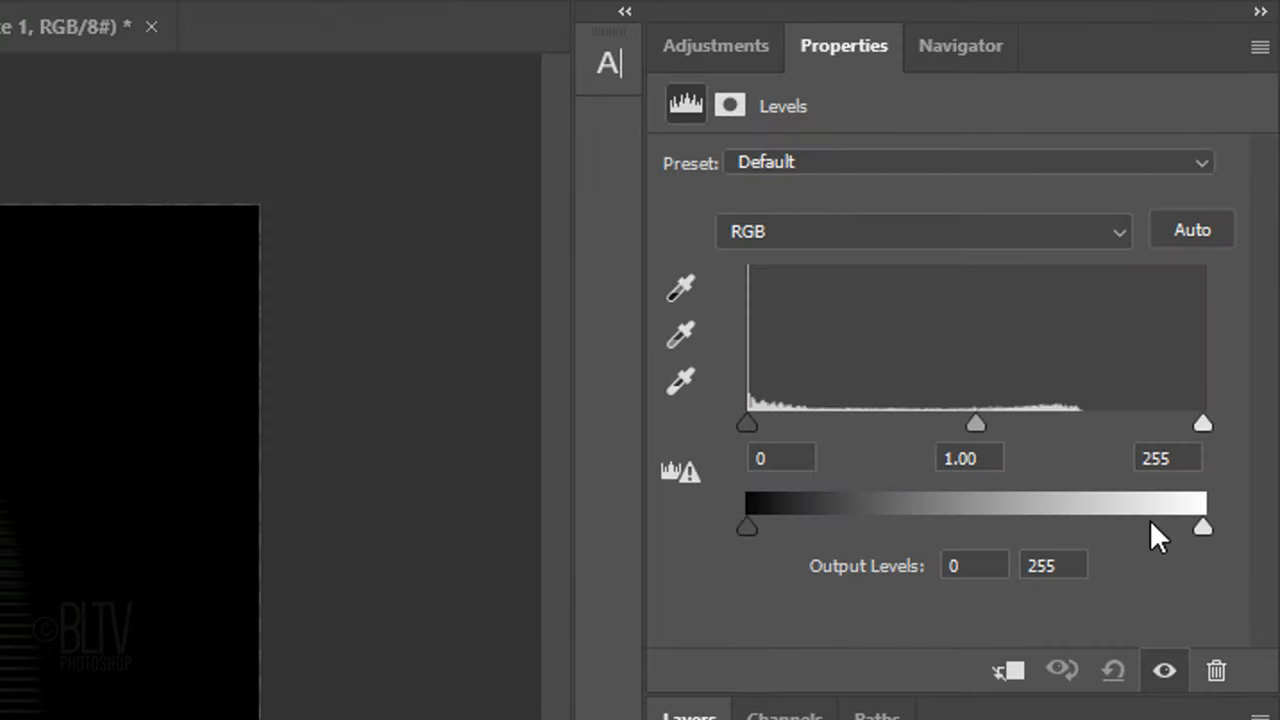
click(1168, 456)
text(190)
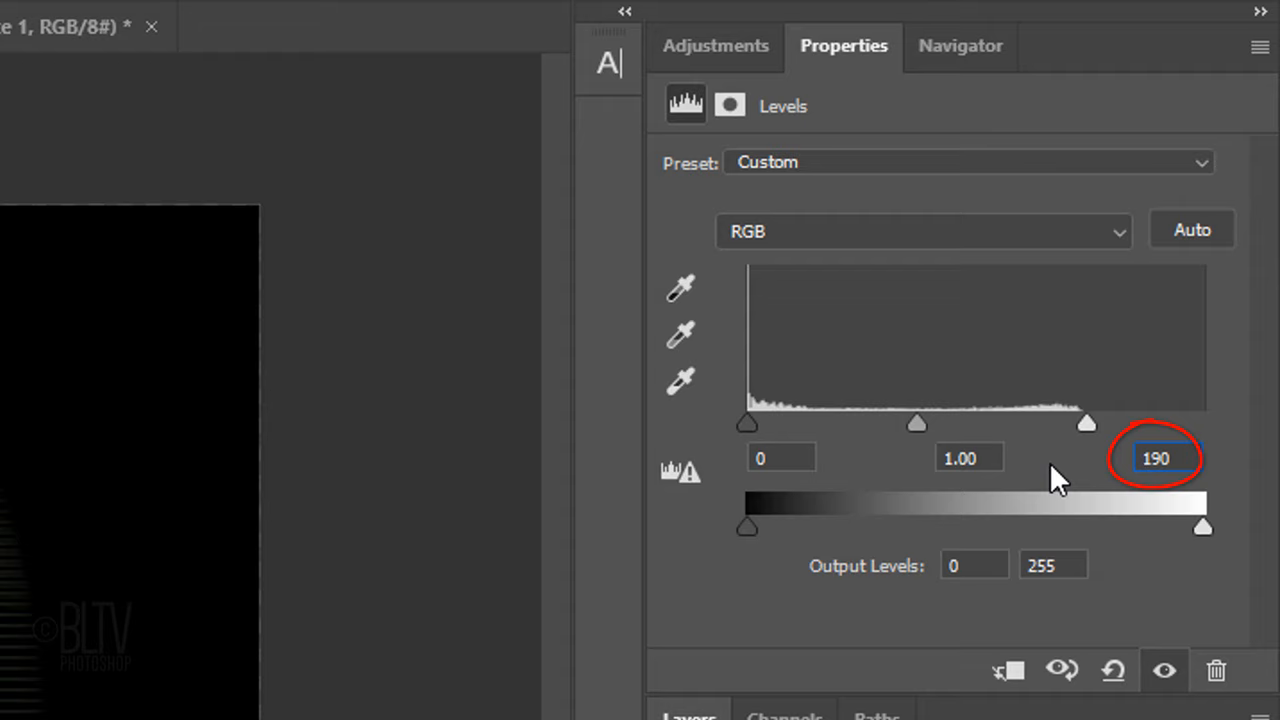
click(960, 458)
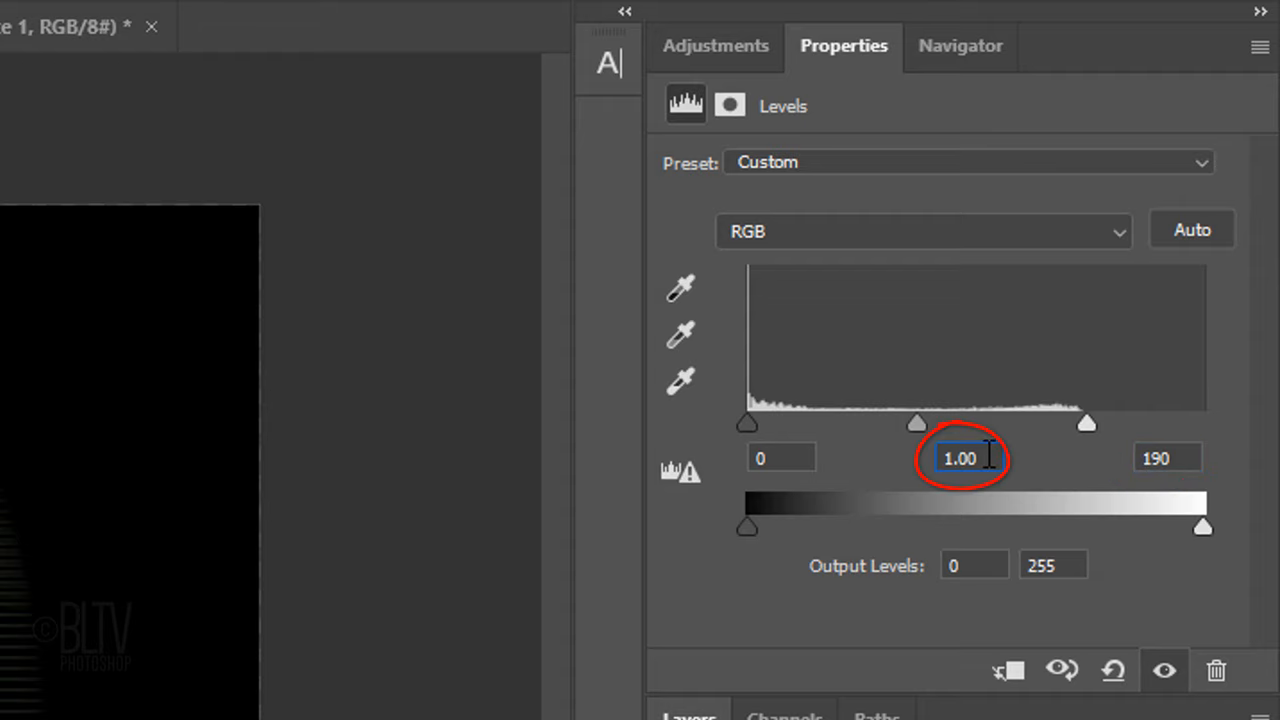
text(1.2)
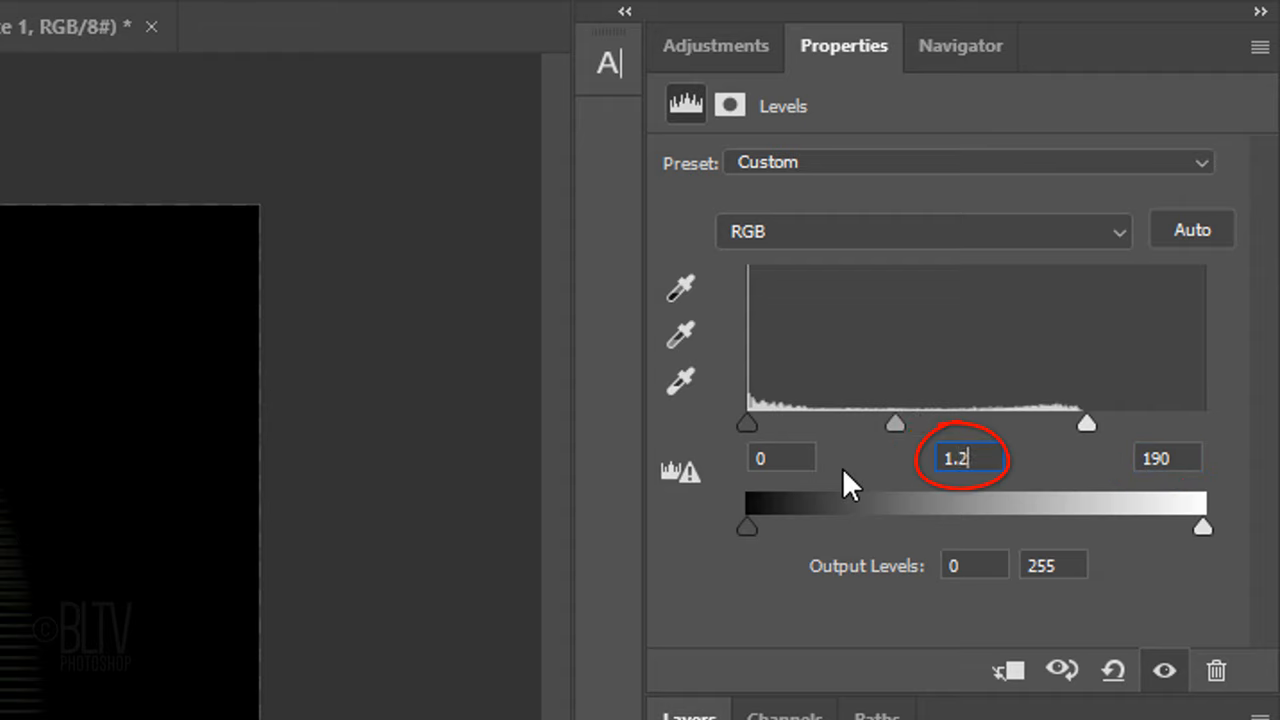